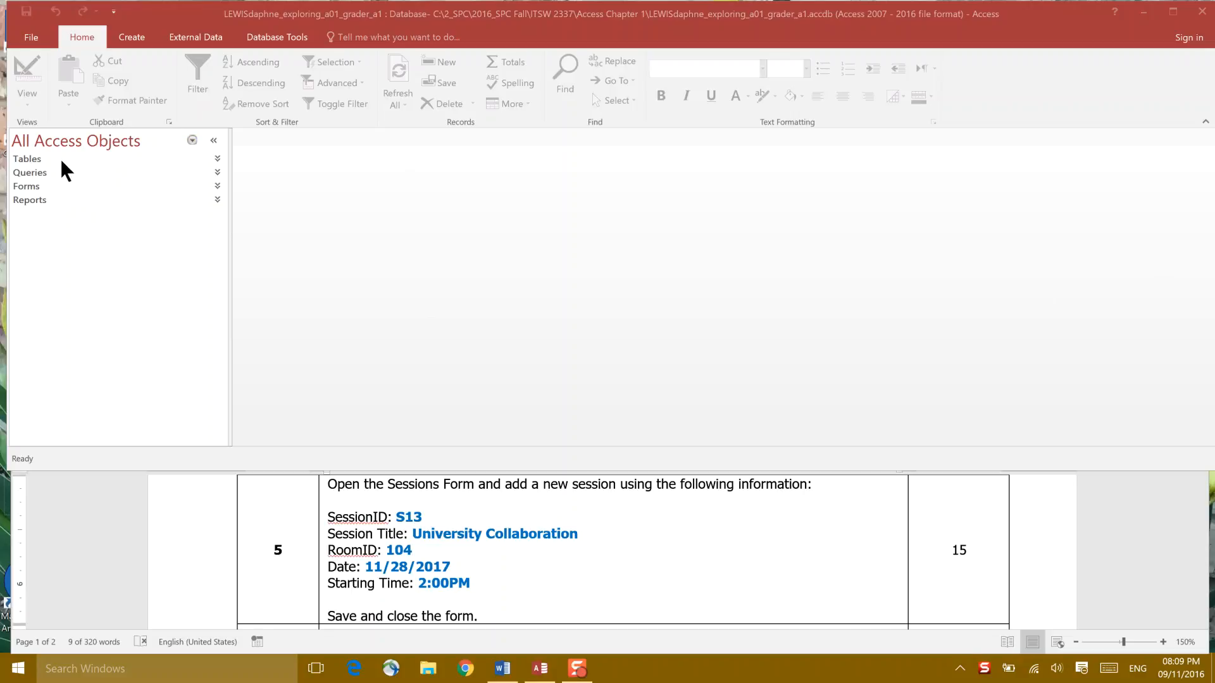
pyautogui.moveTo(72, 214)
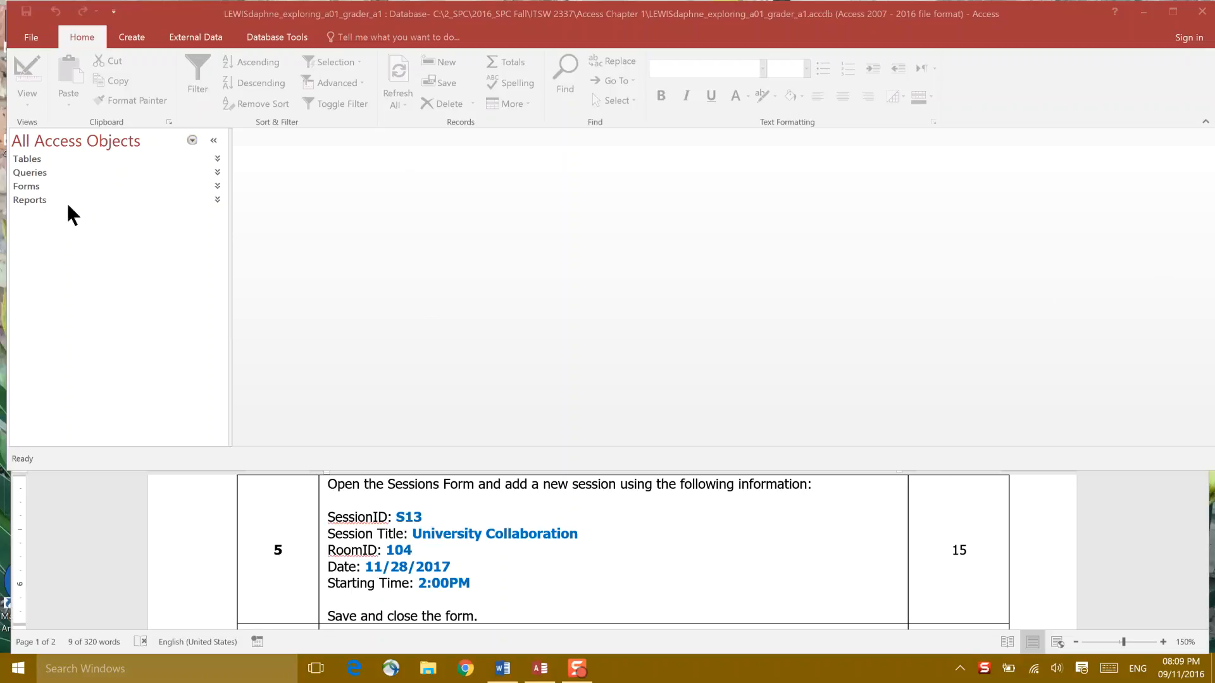
# Step: Expand the Forms group in the Navigation Pane and select Sessions Form
pyautogui.click(27, 186)
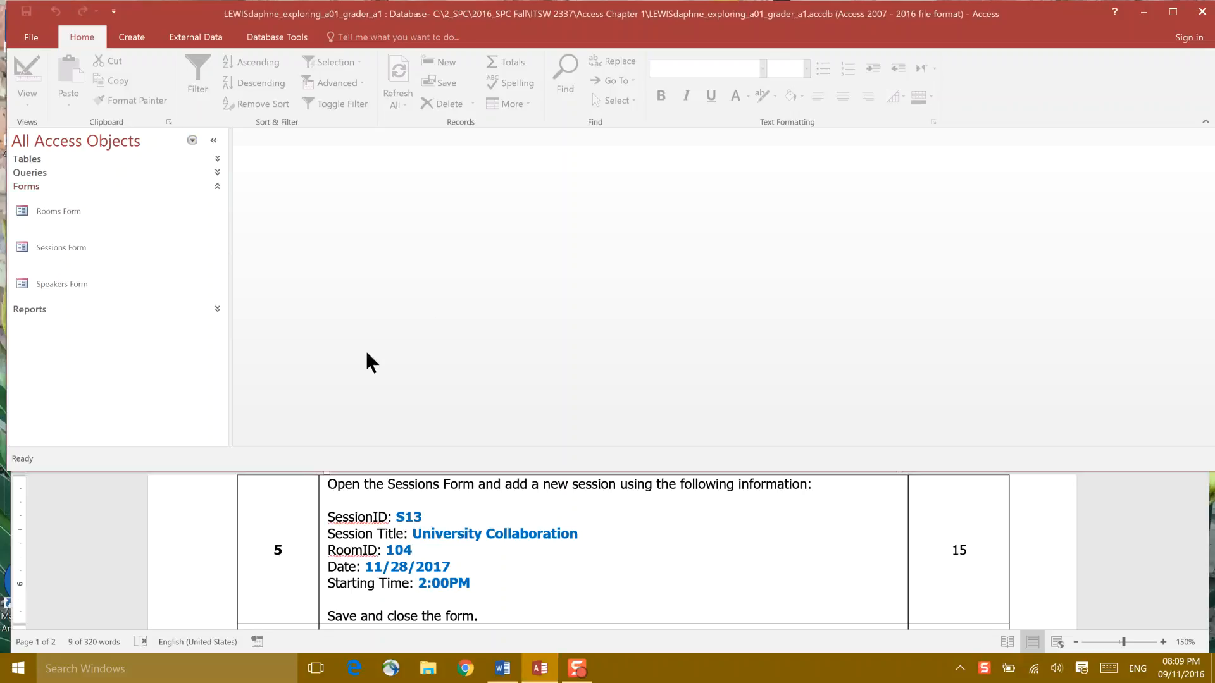
pyautogui.moveTo(721, 501)
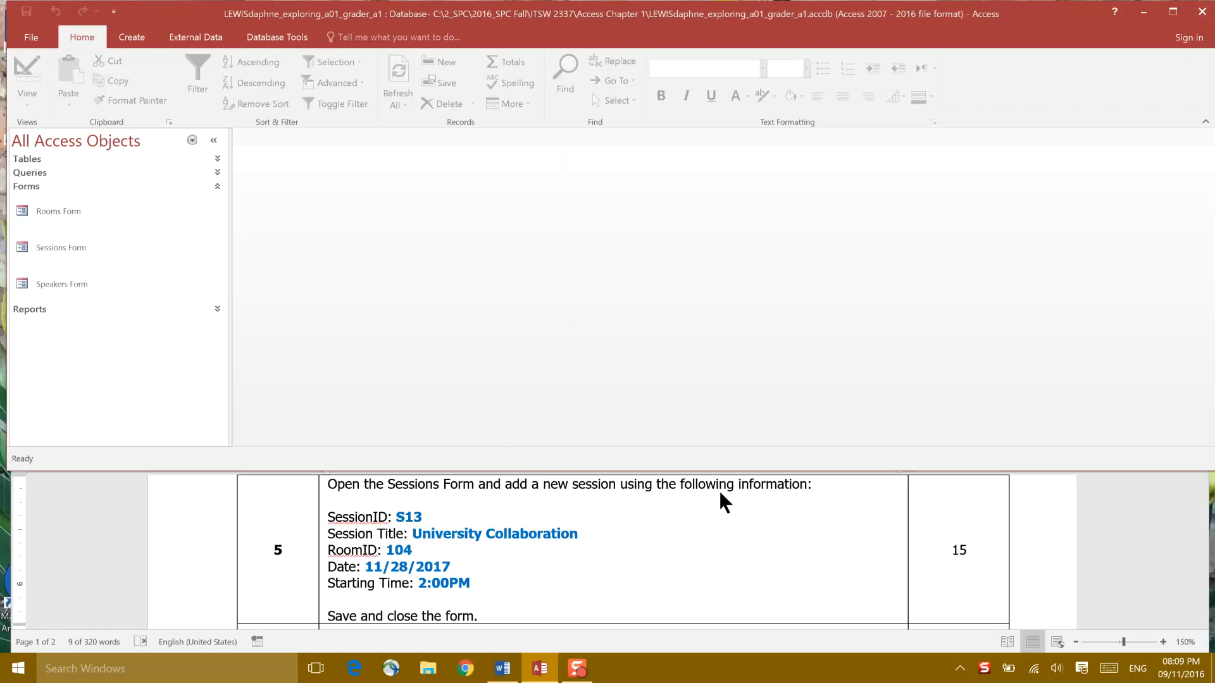
pyautogui.moveTo(388, 492)
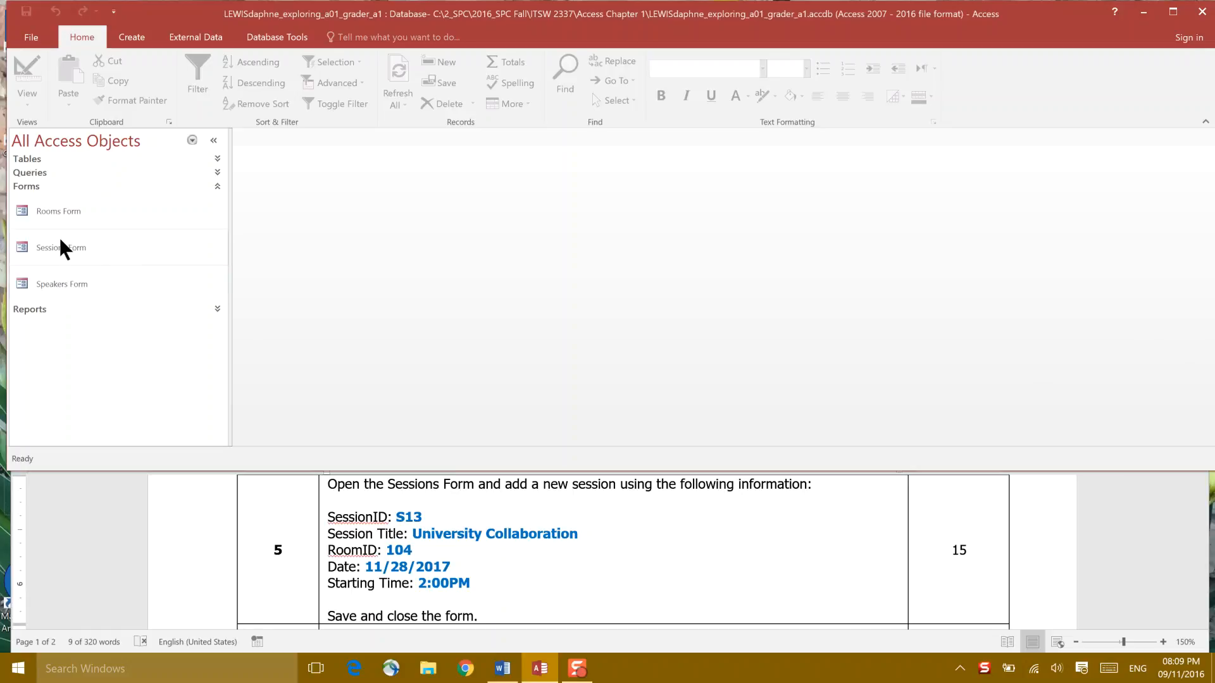
pyautogui.click(61, 247)
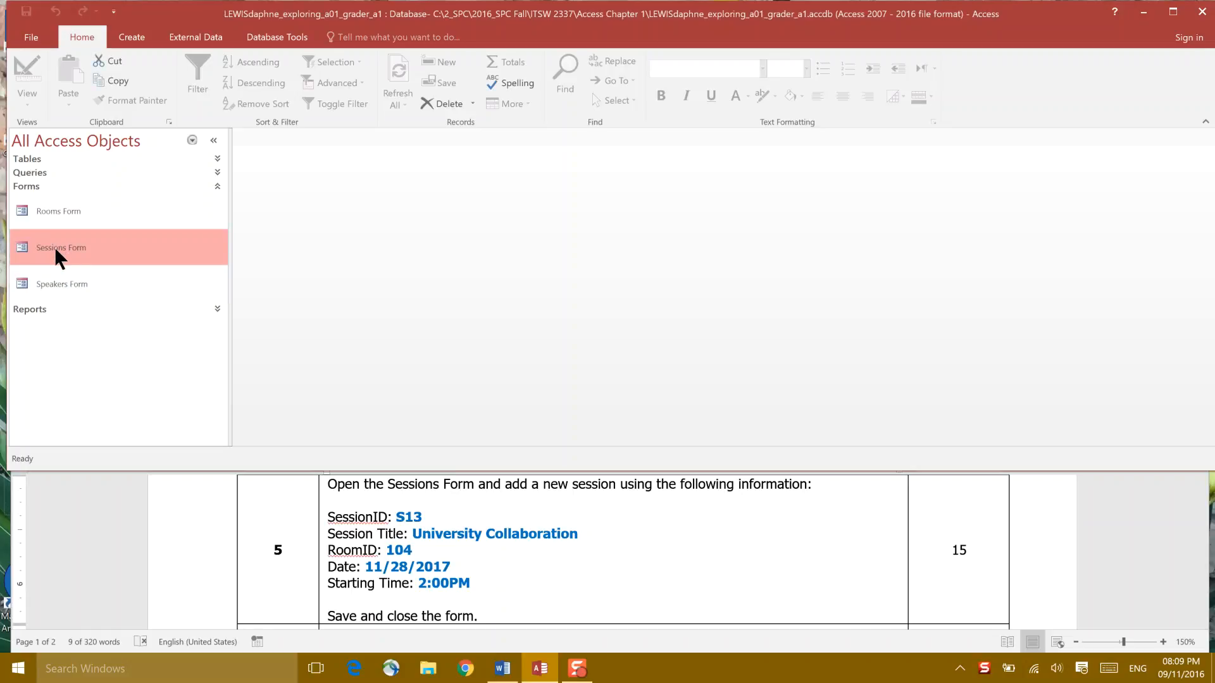
# Step: Bring up Sessions Form and show its available views
pyautogui.doubleClick(61, 248)
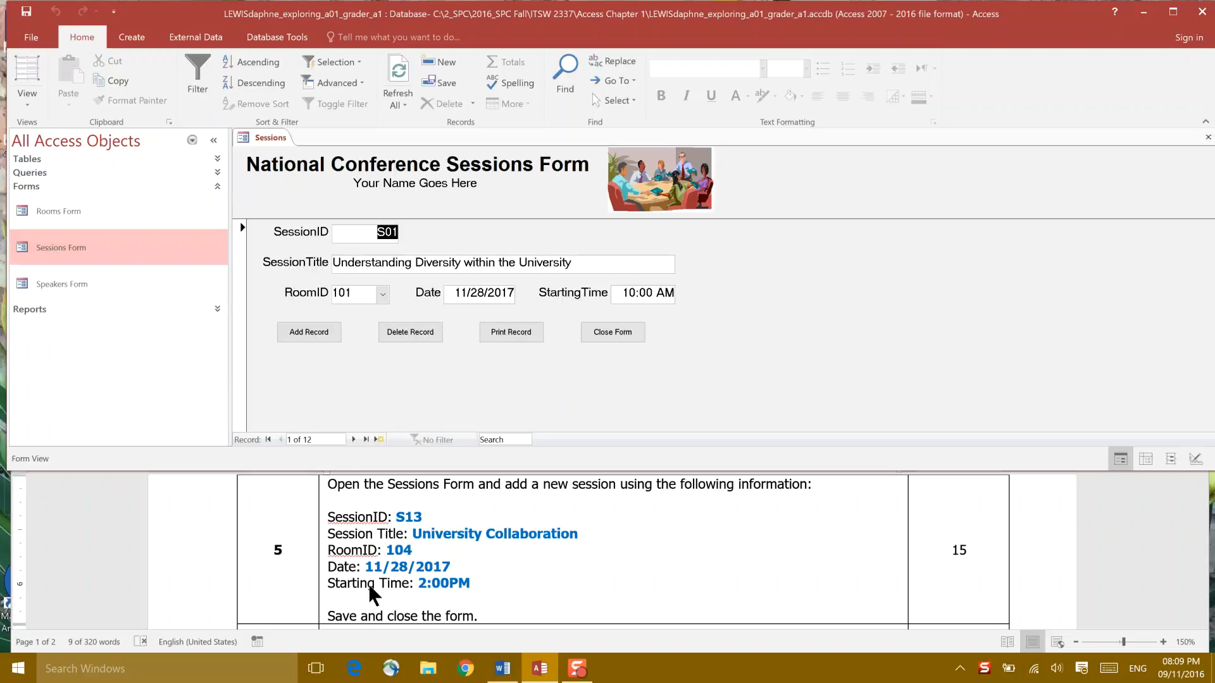
pyautogui.moveTo(775, 493)
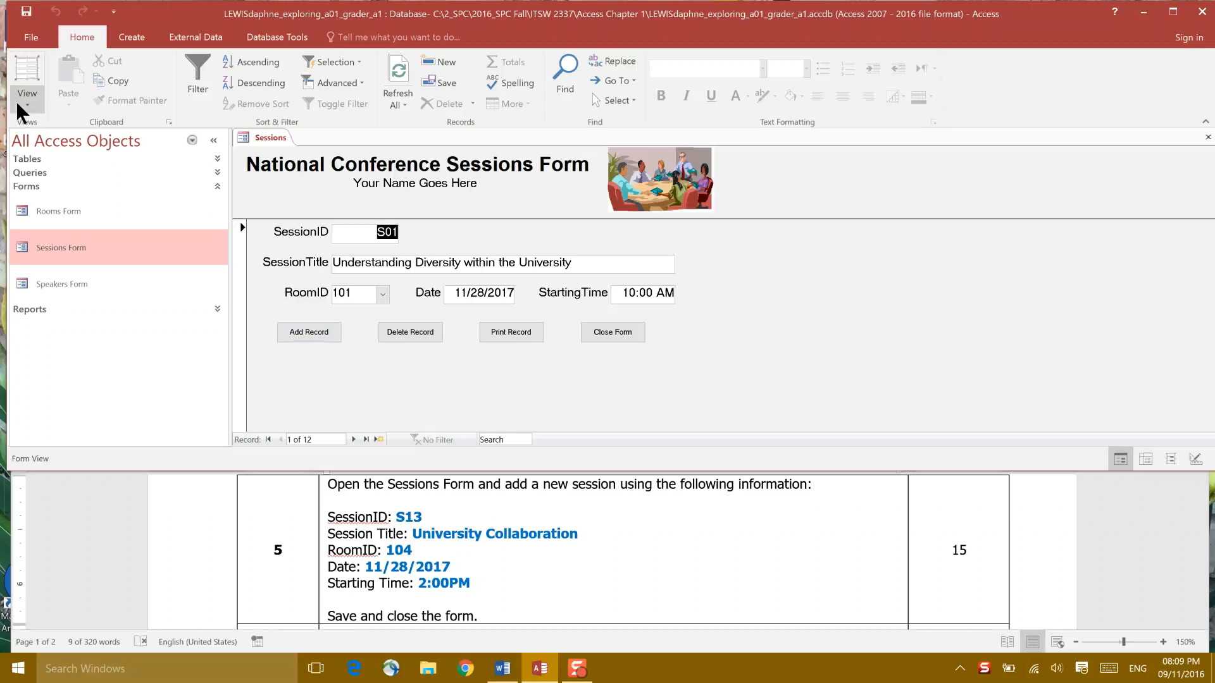
pyautogui.click(26, 73)
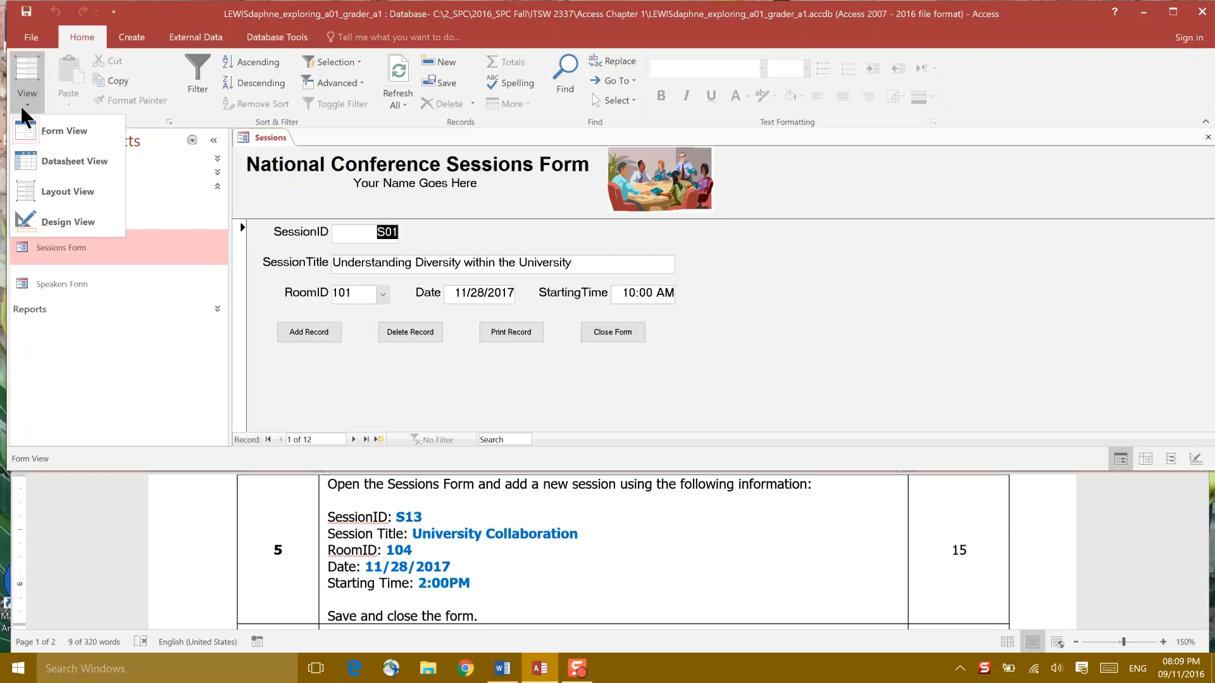
# Step: In Datasheet View, add session S13 on 11/28/2017 at 2:00 PM in room 104
pyautogui.click(75, 161)
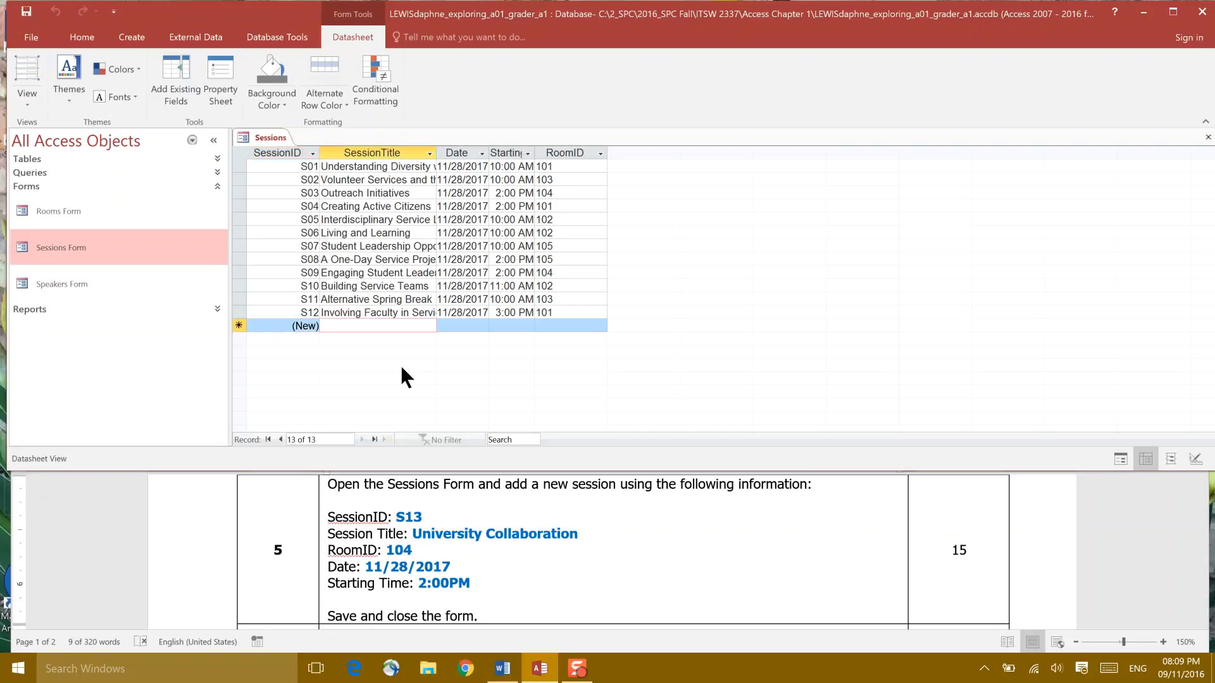
pyautogui.moveTo(519, 546)
pyautogui.write('University Collaboration')
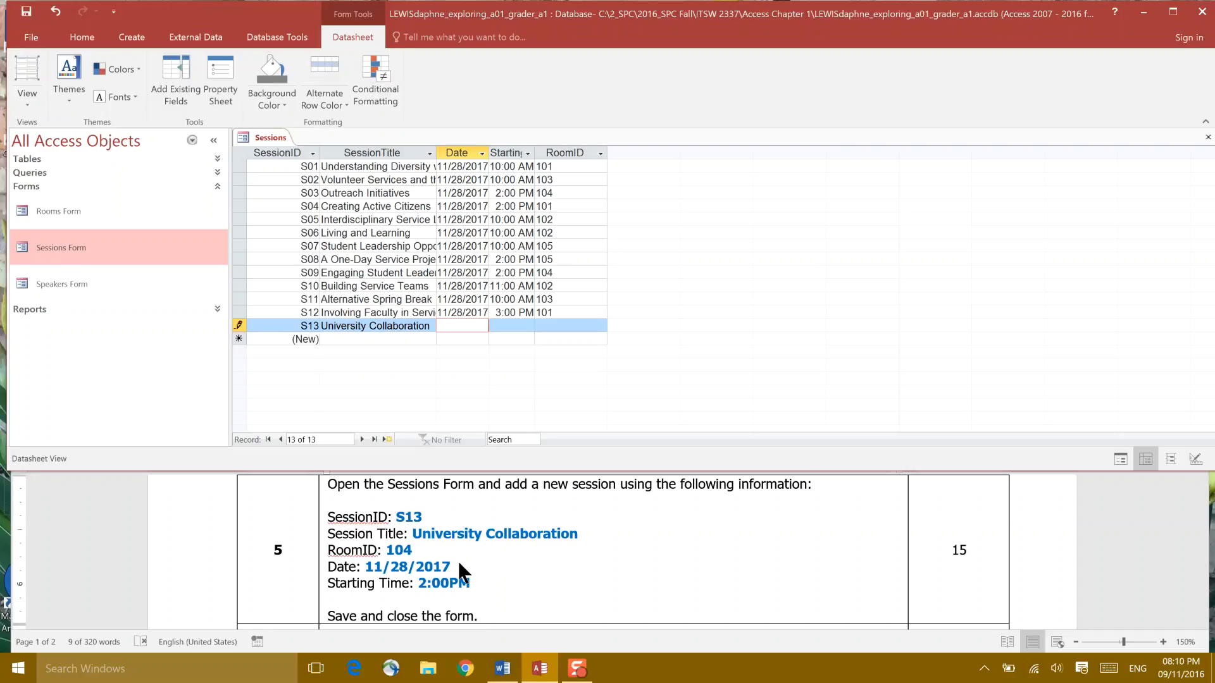
pyautogui.write('11/')
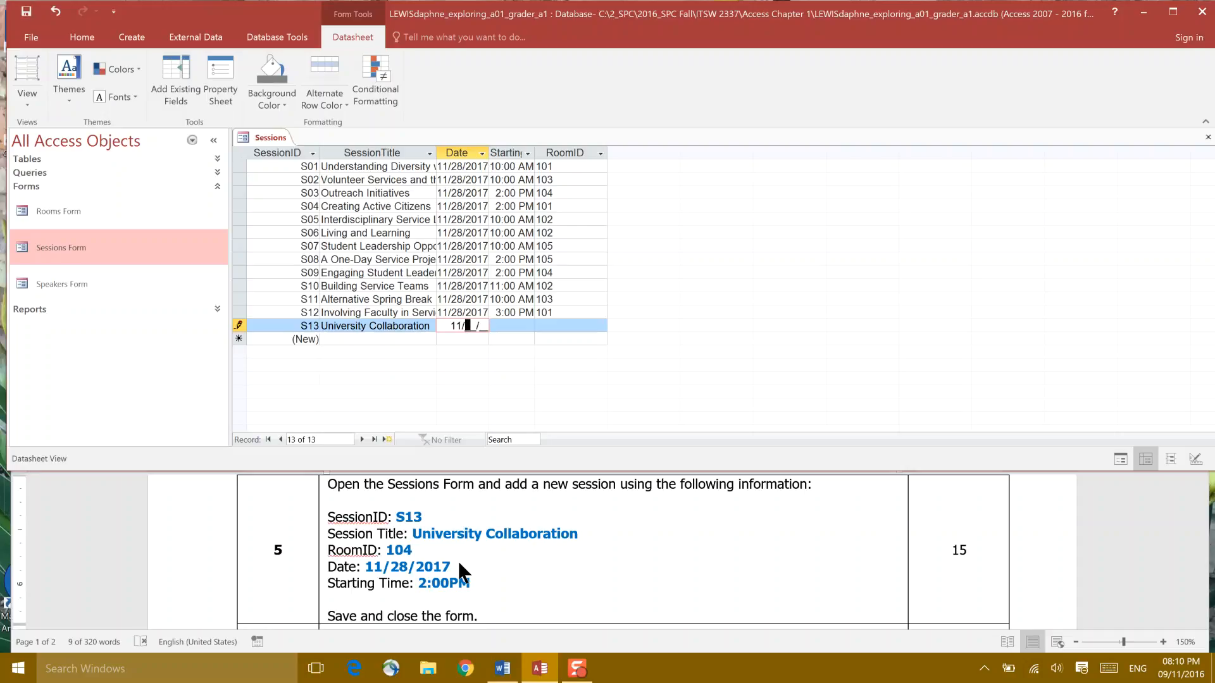
pyautogui.write('28/2017')
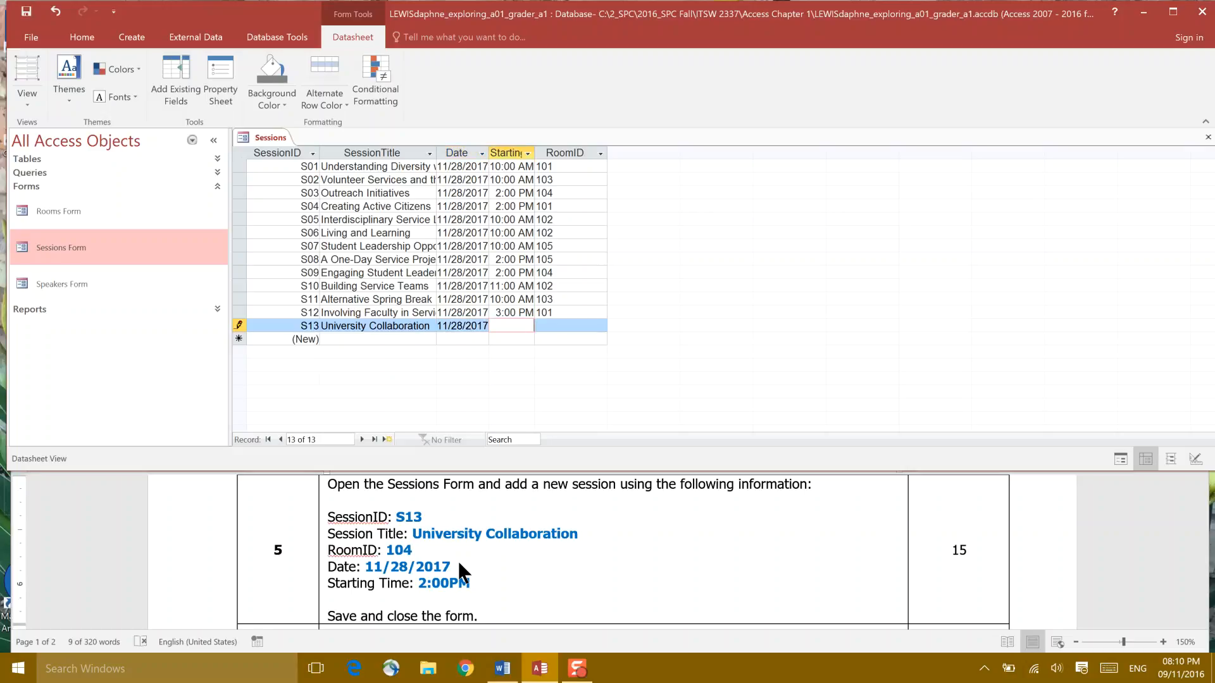
pyautogui.write('0')
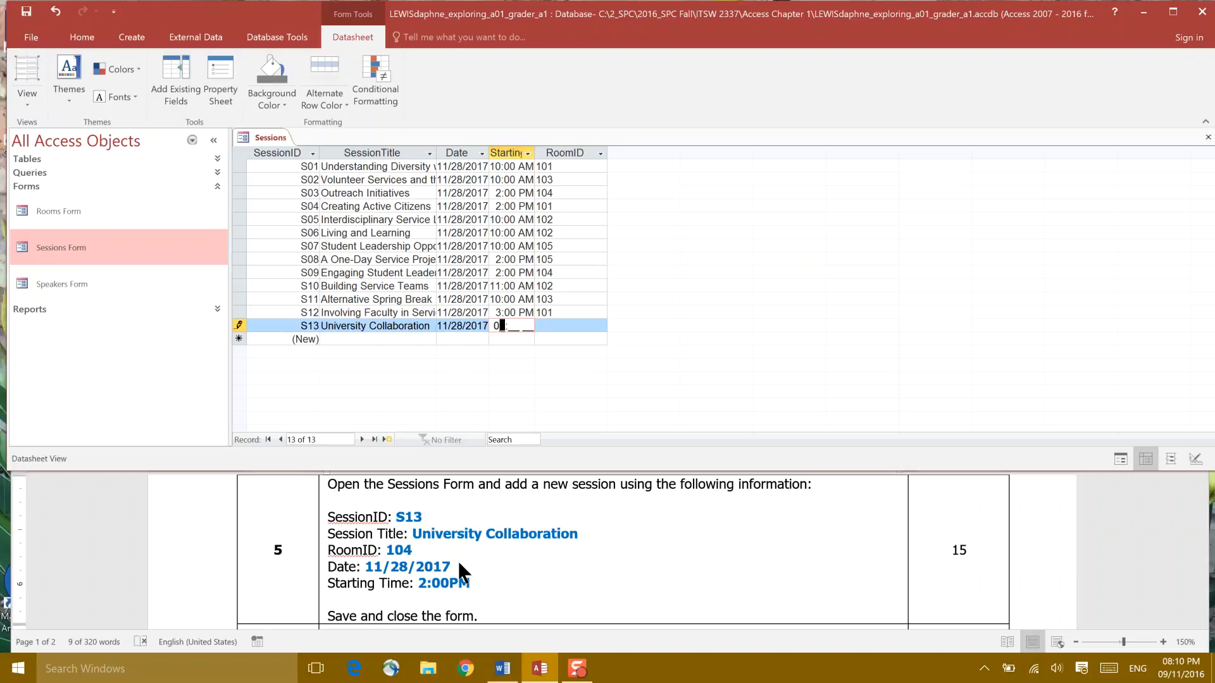
pyautogui.write('2:')
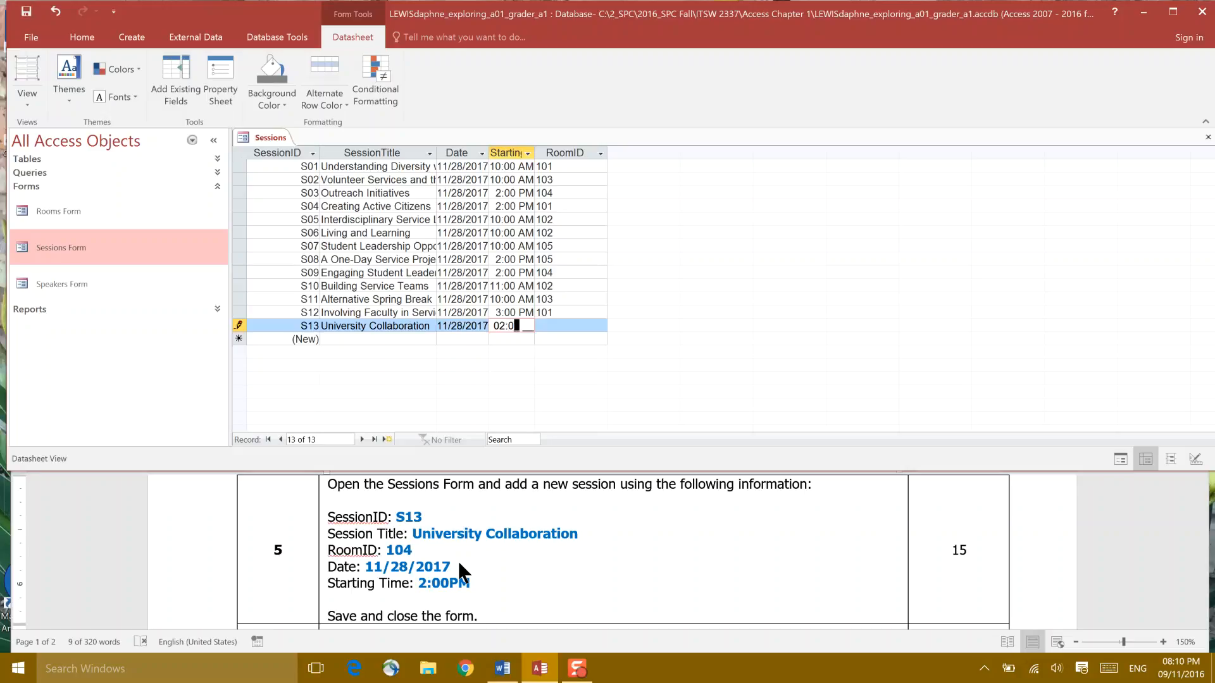
pyautogui.write('0')
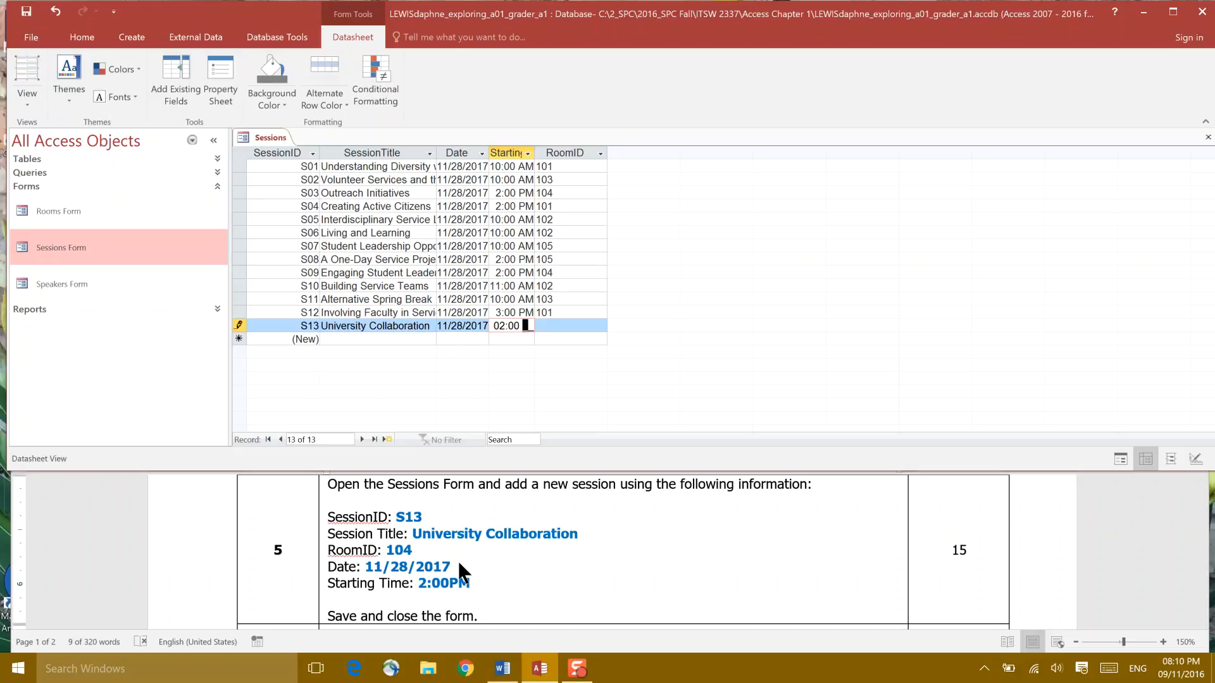
pyautogui.write('PM')
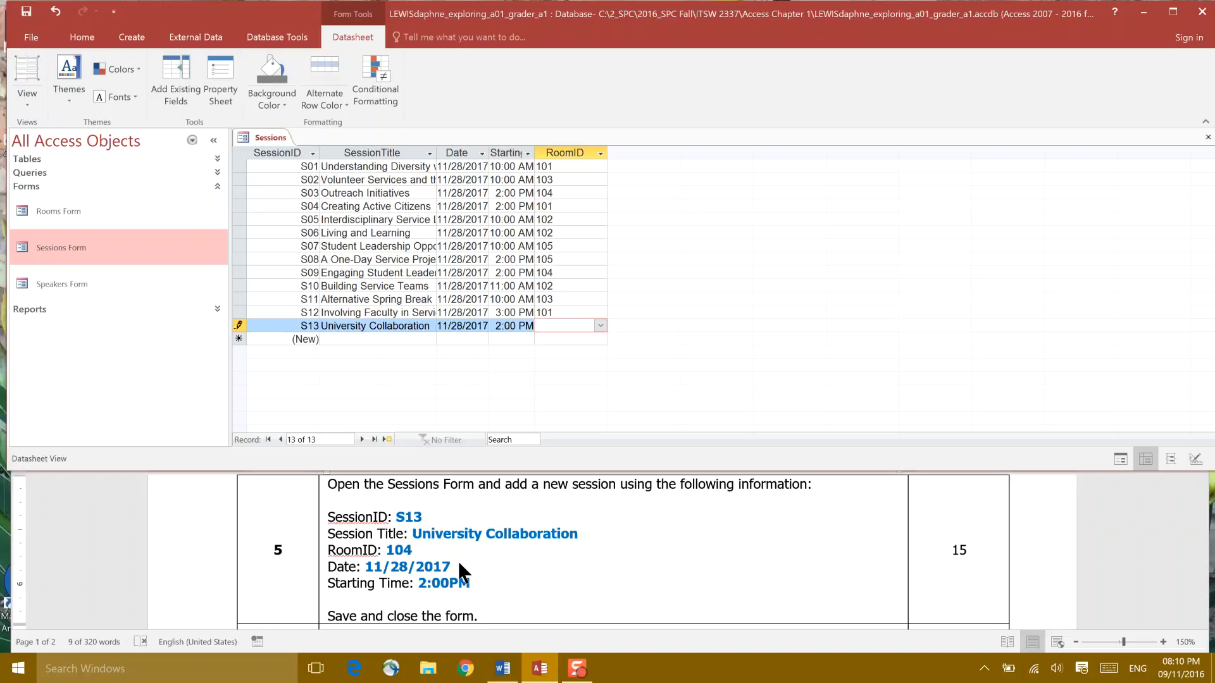
pyautogui.write('104')
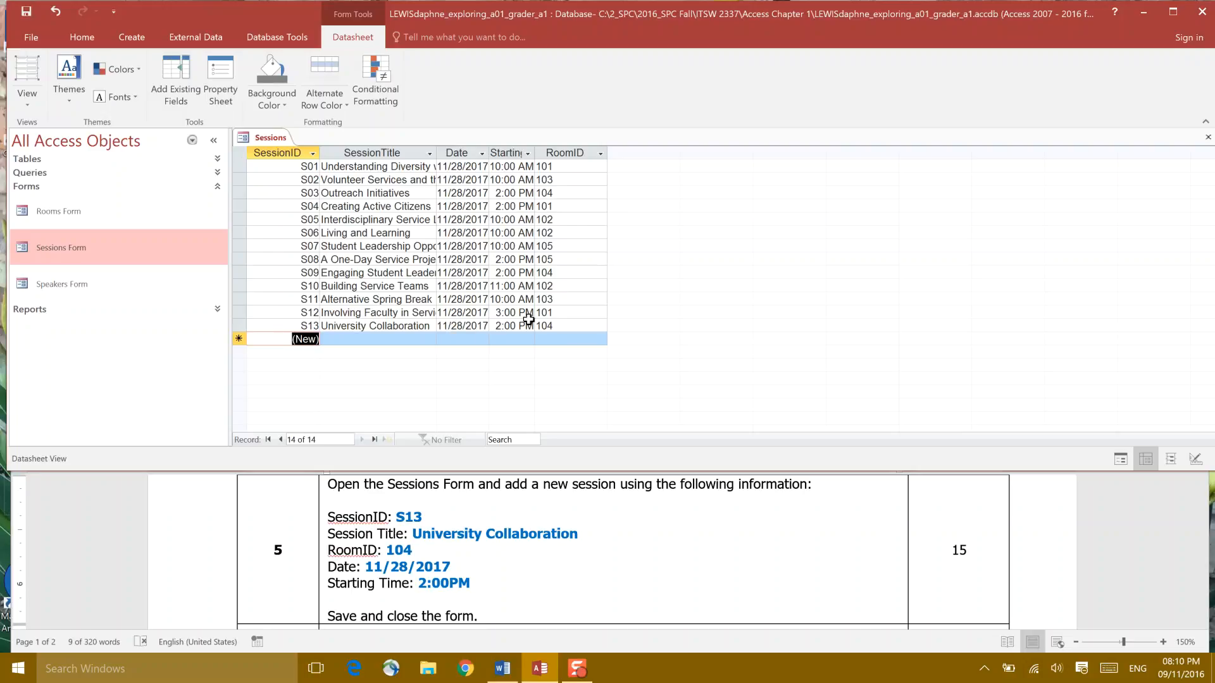
pyautogui.moveTo(442, 626)
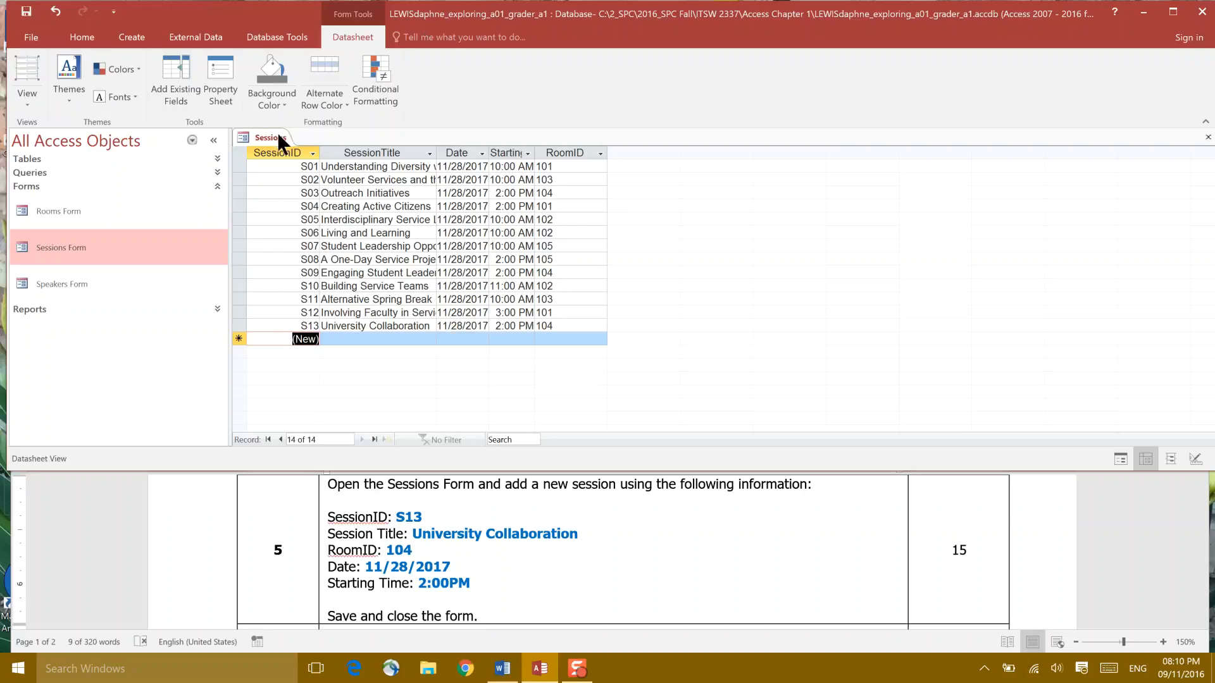
# Step: Close the Sessions form from its document tab menu
pyautogui.rightClick(266, 138)
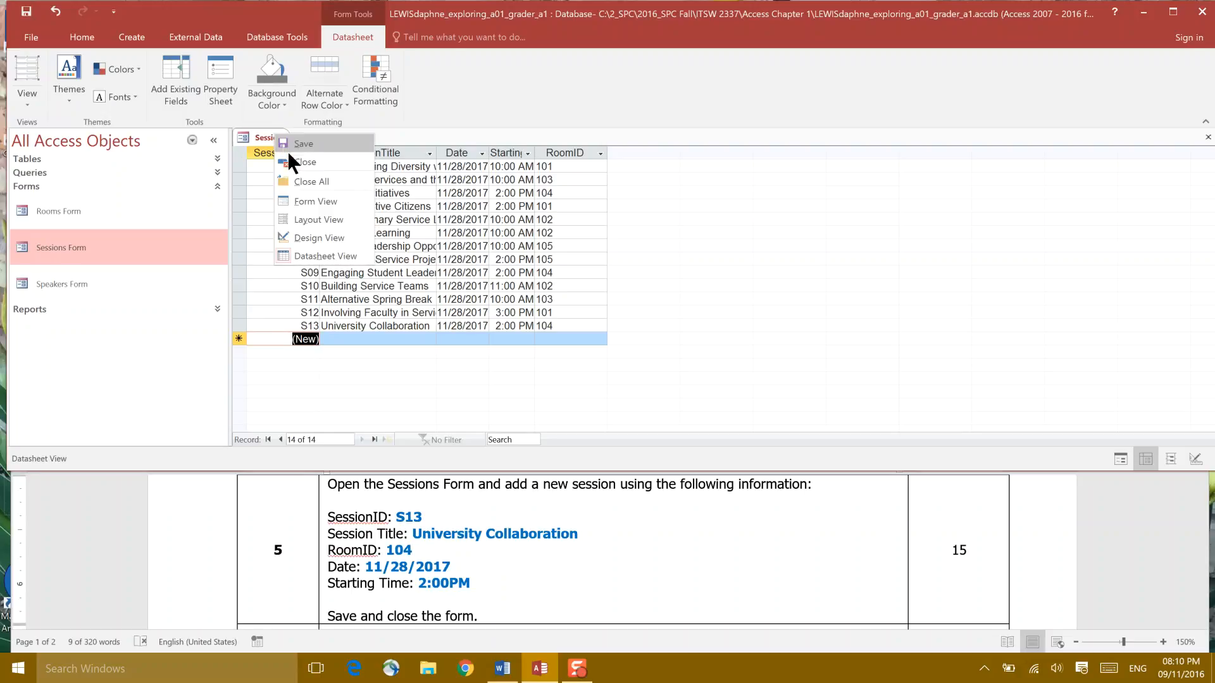
pyautogui.click(306, 162)
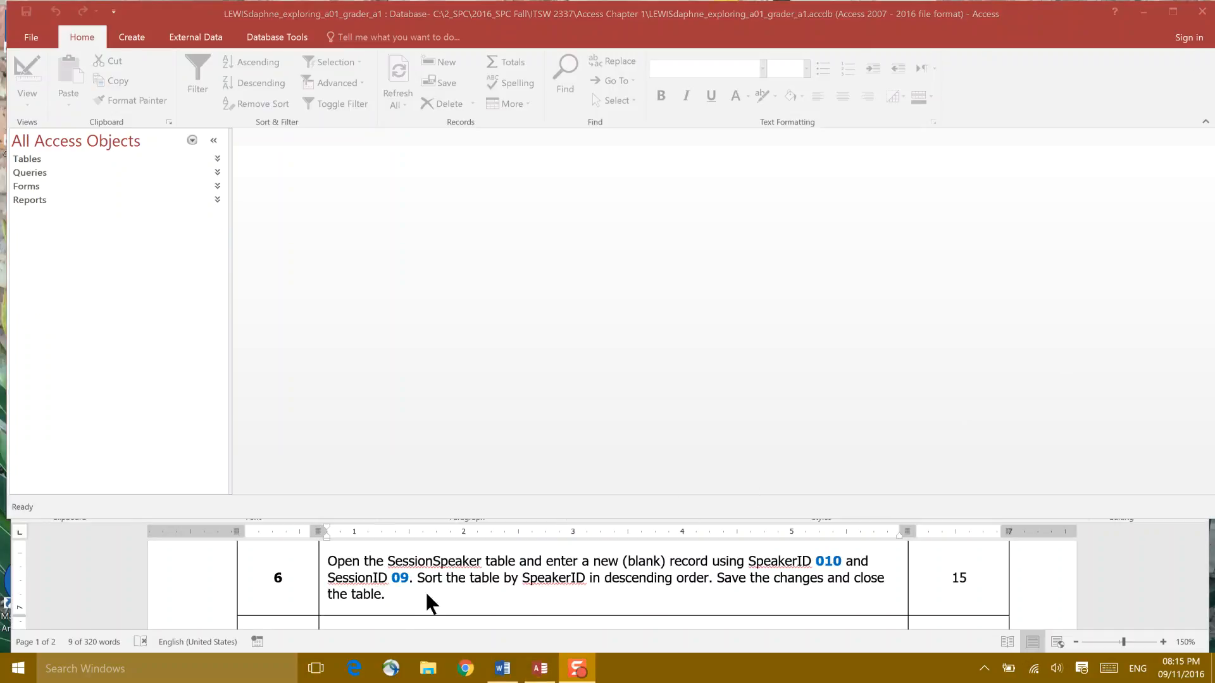
pyautogui.moveTo(380, 577)
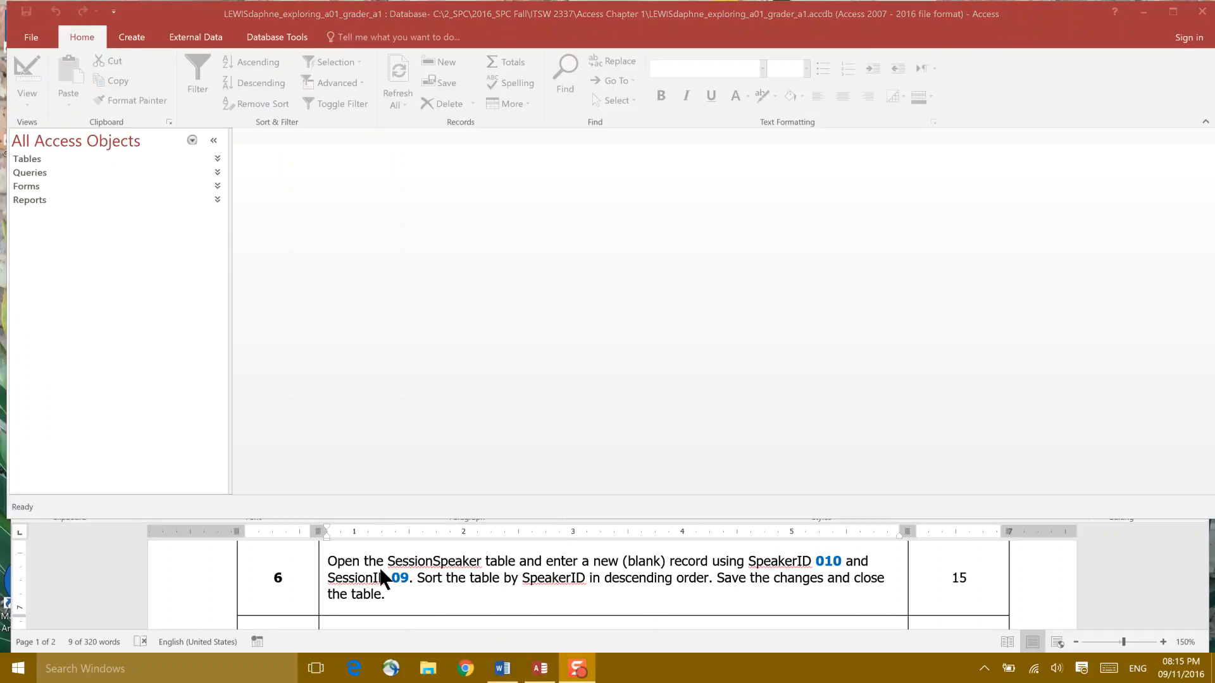
pyautogui.moveTo(503, 573)
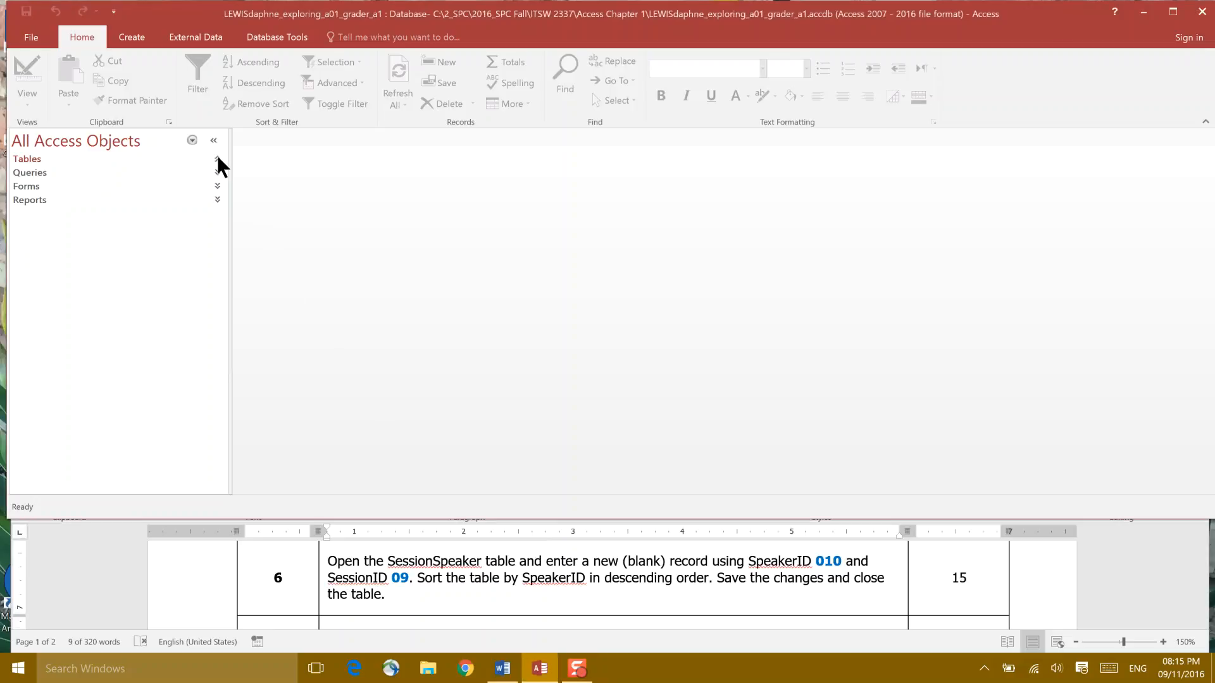
# Step: Expand the Tables group in the Navigation Pane
pyautogui.click(217, 159)
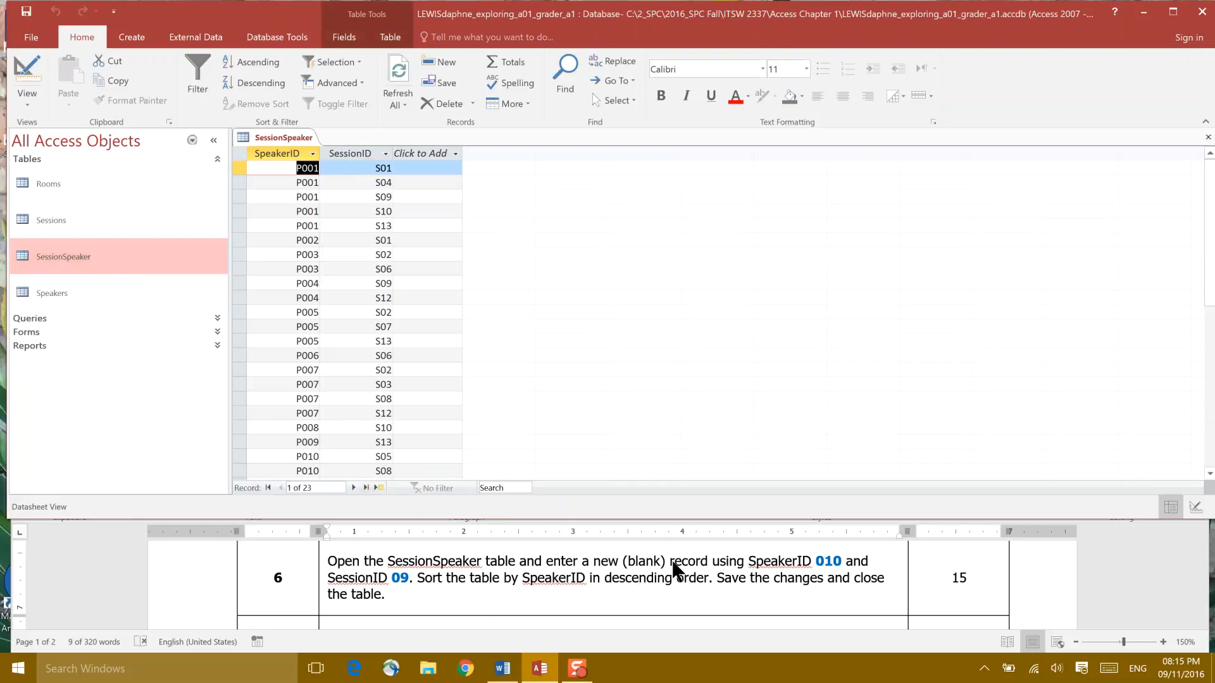
pyautogui.moveTo(760, 572)
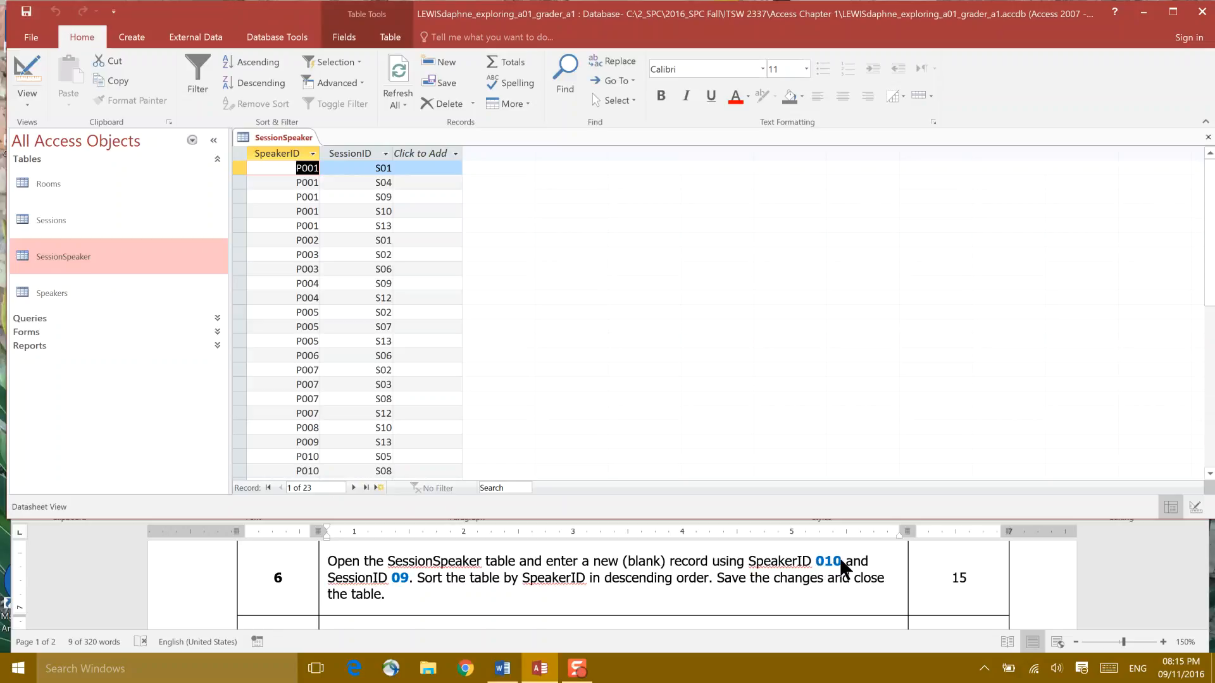
pyautogui.moveTo(843, 579)
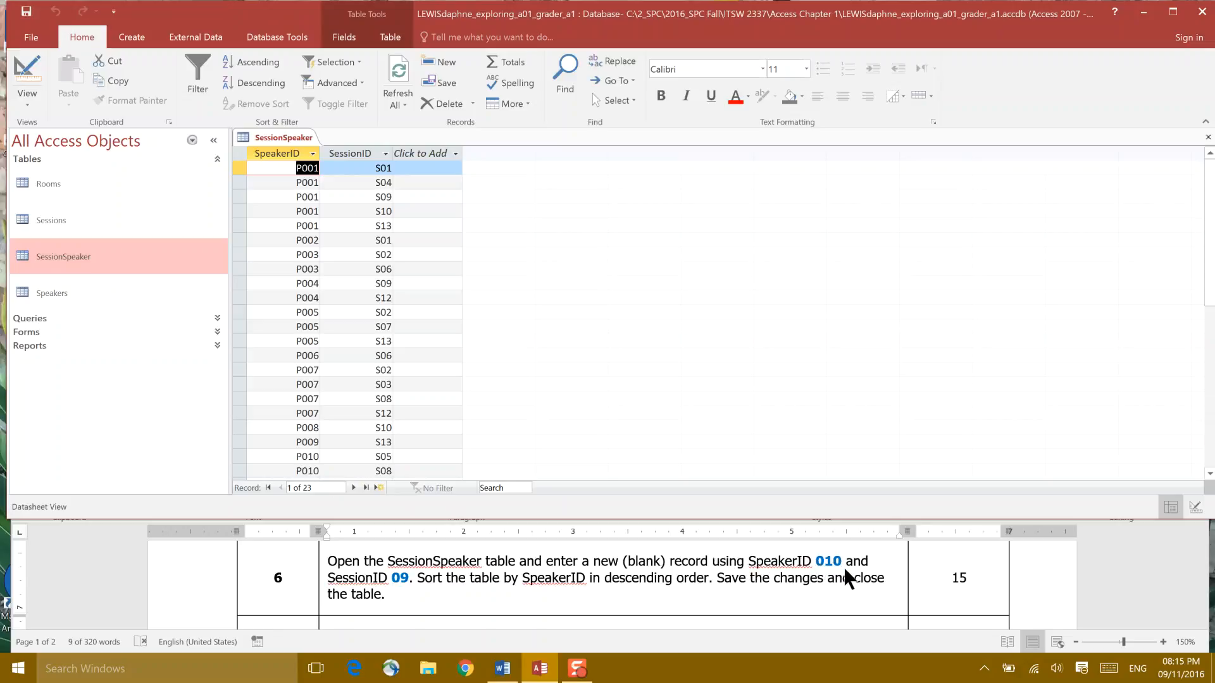
pyautogui.moveTo(627, 593)
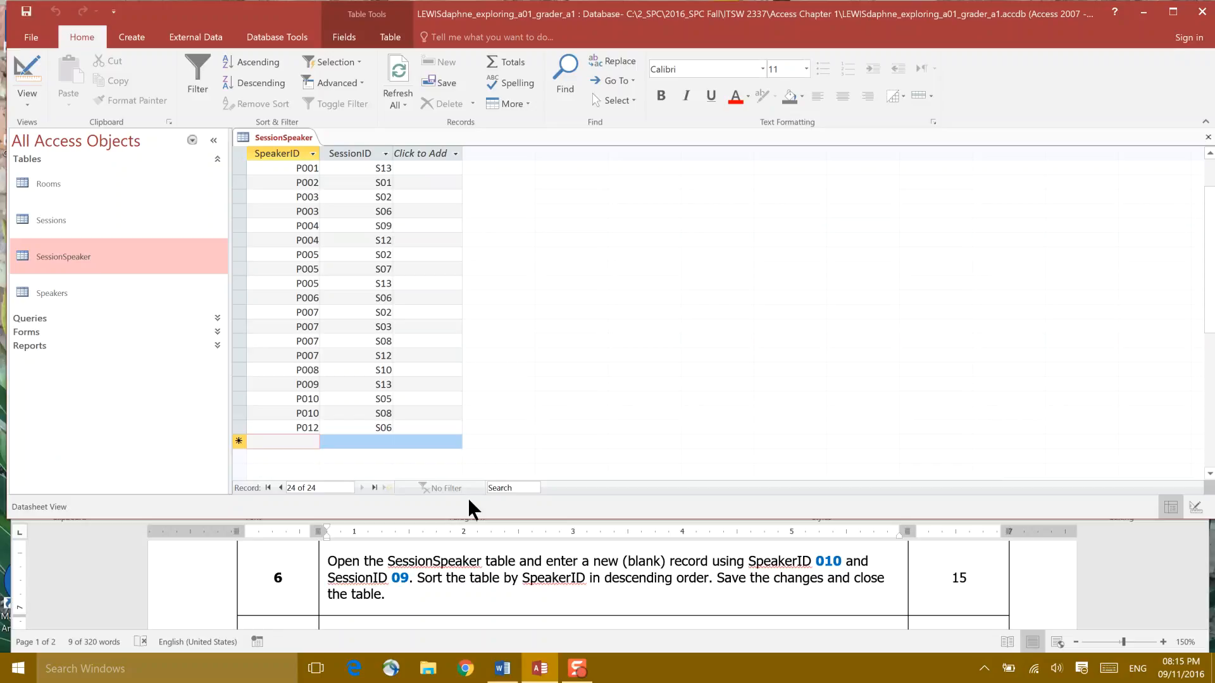
# Step: Add a SessionSpeaker record with SpeakerID P010 and SessionID S09
pyautogui.write('010')
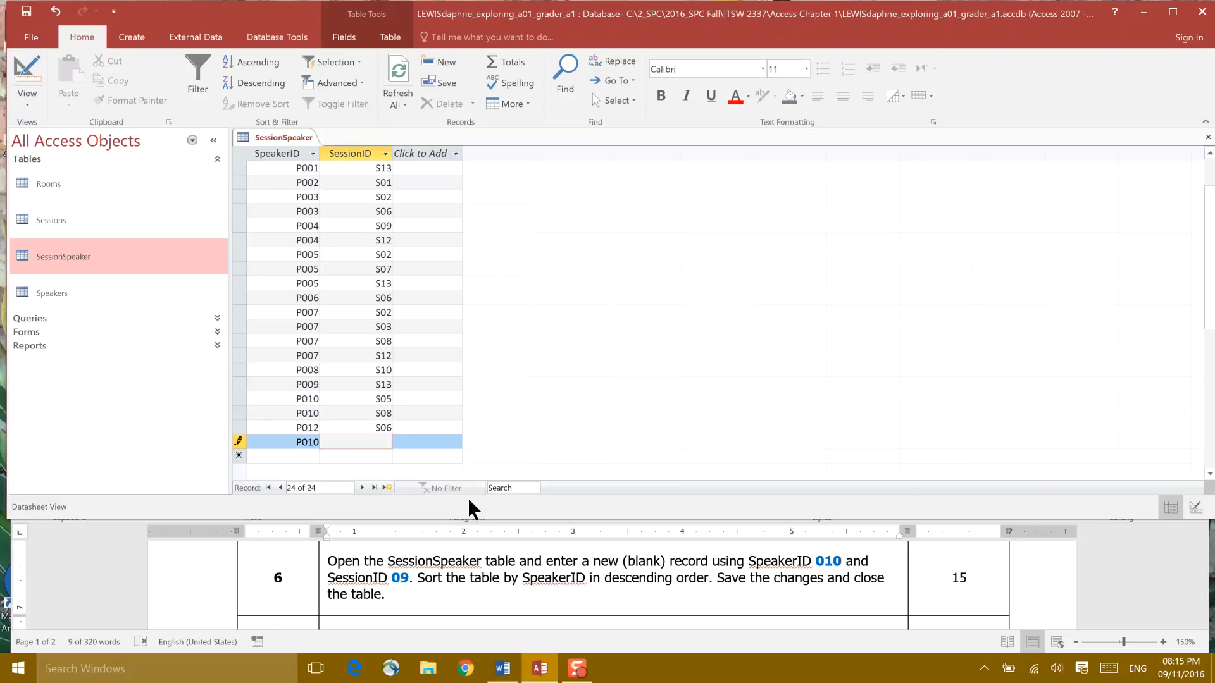
pyautogui.write('0')
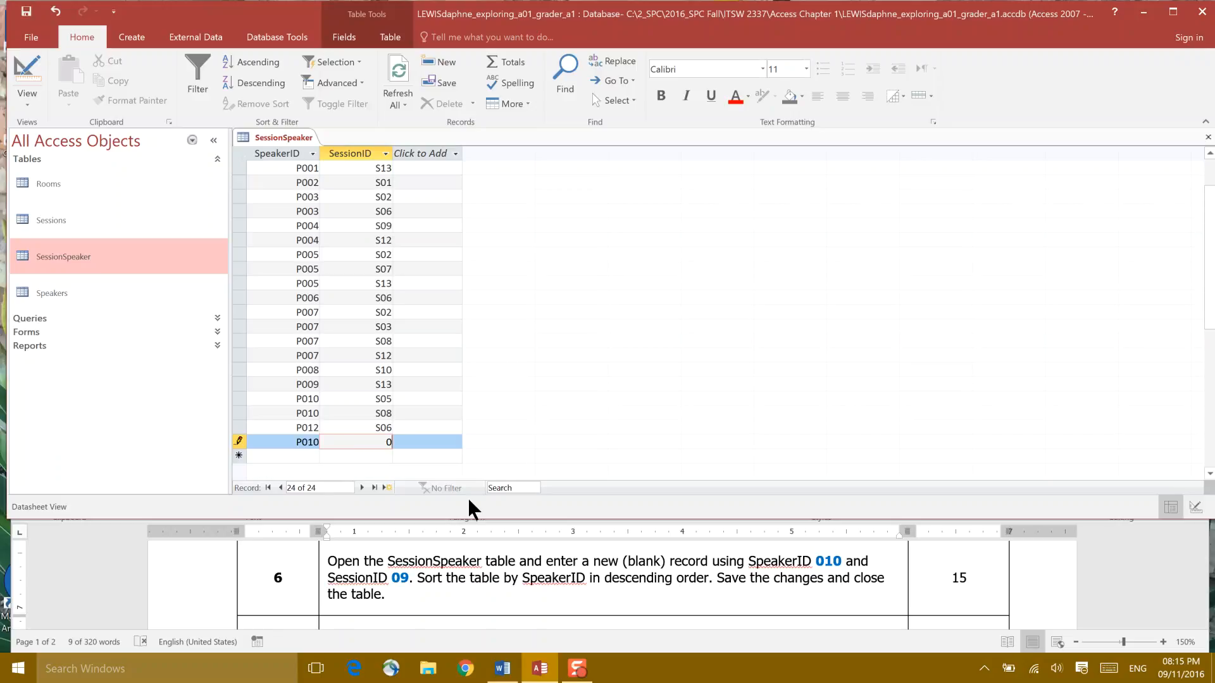
pyautogui.write('S09')
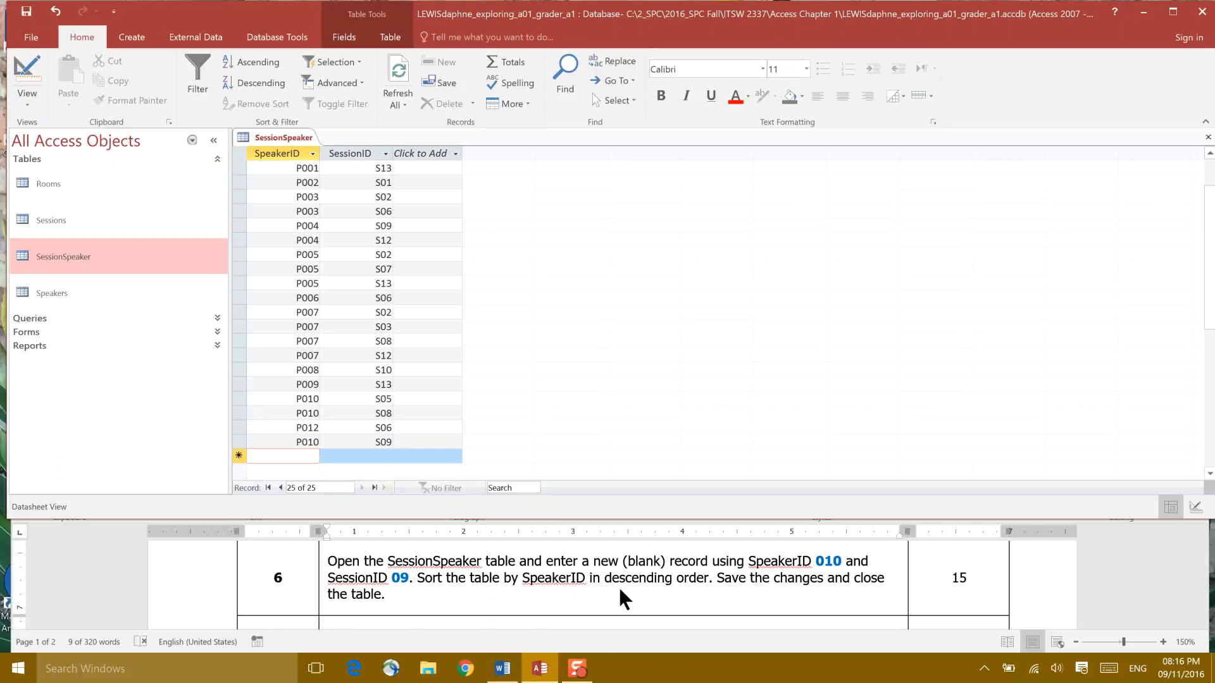
pyautogui.moveTo(649, 589)
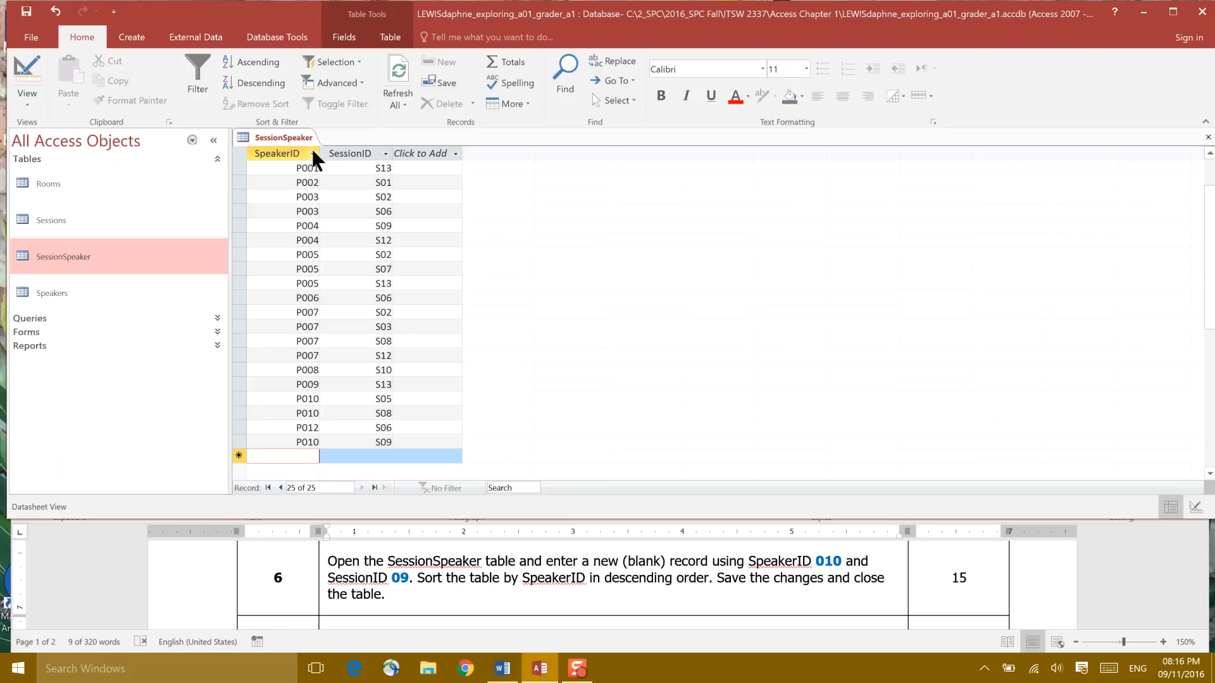
# Step: Sort SessionSpeaker by SpeakerID largest to smallest, then close the table
pyautogui.click(311, 153)
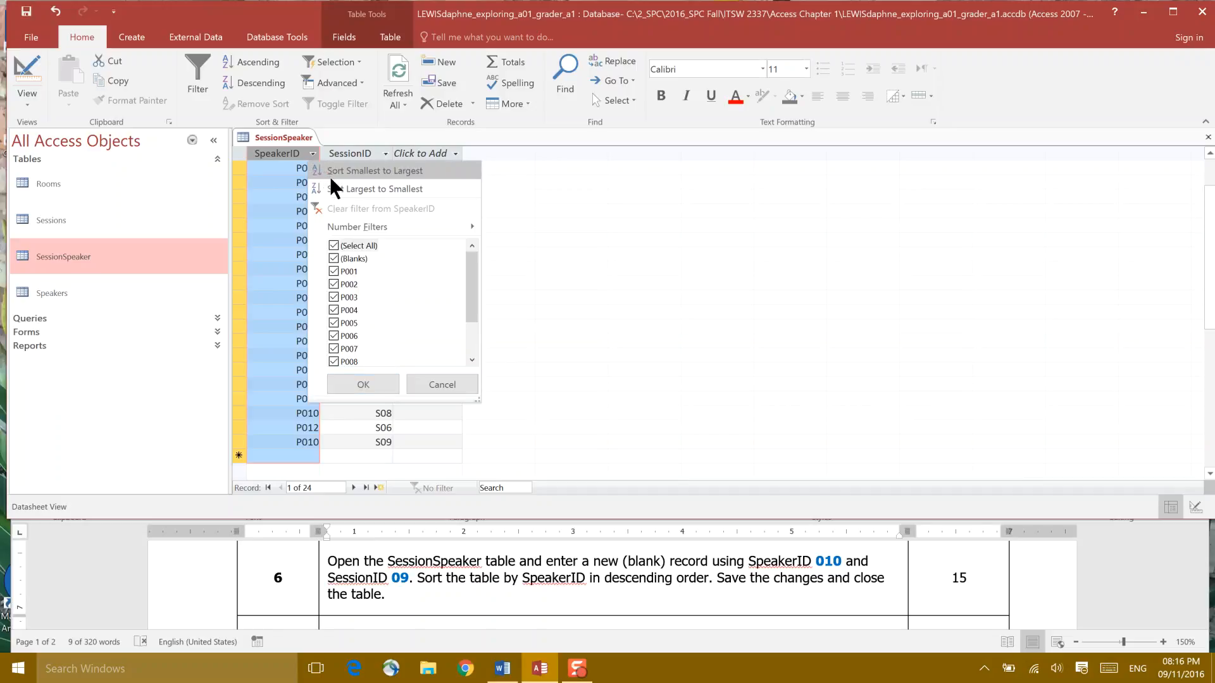
pyautogui.moveTo(383, 189)
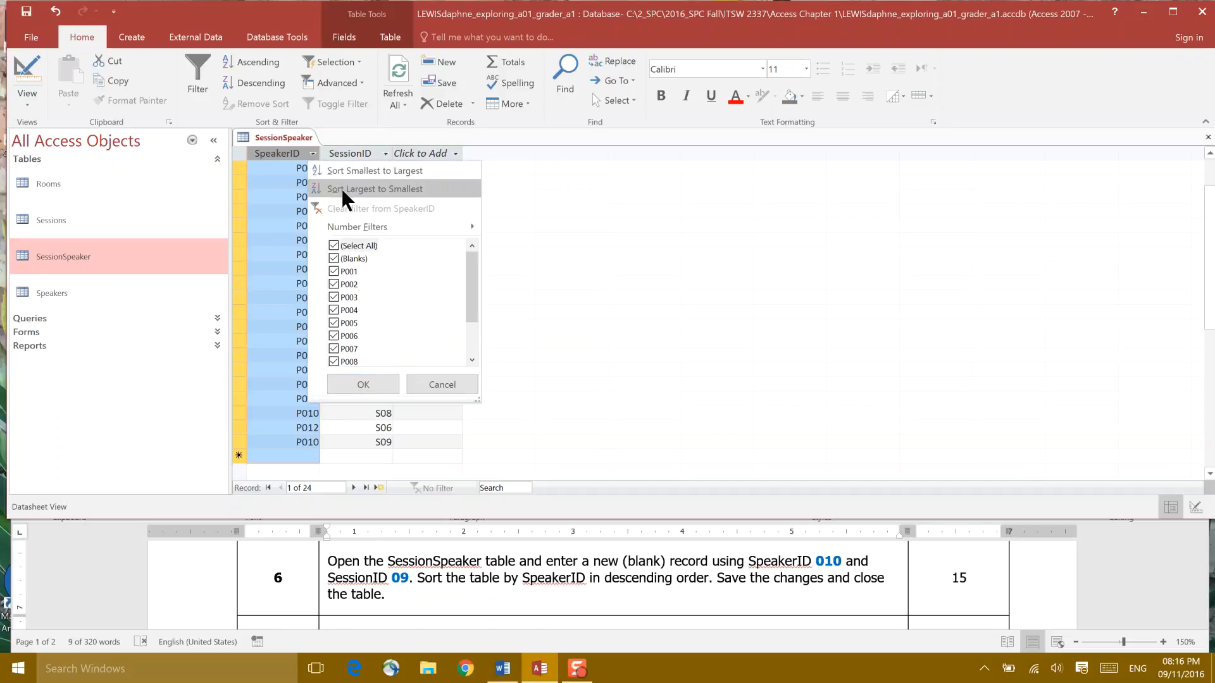
pyautogui.click(375, 188)
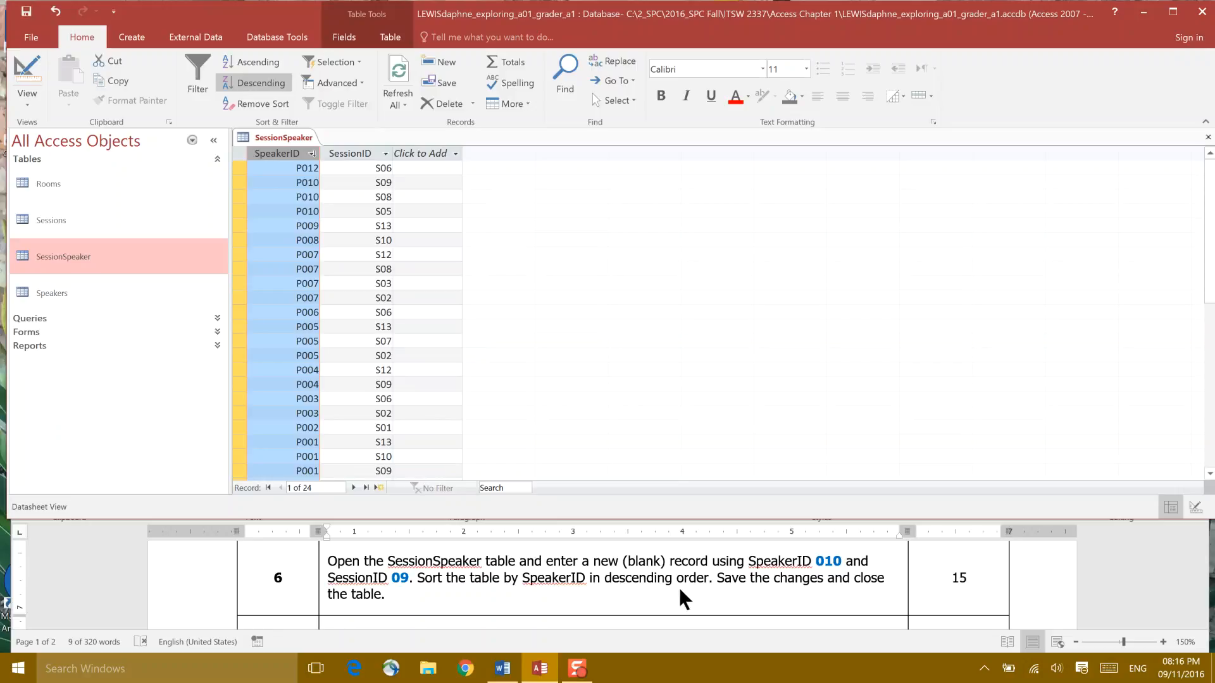
pyautogui.moveTo(294, 130)
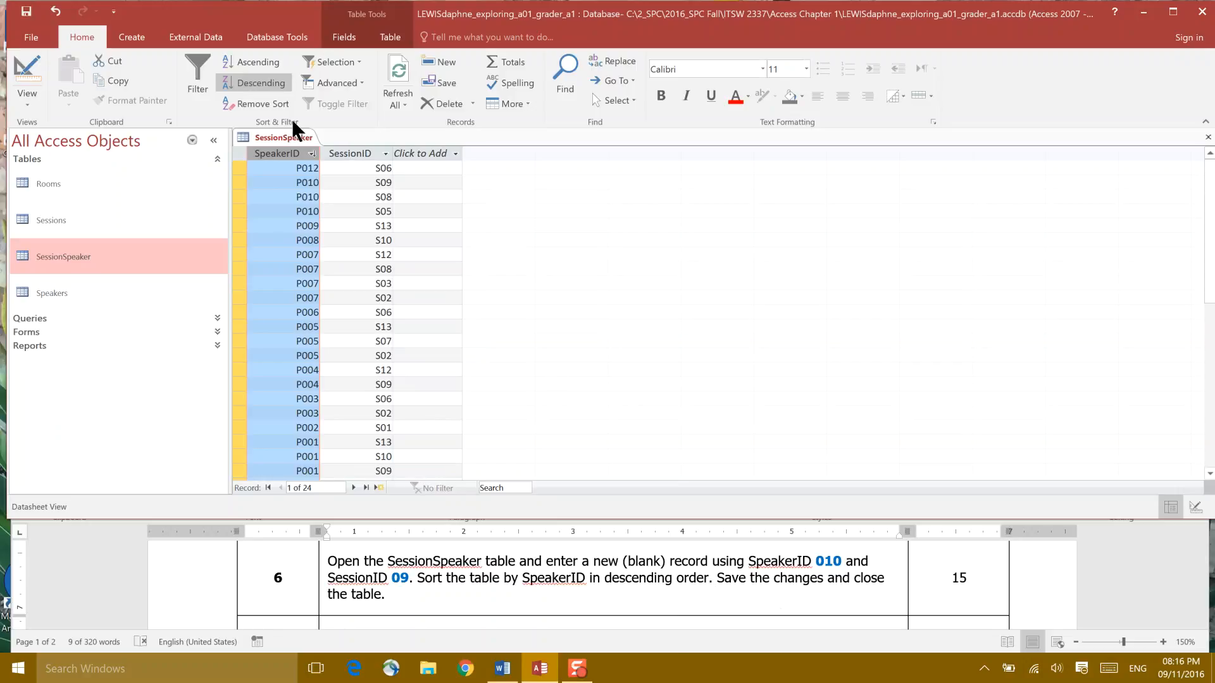
pyautogui.rightClick(279, 137)
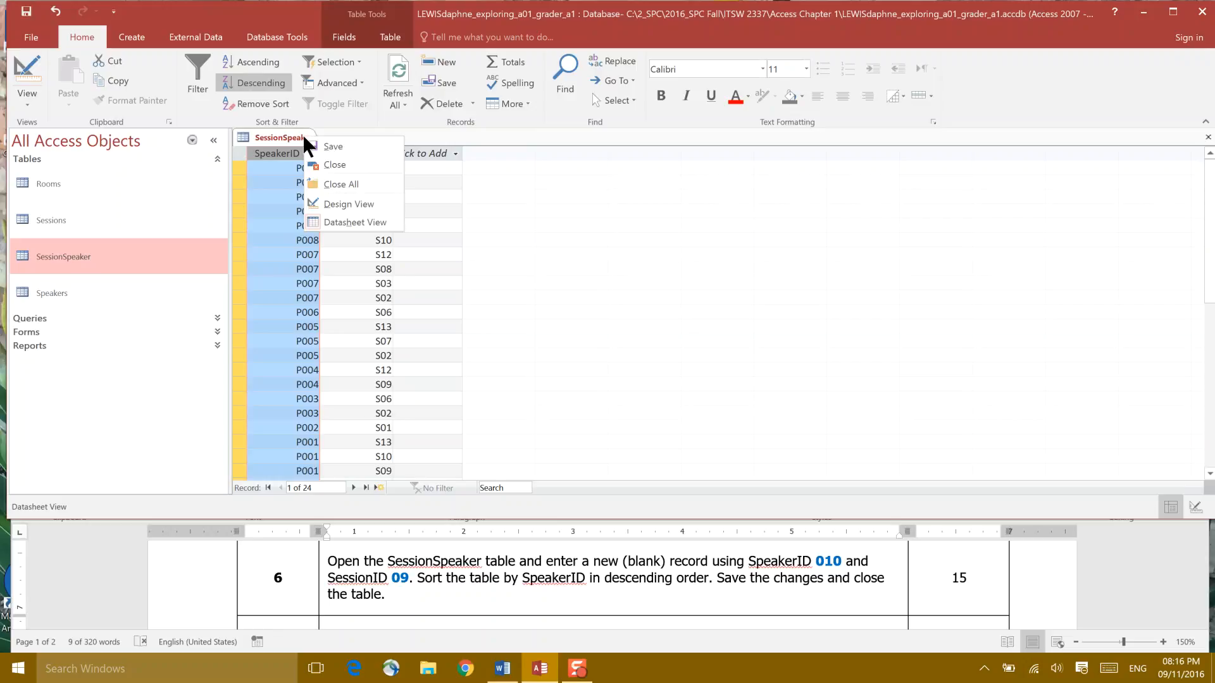
pyautogui.click(334, 164)
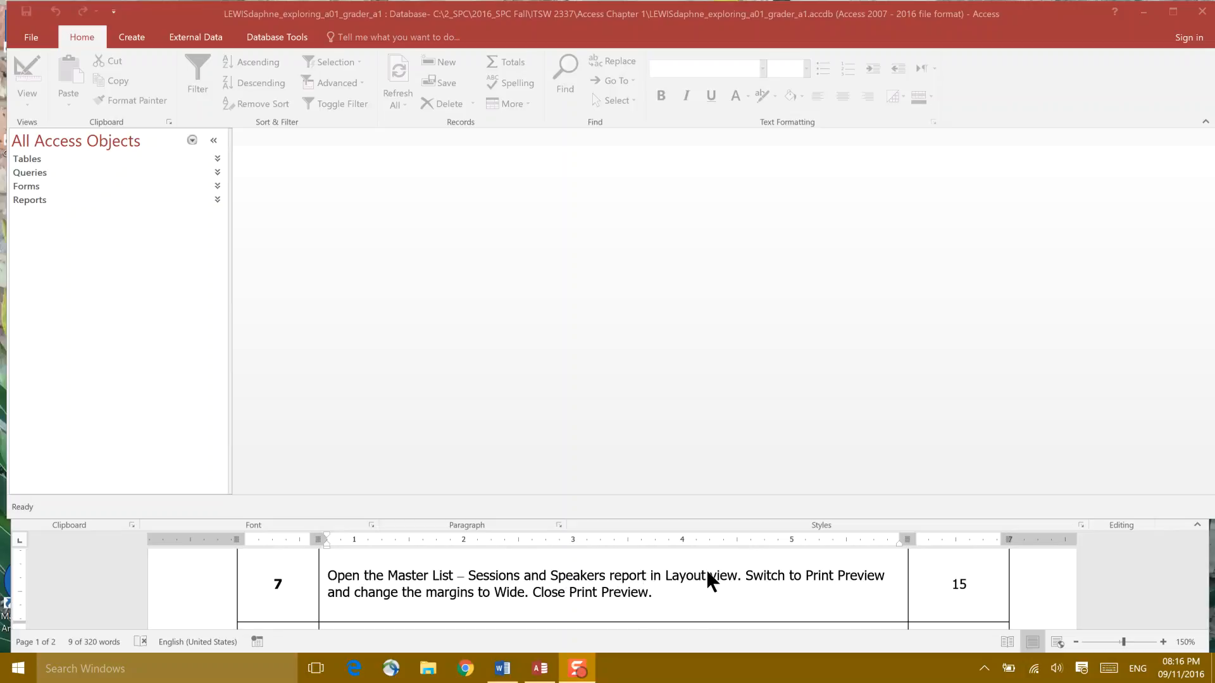
pyautogui.moveTo(325, 366)
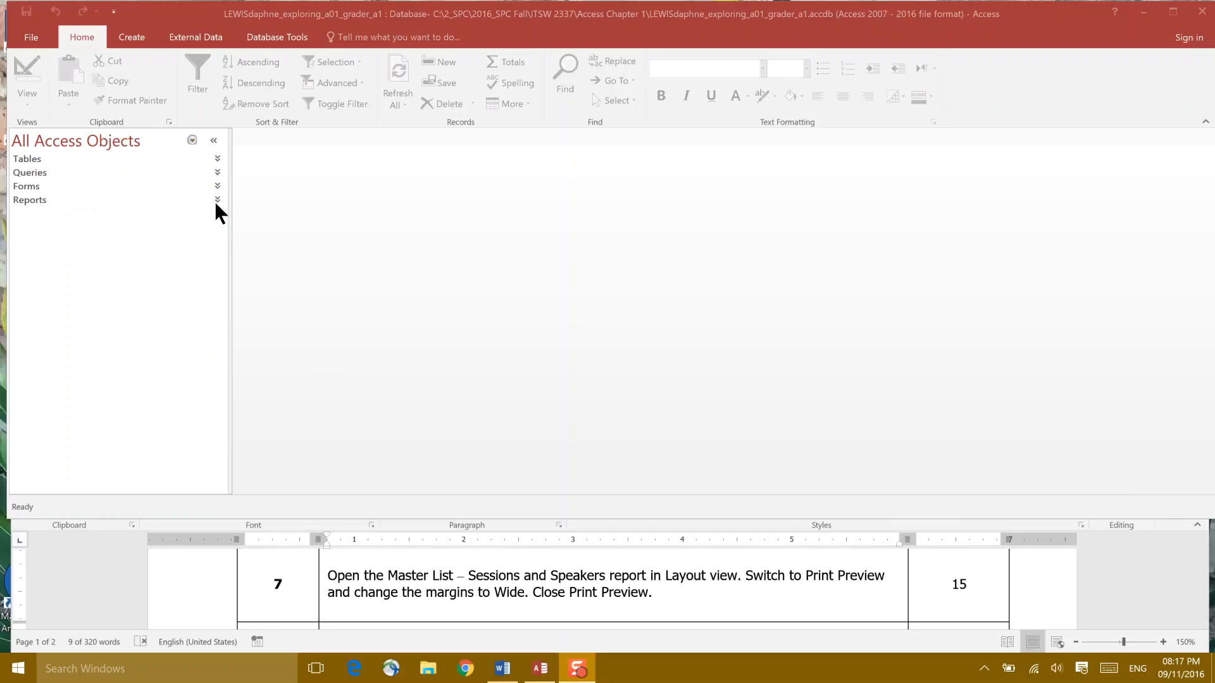
# Step: Show the Master List - Sessions and Speakers report in Print Preview, briefly visiting File
pyautogui.click(217, 200)
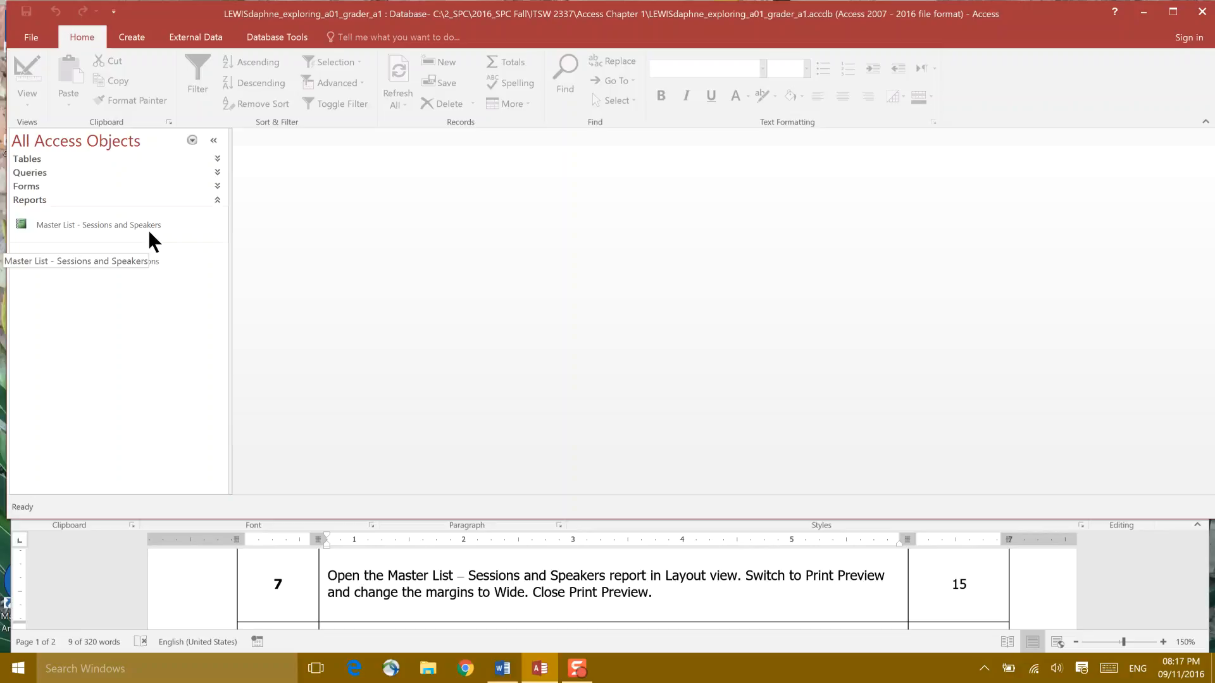
pyautogui.moveTo(152, 235)
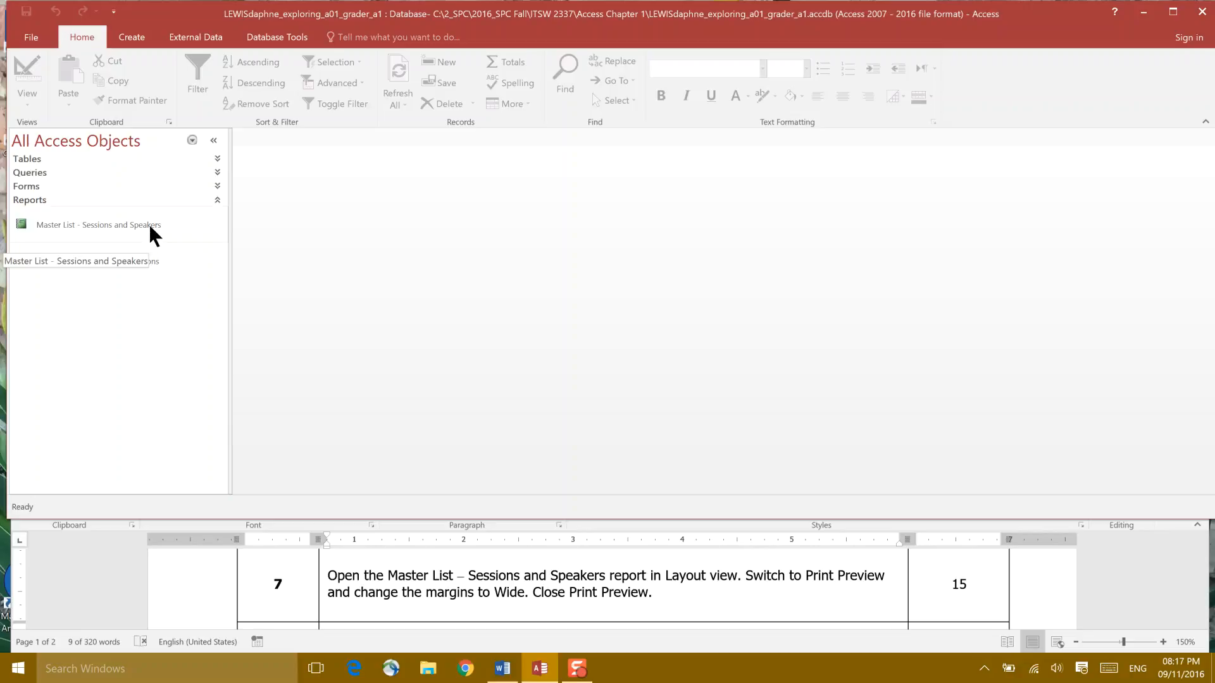
pyautogui.doubleClick(98, 225)
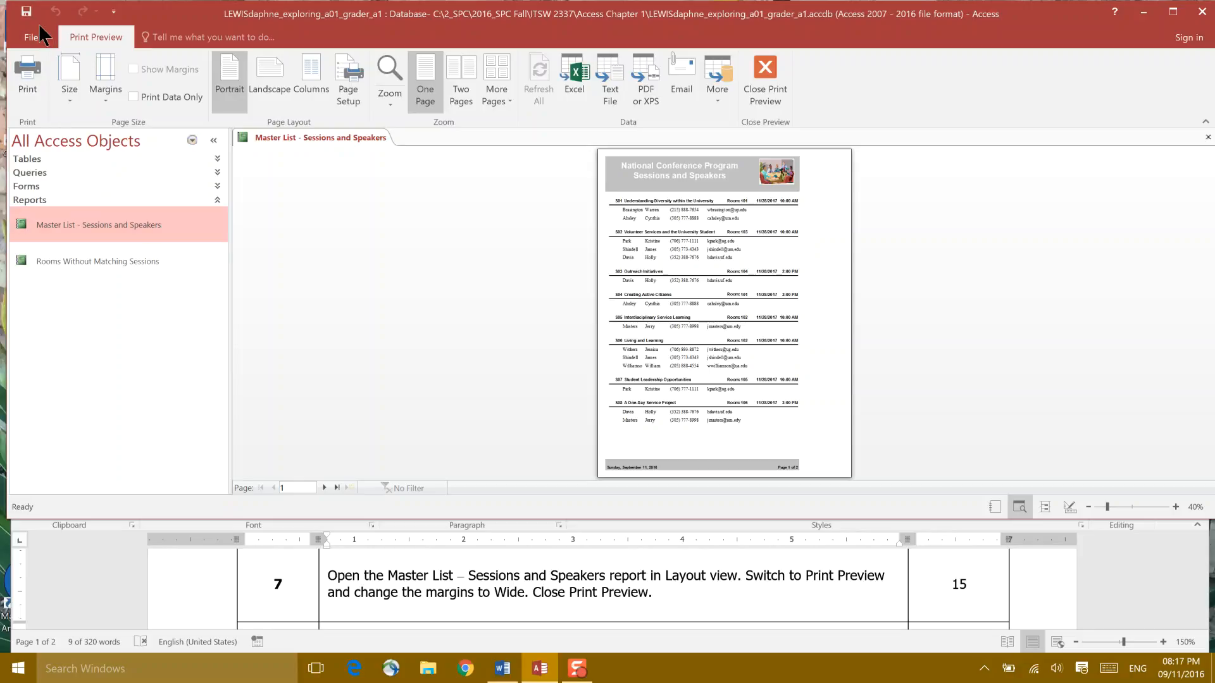
pyautogui.click(31, 36)
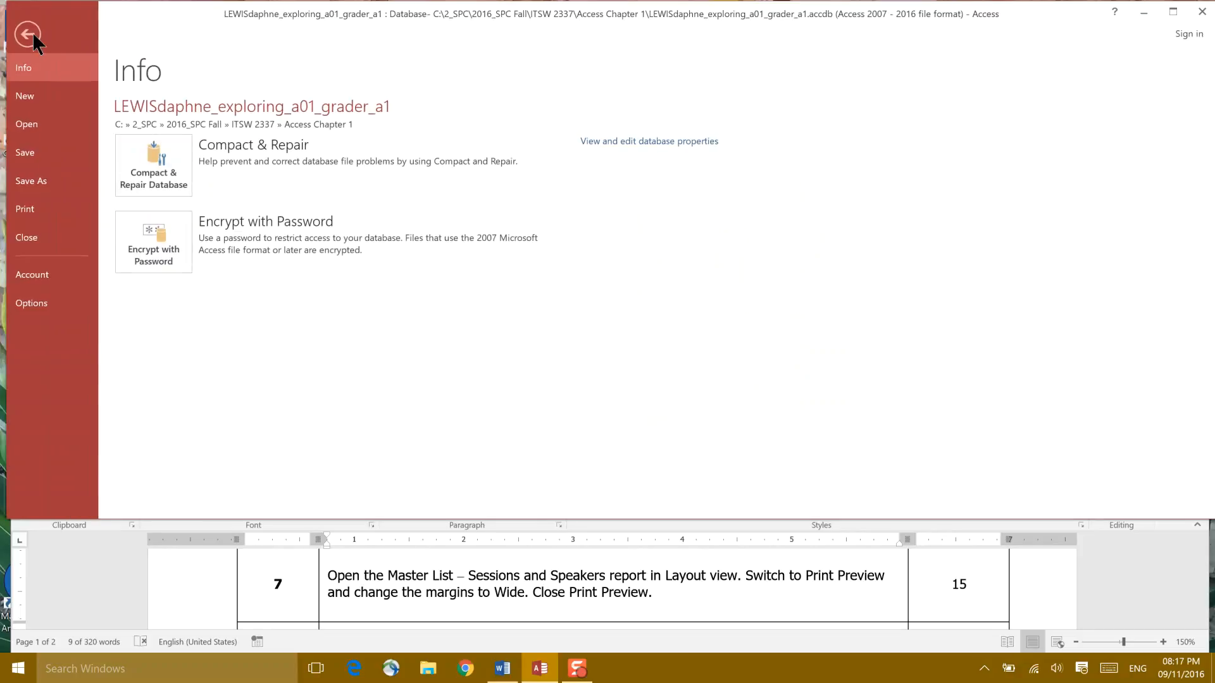
pyautogui.click(28, 33)
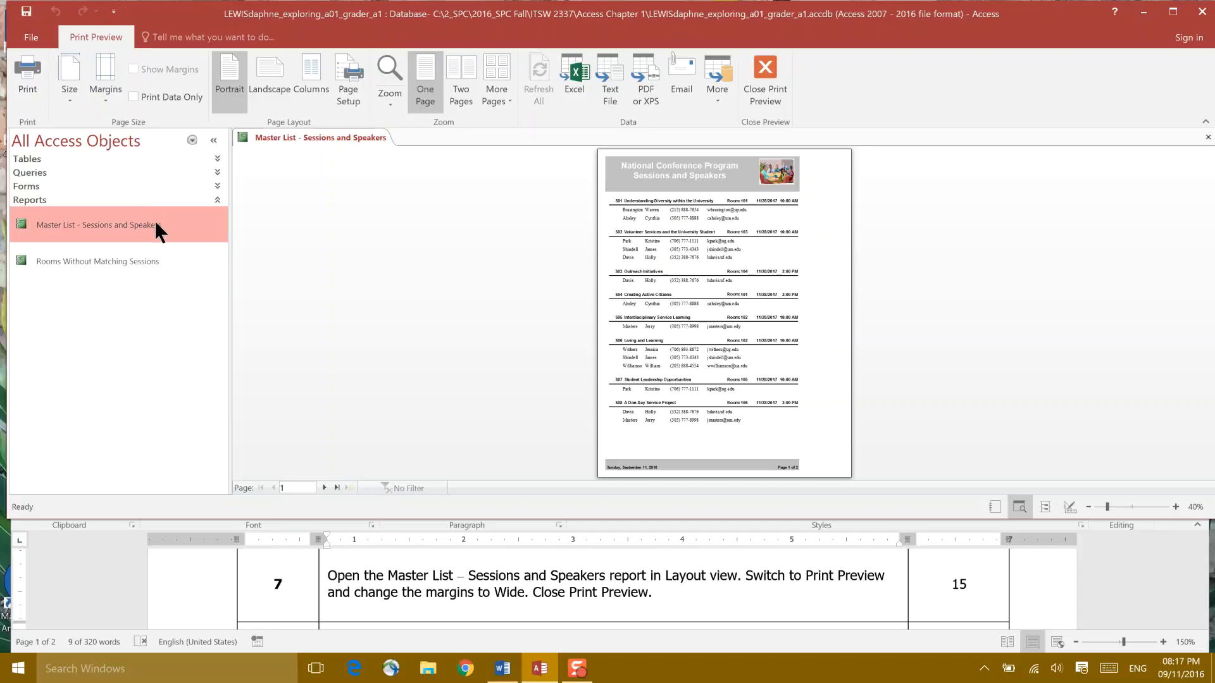
# Step: Switch the Master List - Sessions and Speakers report to Layout view
pyautogui.rightClick(94, 225)
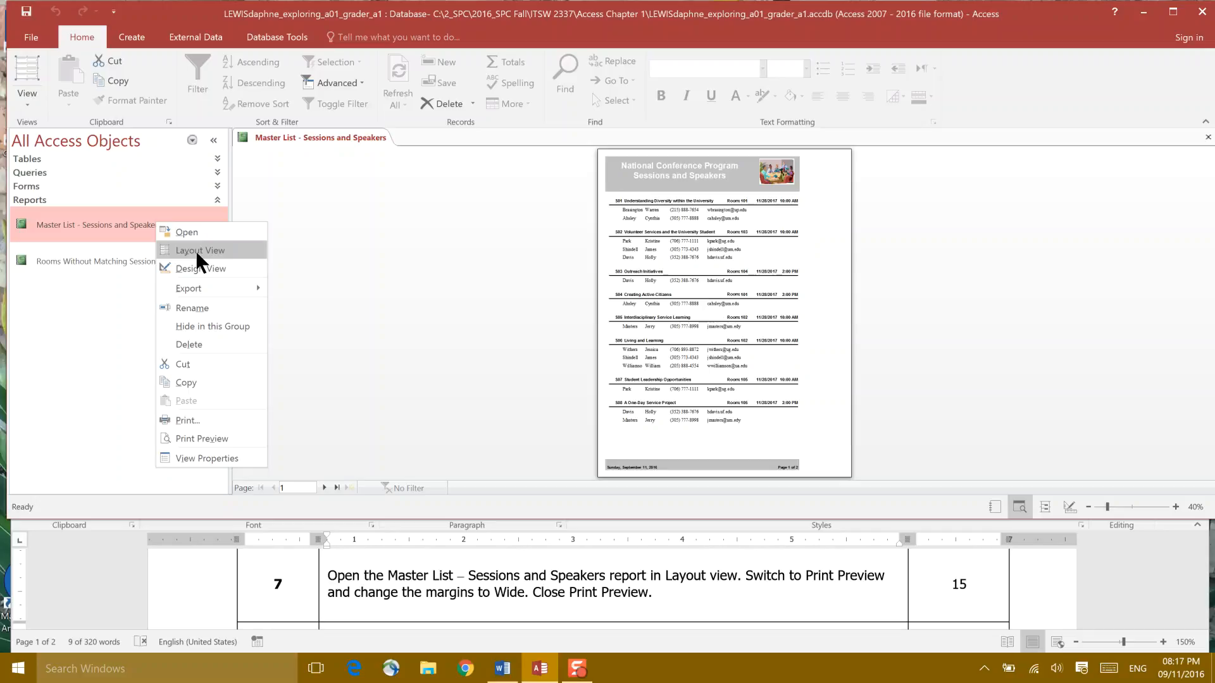
pyautogui.click(199, 250)
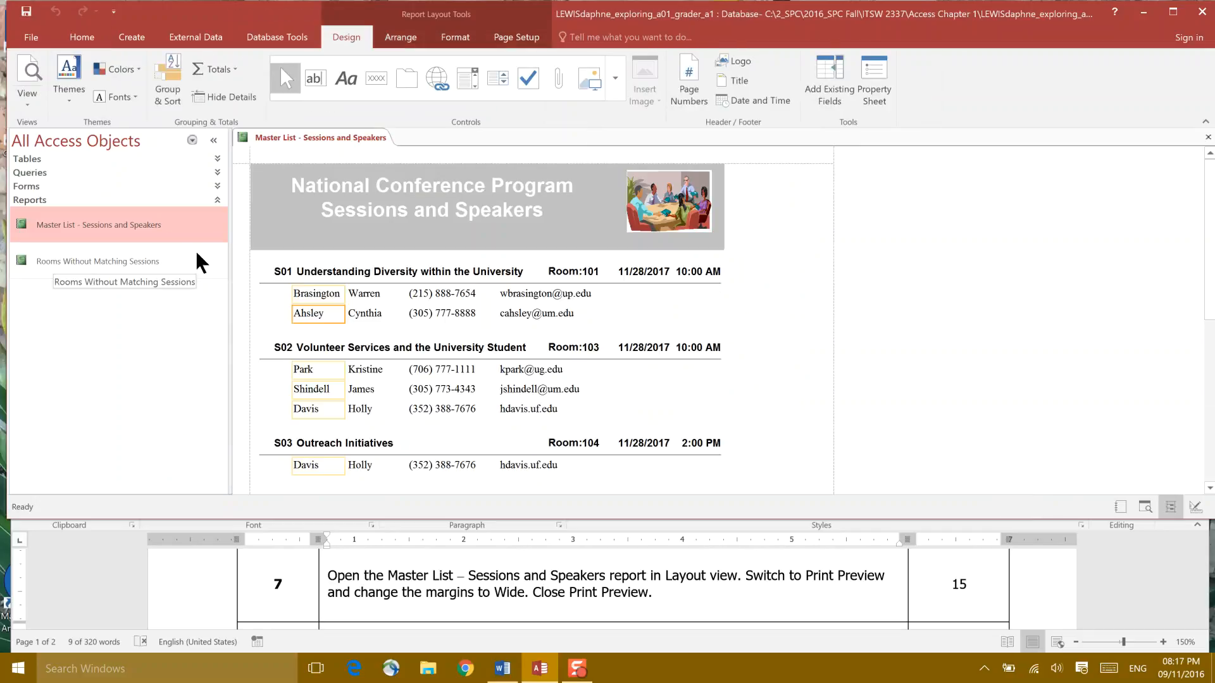
pyautogui.moveTo(377, 298)
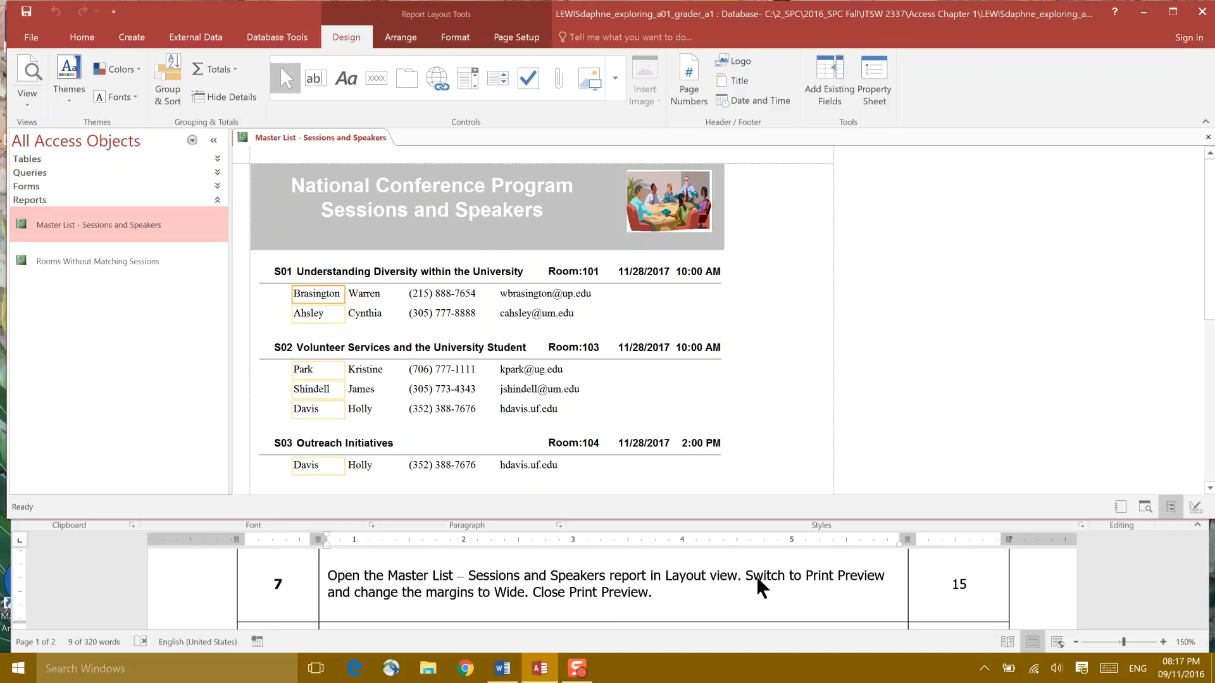
pyautogui.moveTo(432, 63)
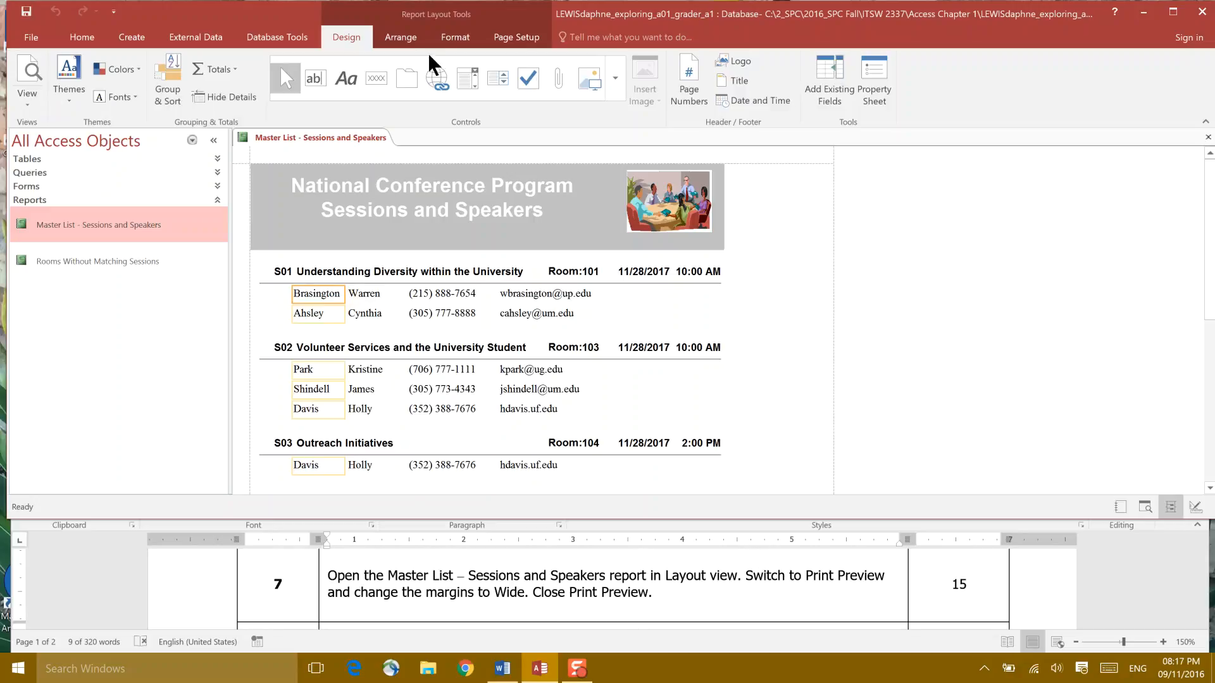
pyautogui.moveTo(728, 604)
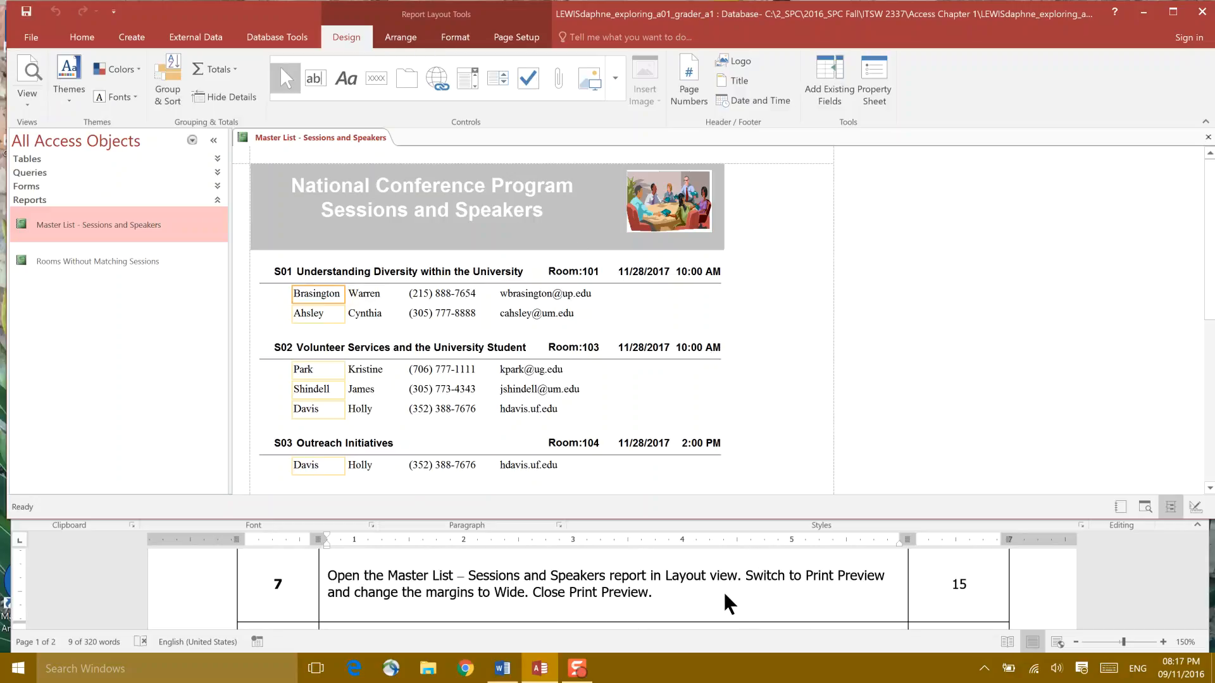
pyautogui.moveTo(368, 615)
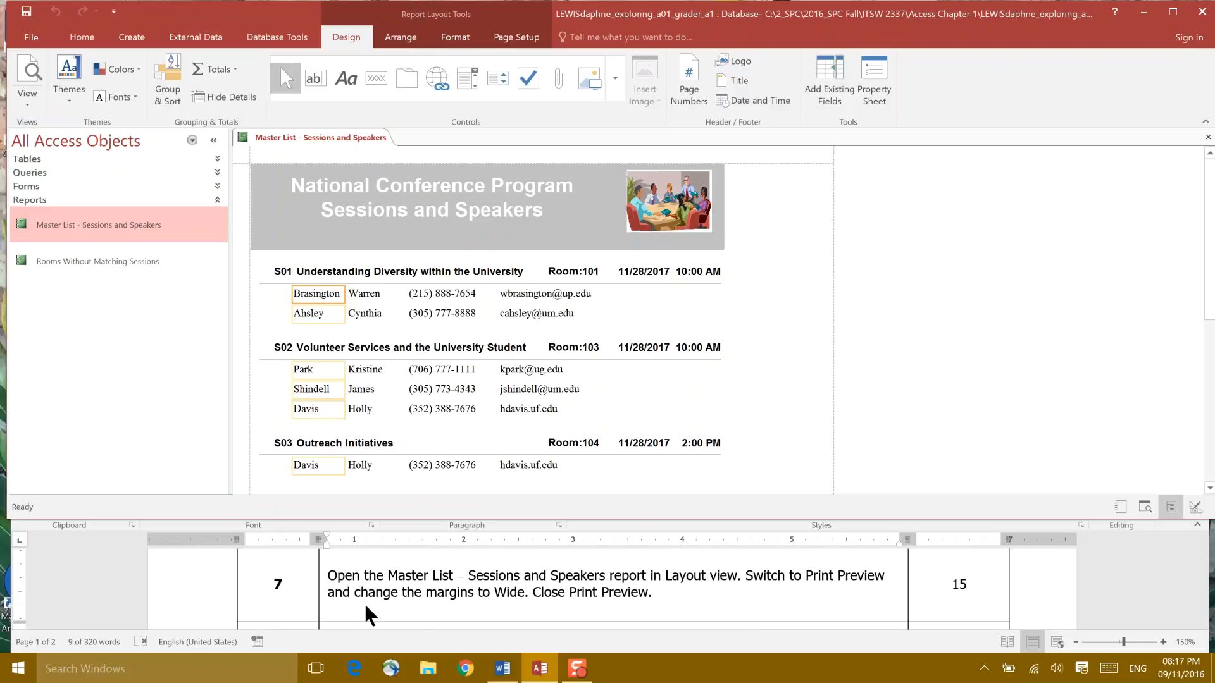
pyautogui.moveTo(511, 603)
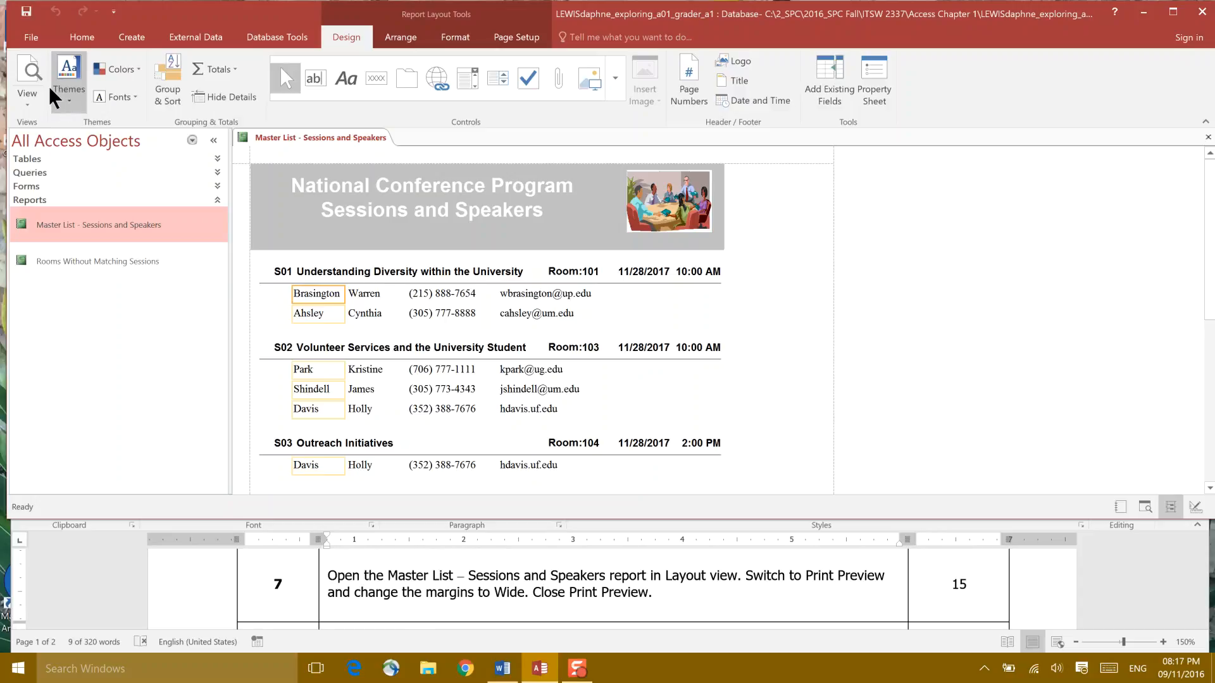
# Step: Preview the report, apply Wide margins, and return to Layout view
pyautogui.click(26, 77)
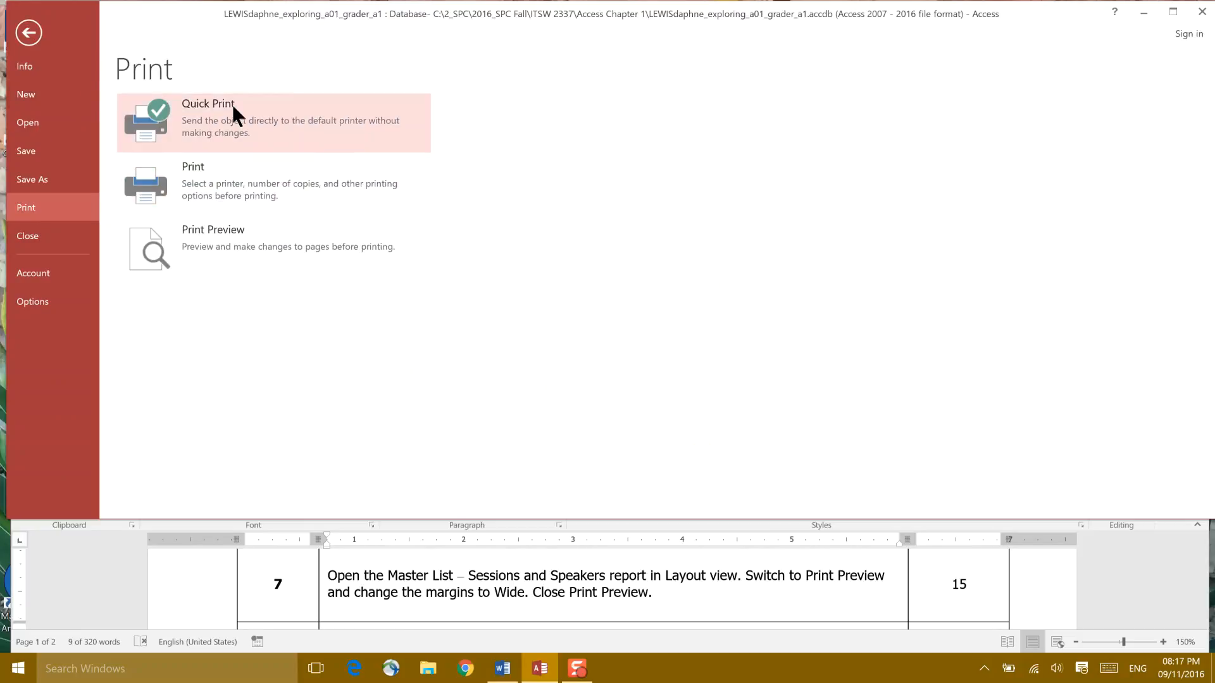
pyautogui.moveTo(248, 186)
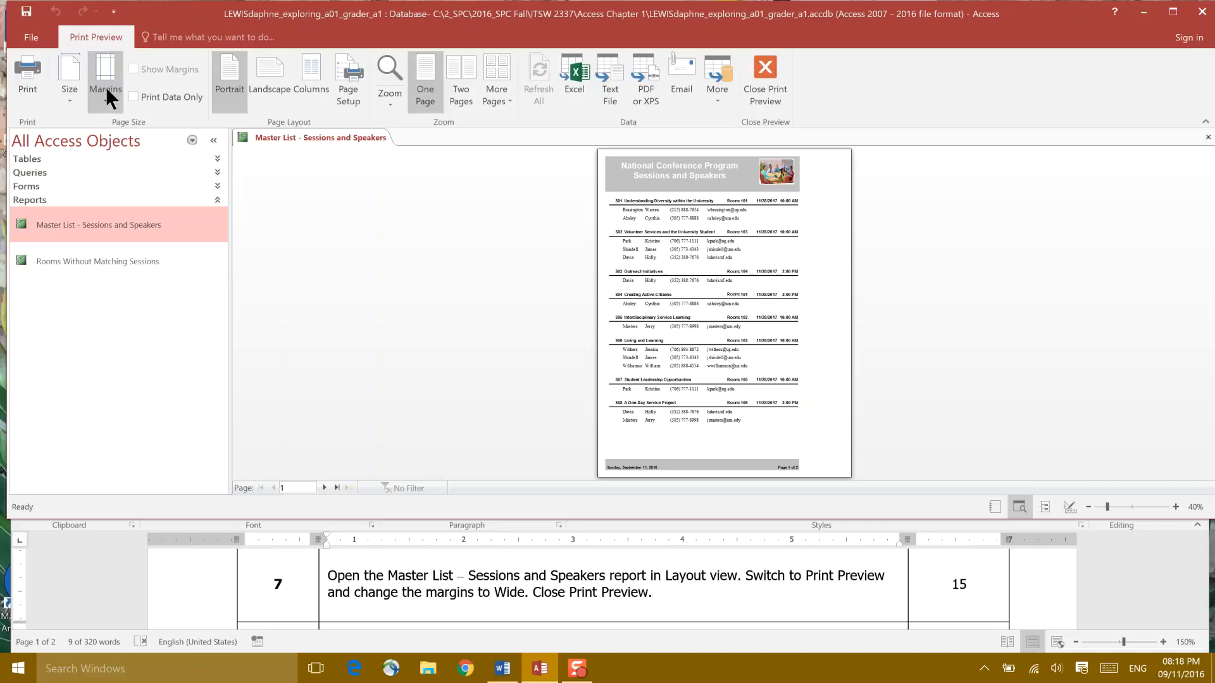
pyautogui.click(106, 77)
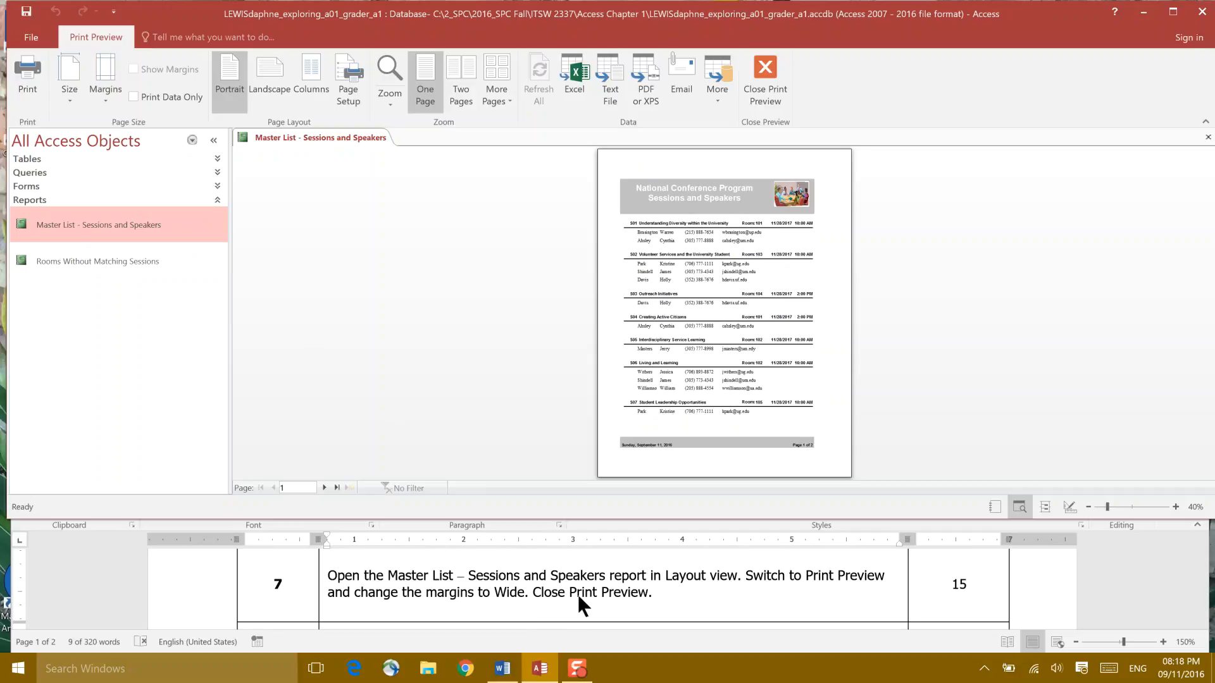
pyautogui.moveTo(532, 612)
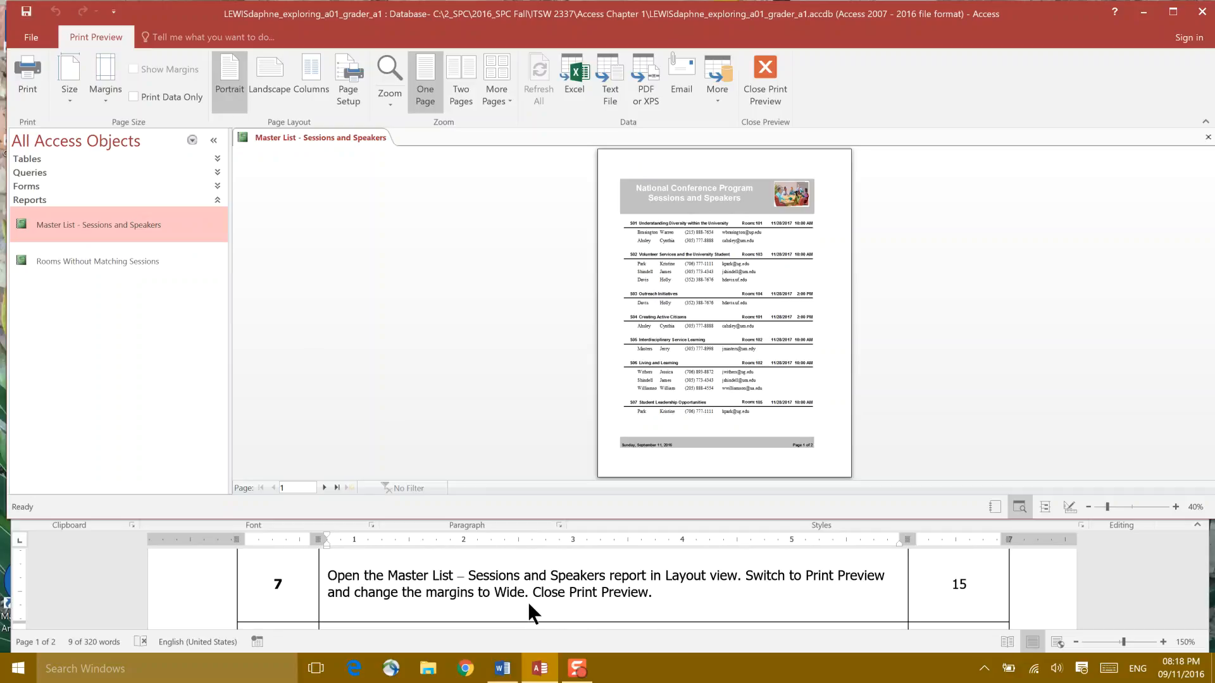
pyautogui.moveTo(670, 605)
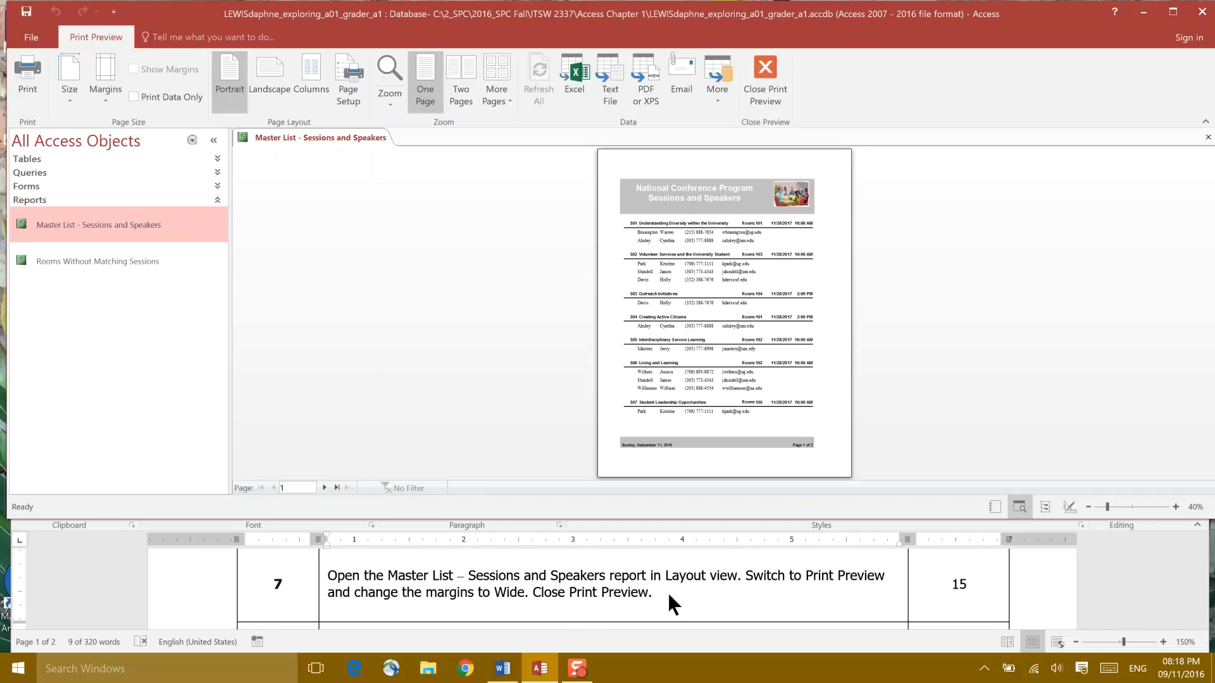
pyautogui.moveTo(788, 62)
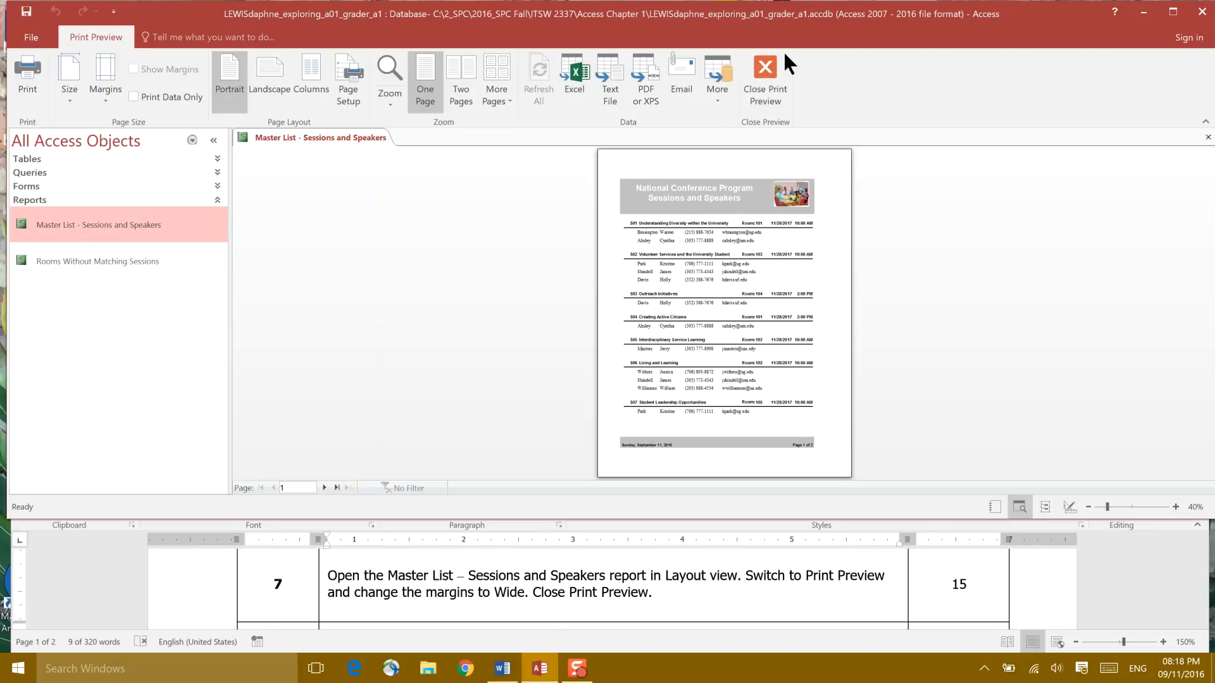
pyautogui.moveTo(764, 73)
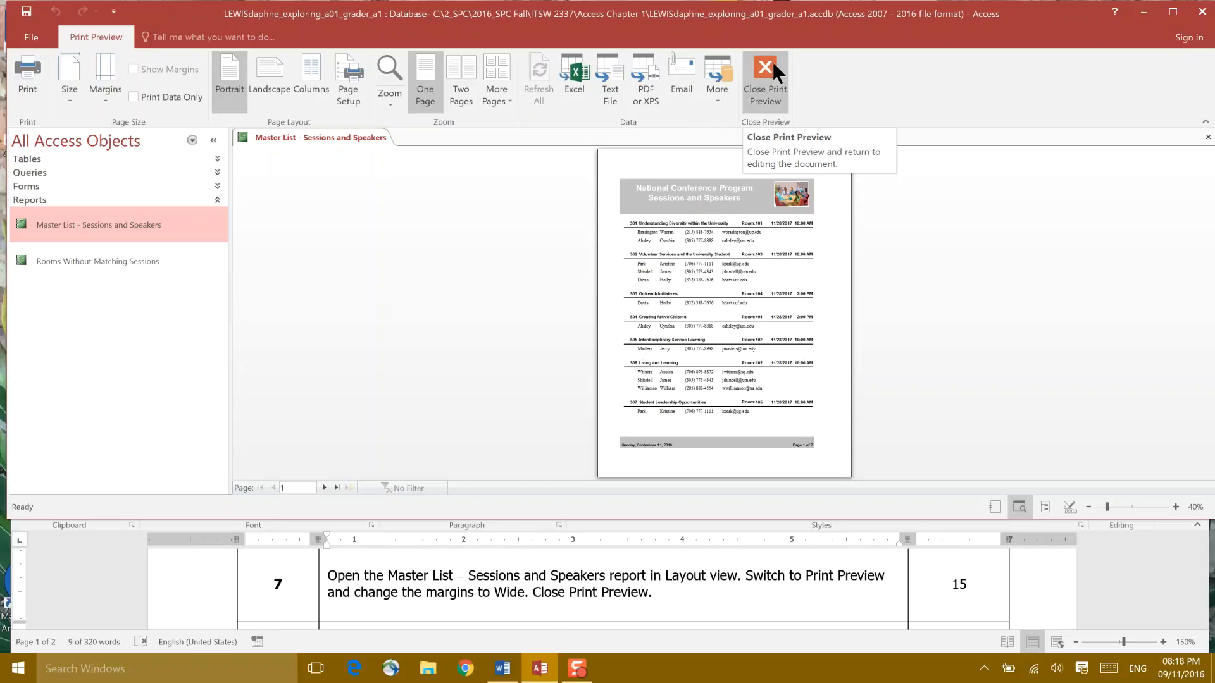
pyautogui.click(765, 77)
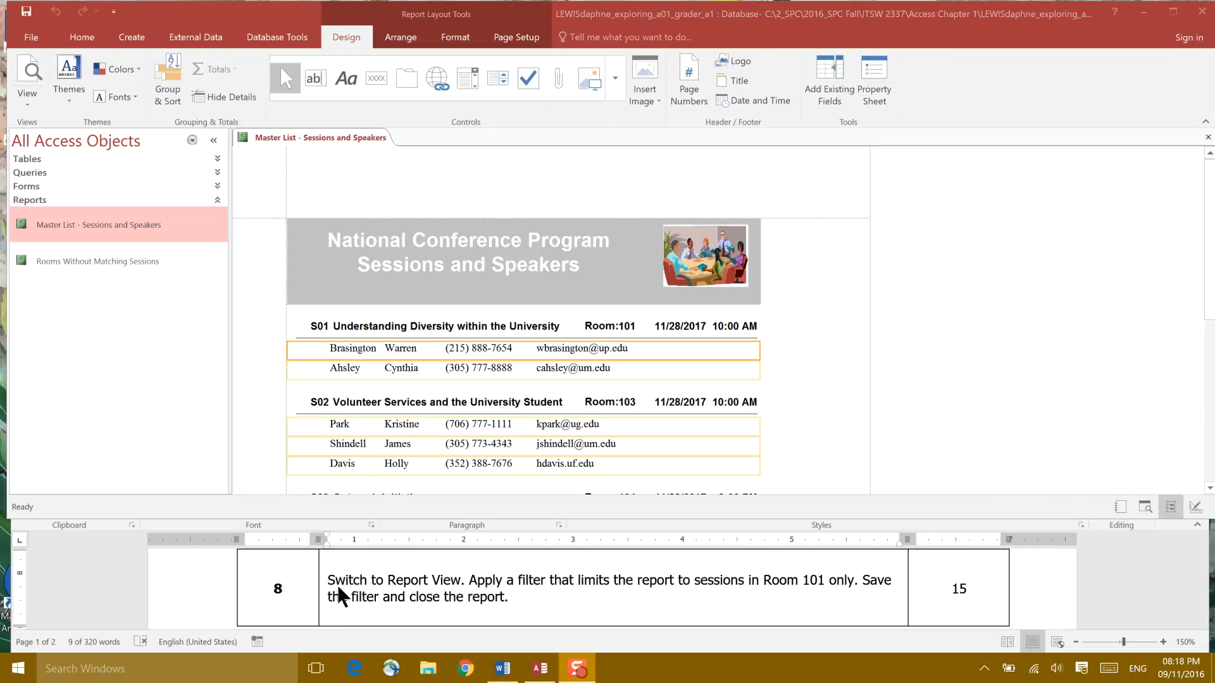
pyautogui.moveTo(451, 597)
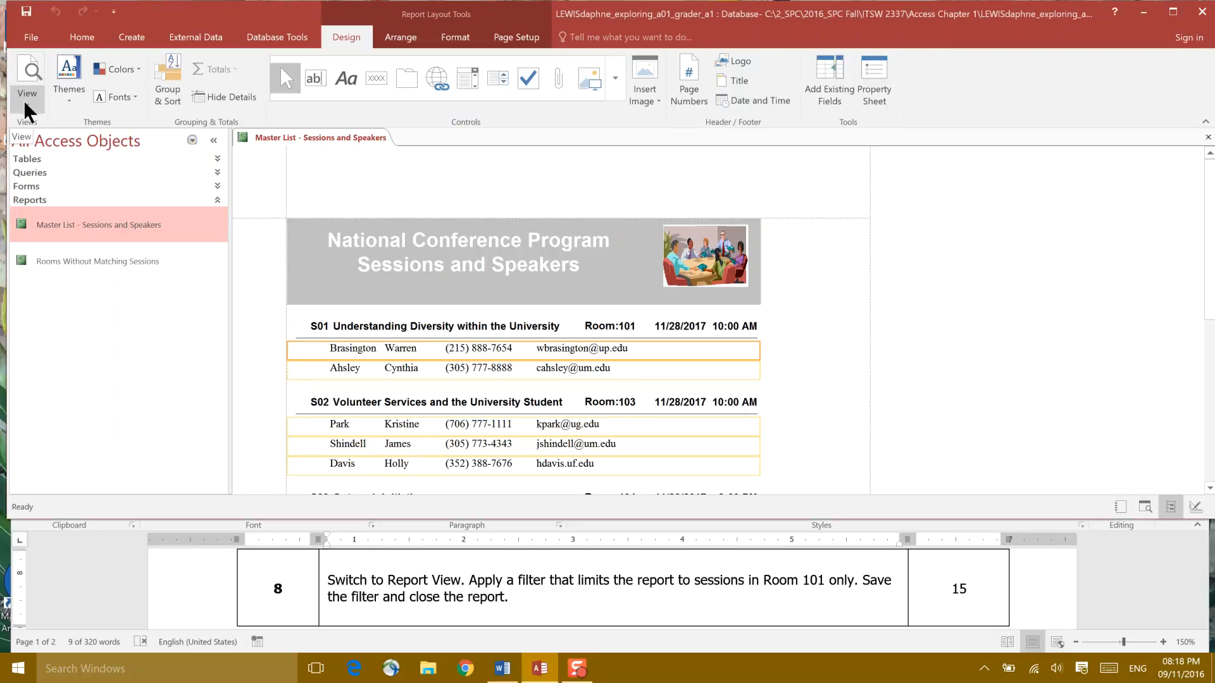
# Step: Switch the Master List – Sessions and Speakers report from Design view to Report view
pyautogui.click(26, 77)
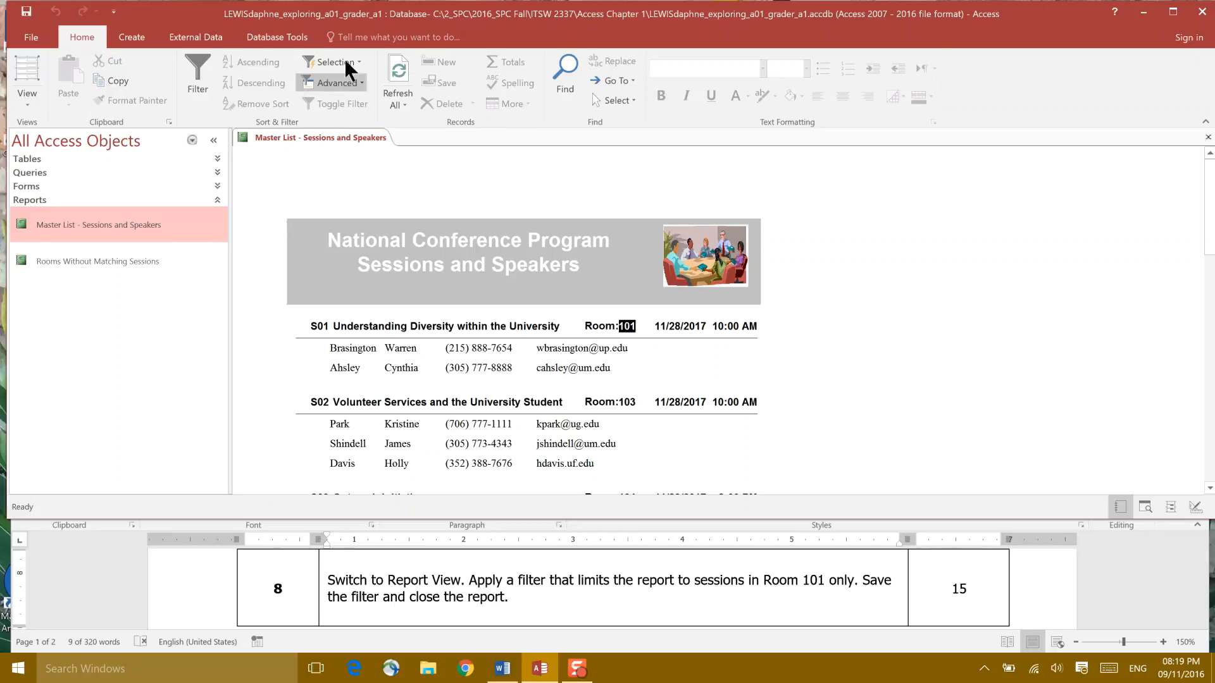
pyautogui.moveTo(370, 72)
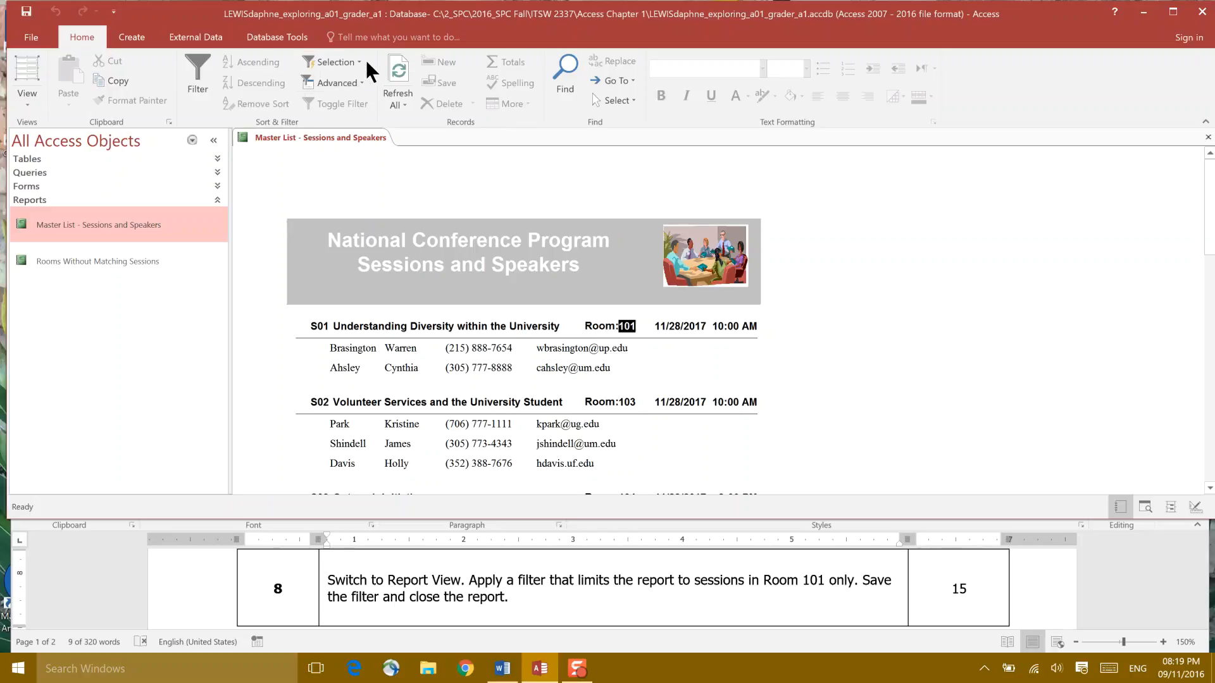
# Step: Apply a Selection filter Equals "101" so only Room 101 sessions show
pyautogui.click(336, 62)
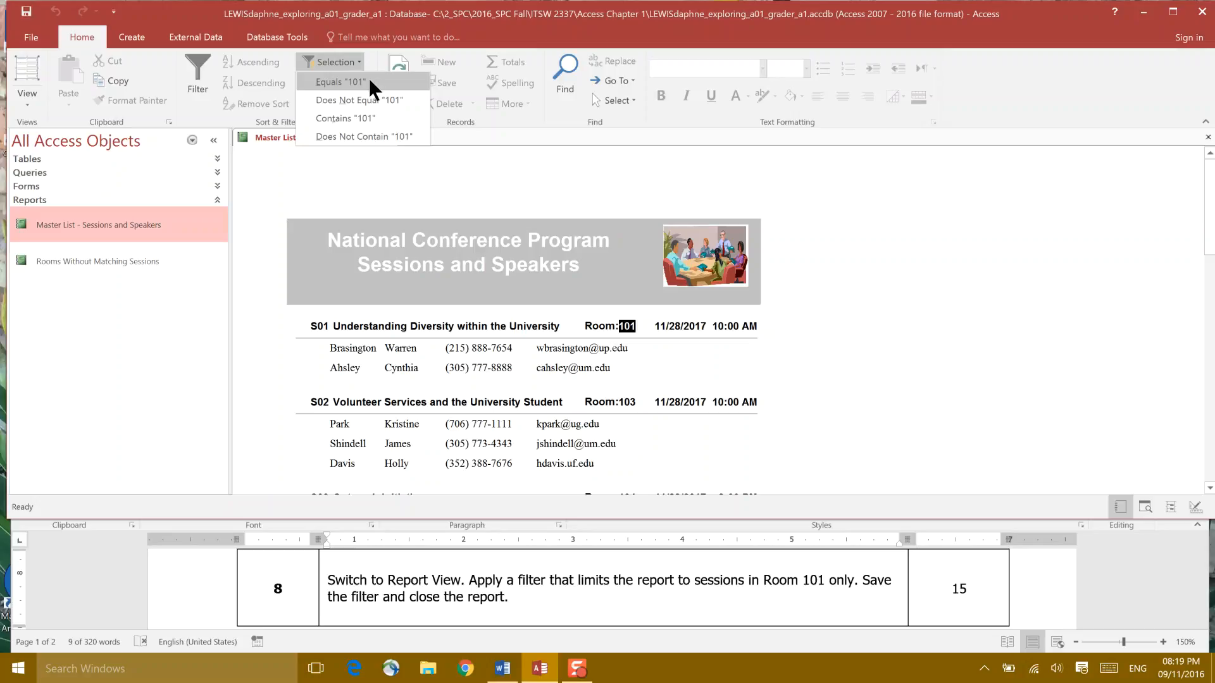
pyautogui.click(339, 81)
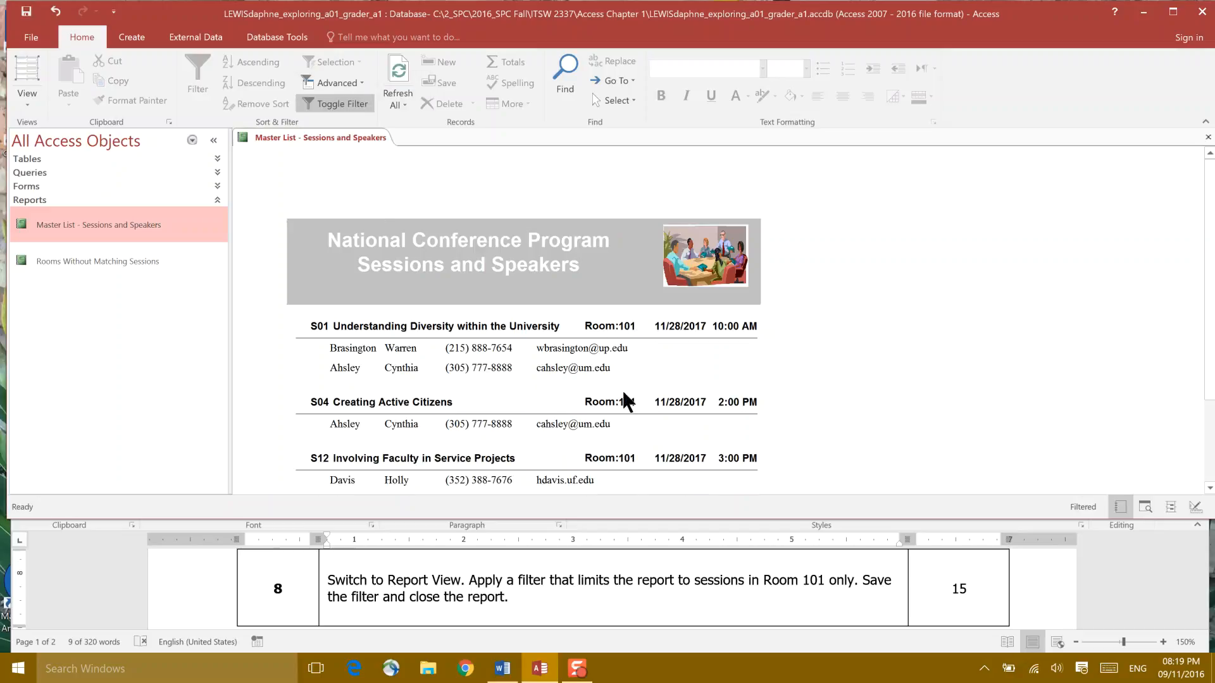
pyautogui.moveTo(691, 487)
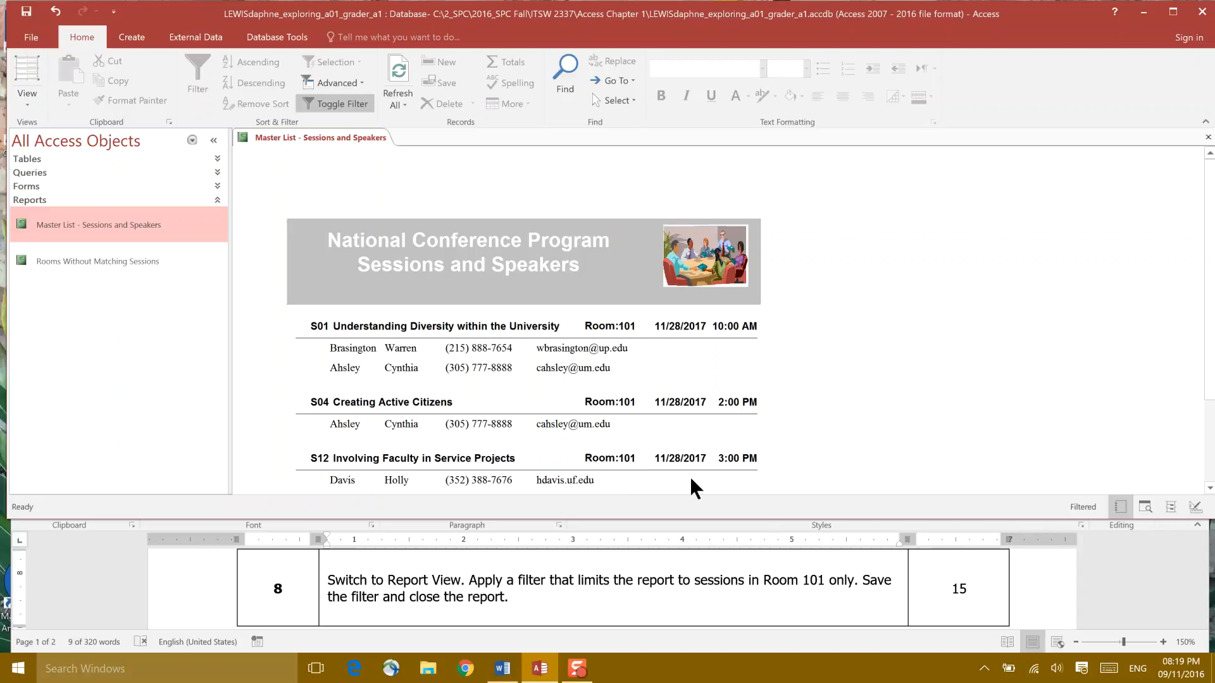
pyautogui.moveTo(460, 605)
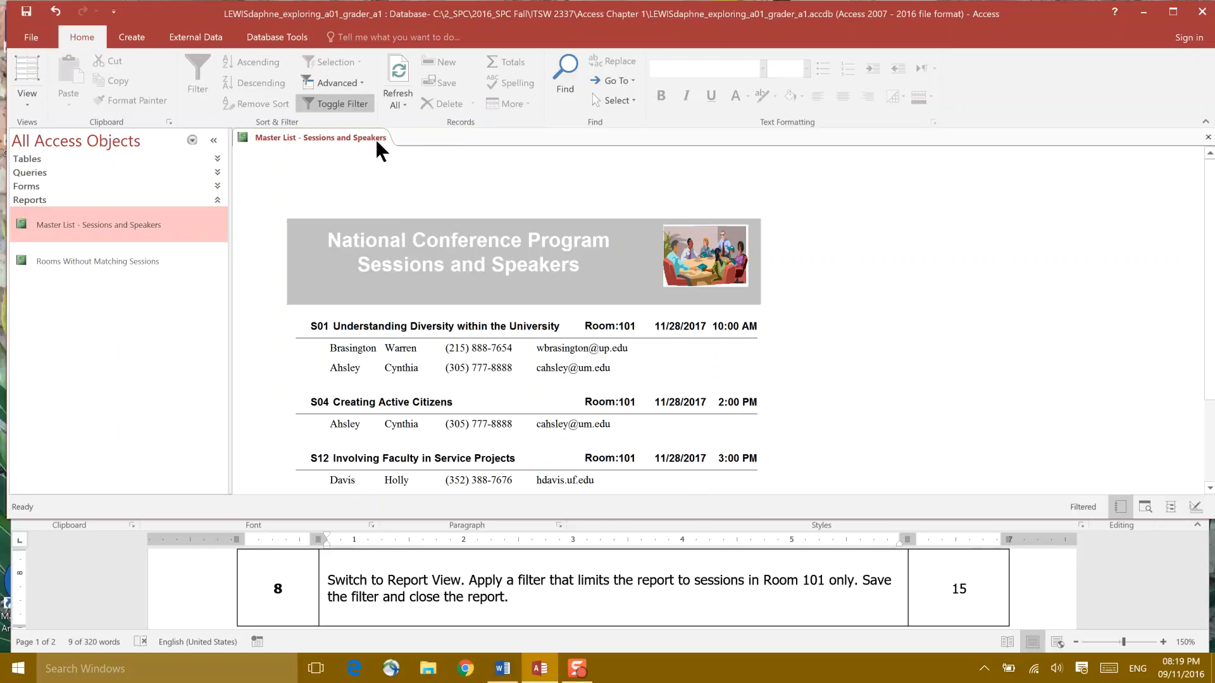
# Step: Save the report with its Room 101 filter from the tab menu, then close it
pyautogui.rightClick(321, 137)
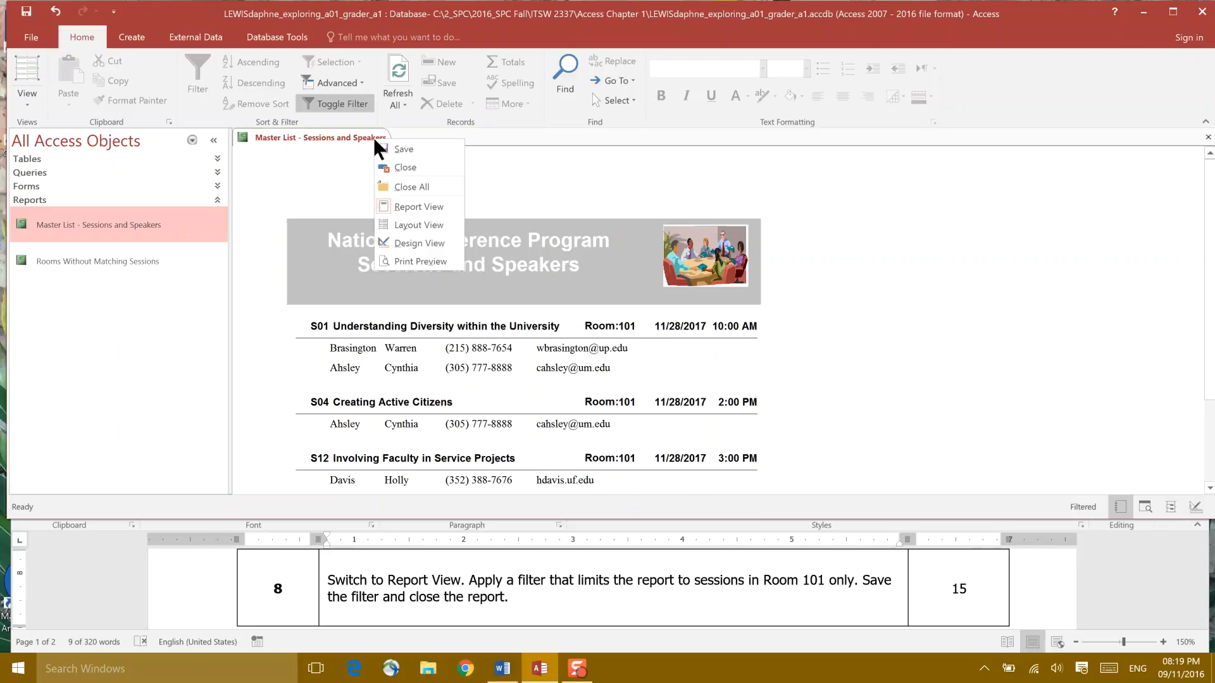
pyautogui.click(418, 206)
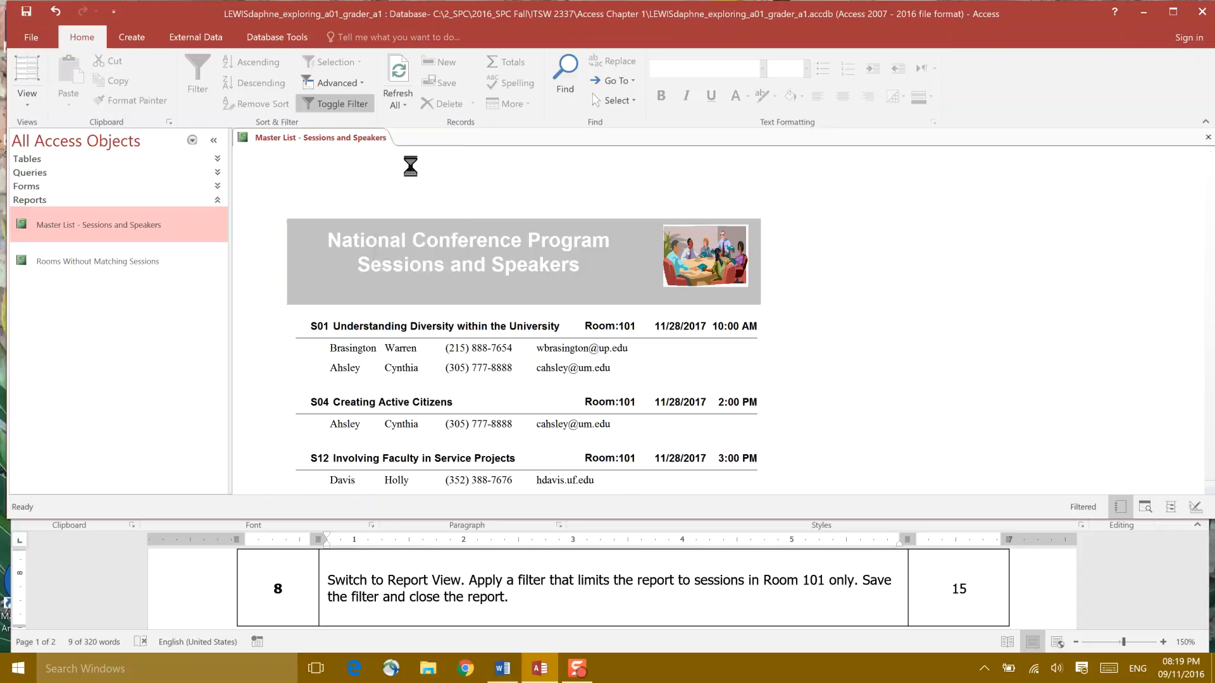
pyautogui.click(1206, 137)
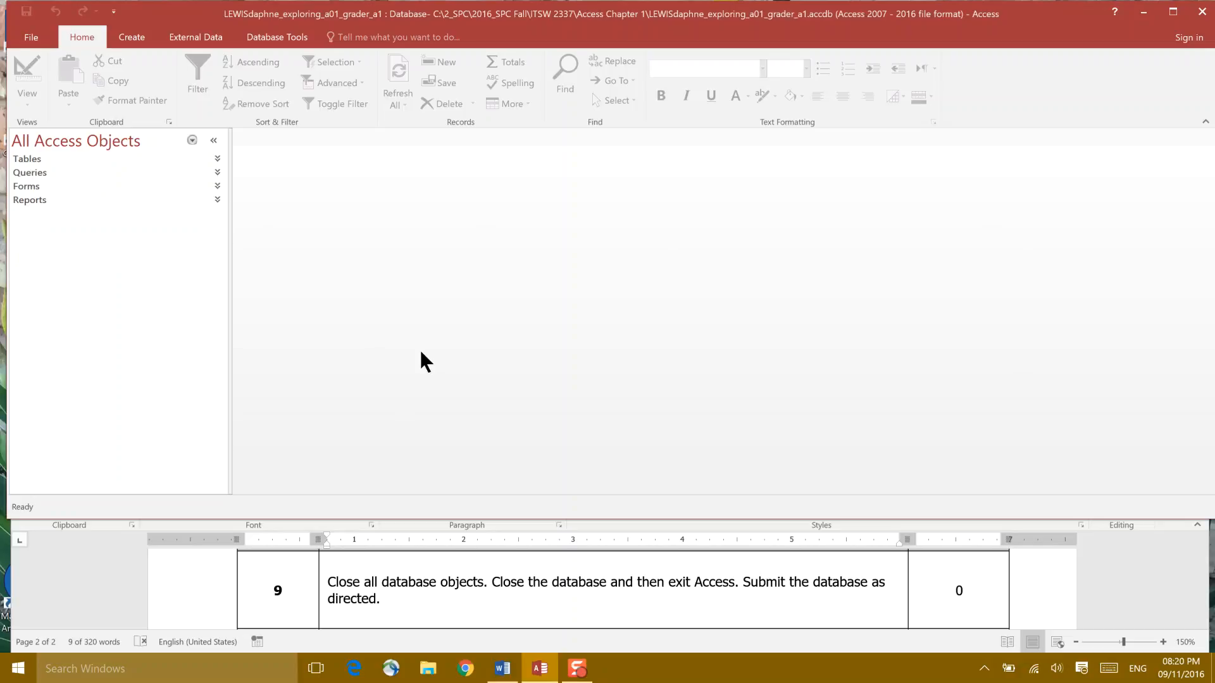
pyautogui.moveTo(707, 593)
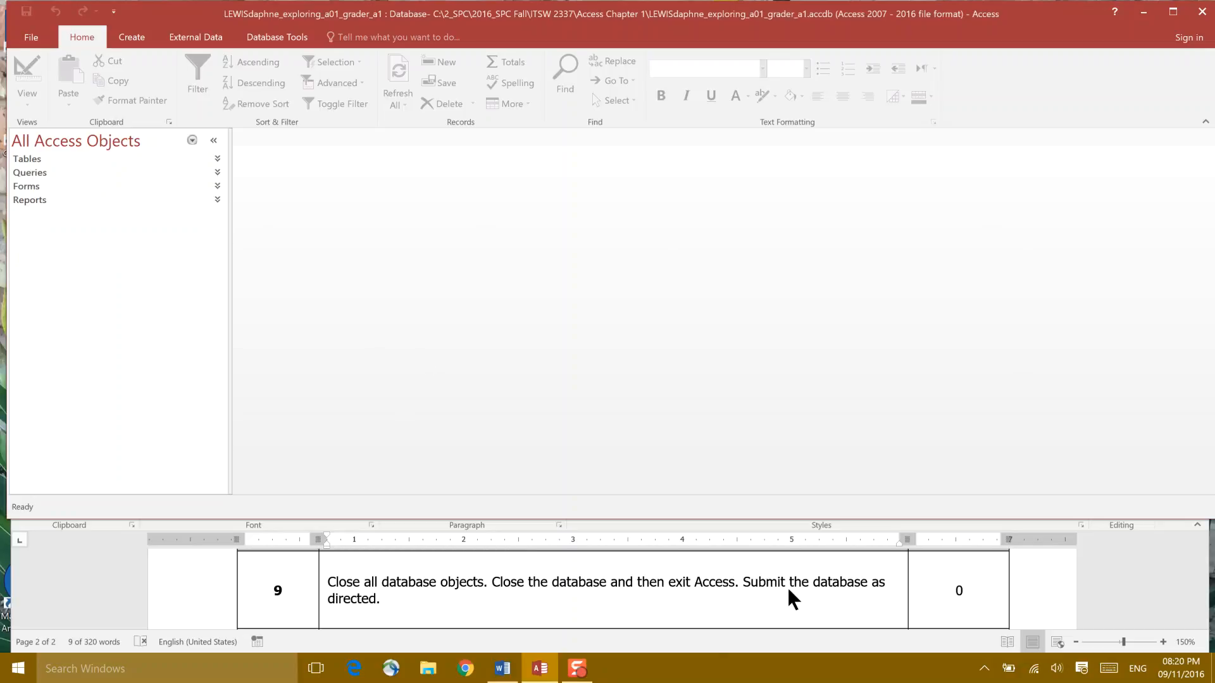
pyautogui.moveTo(332, 624)
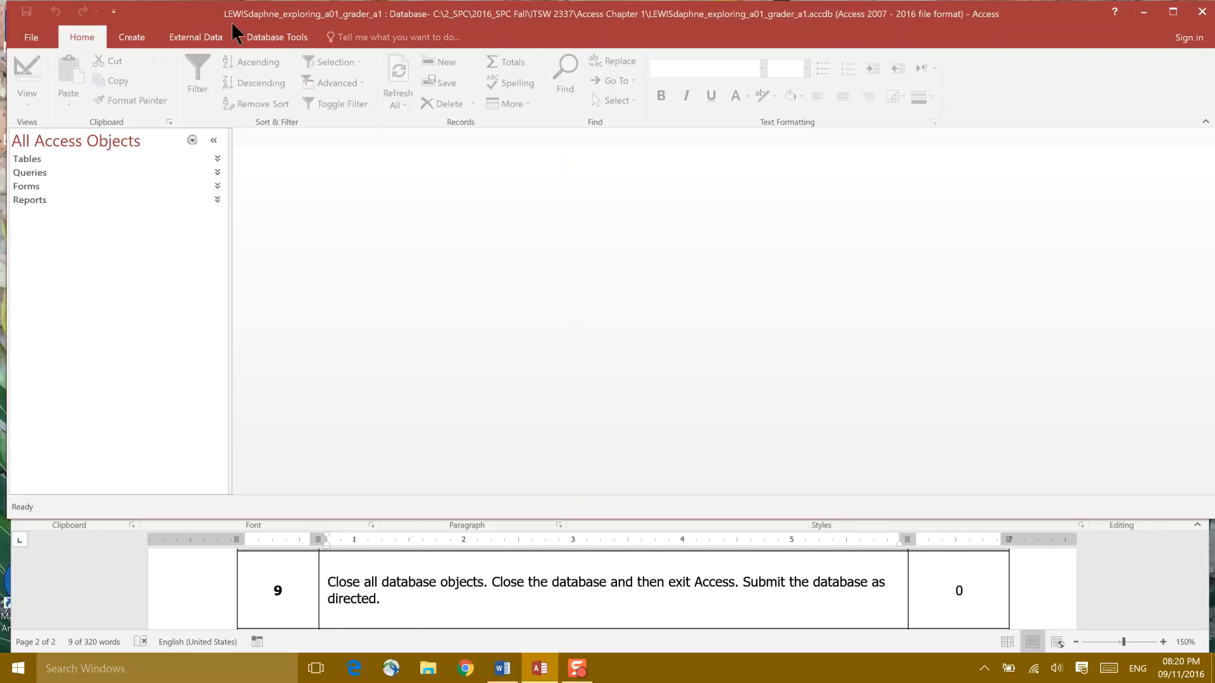
pyautogui.moveTo(275, 24)
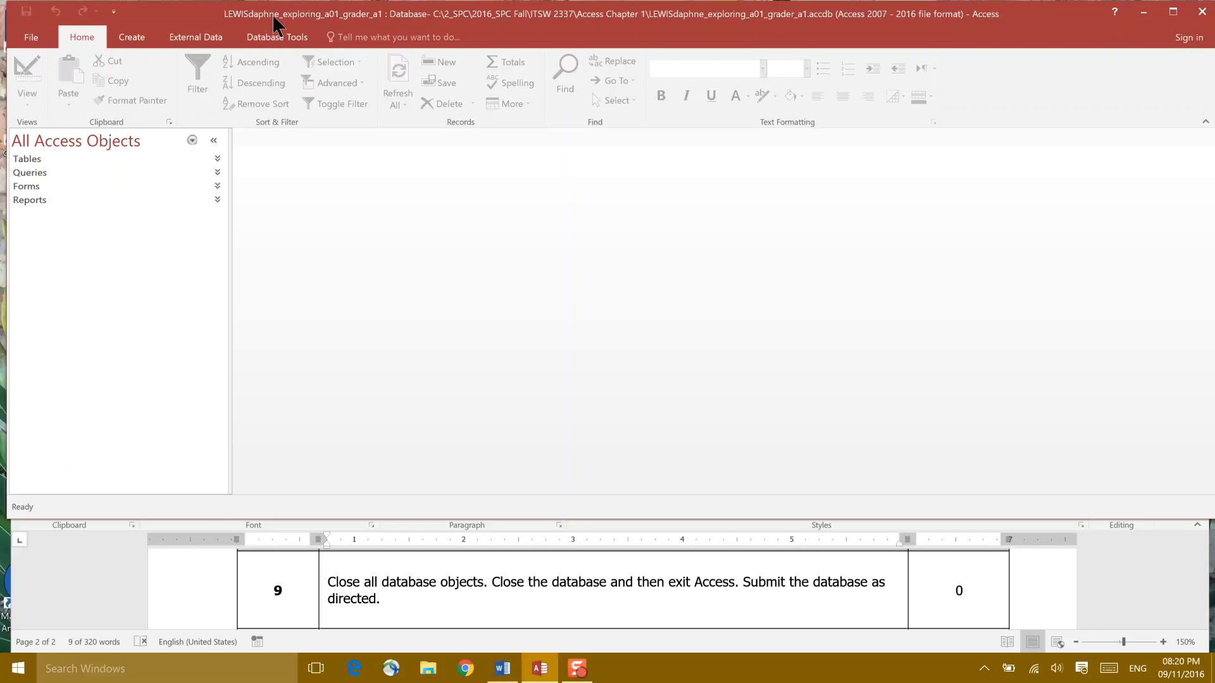
pyautogui.moveTo(368, 21)
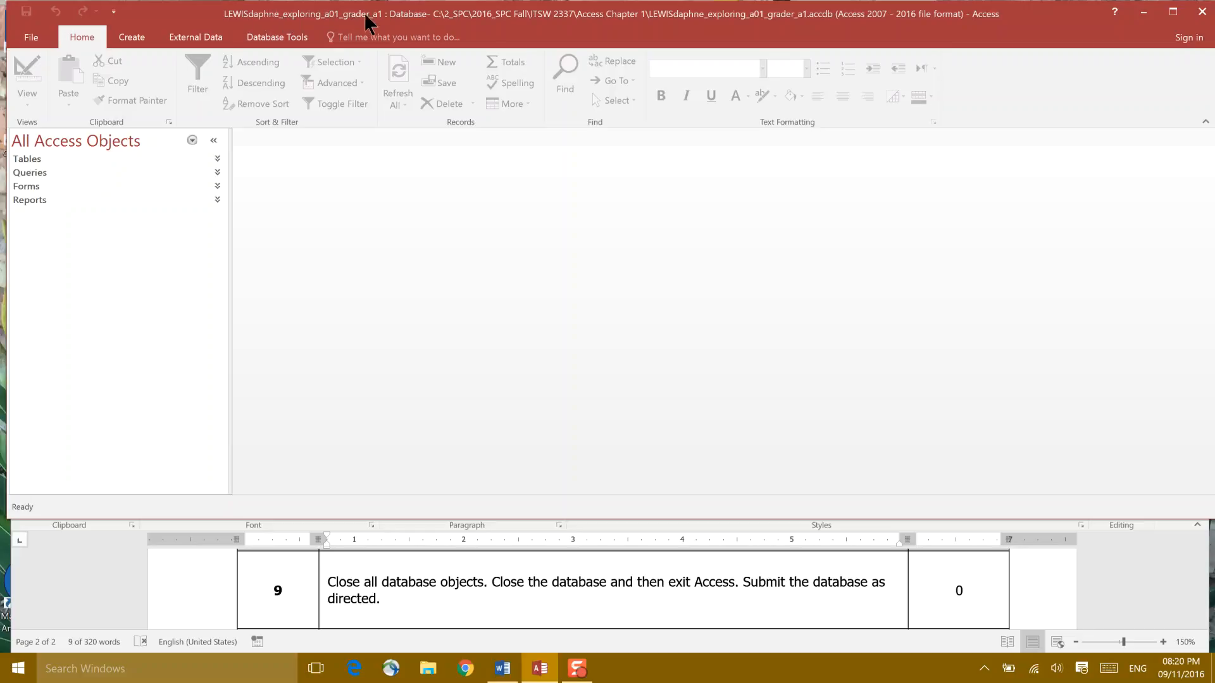
pyautogui.moveTo(380, 25)
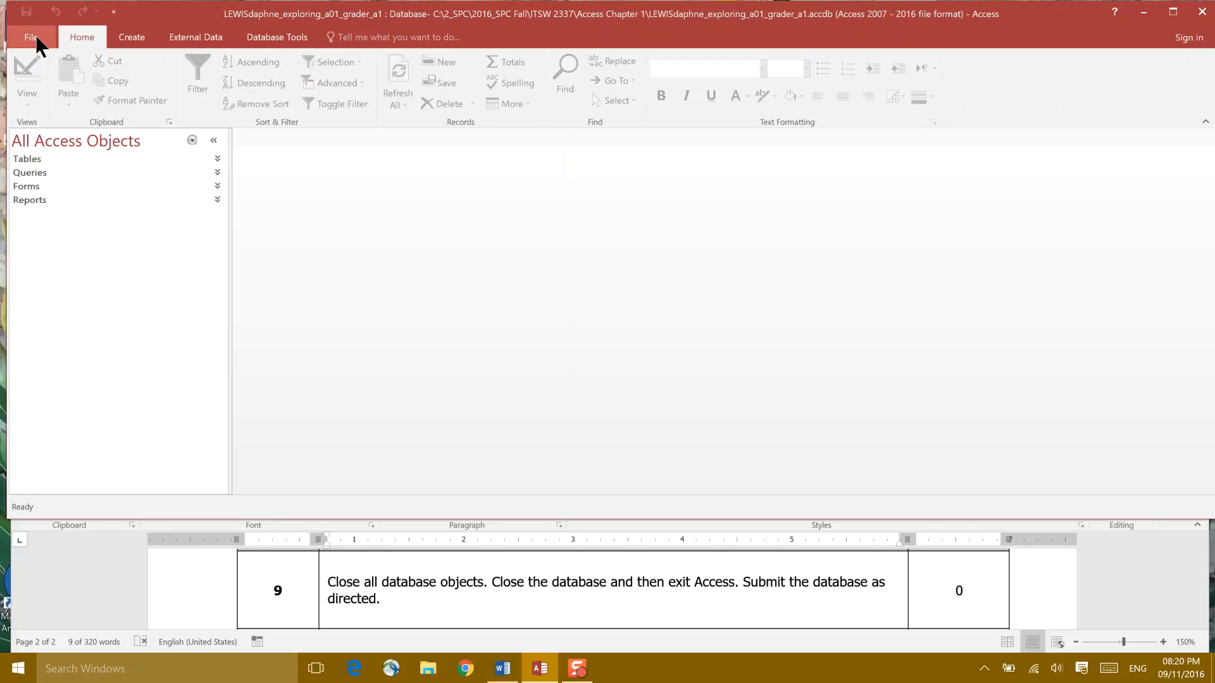
pyautogui.moveTo(1199, 13)
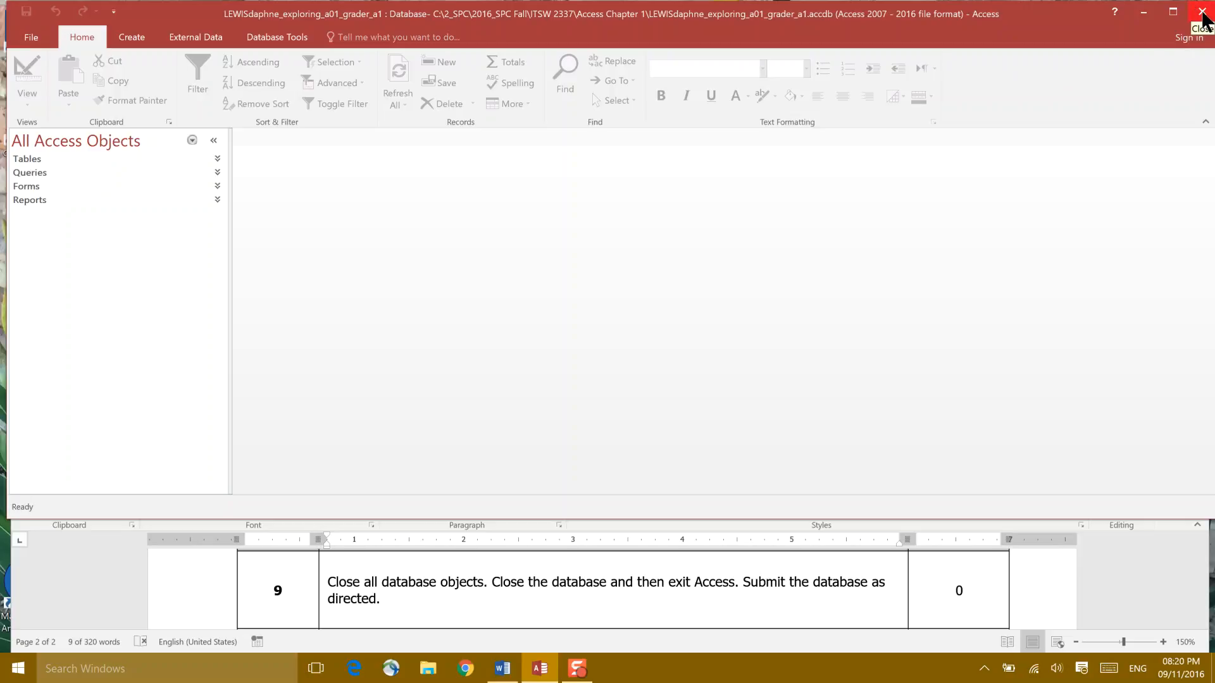
# Step: Close the Access window, leaving the Word instructions document on screen
pyautogui.click(1204, 14)
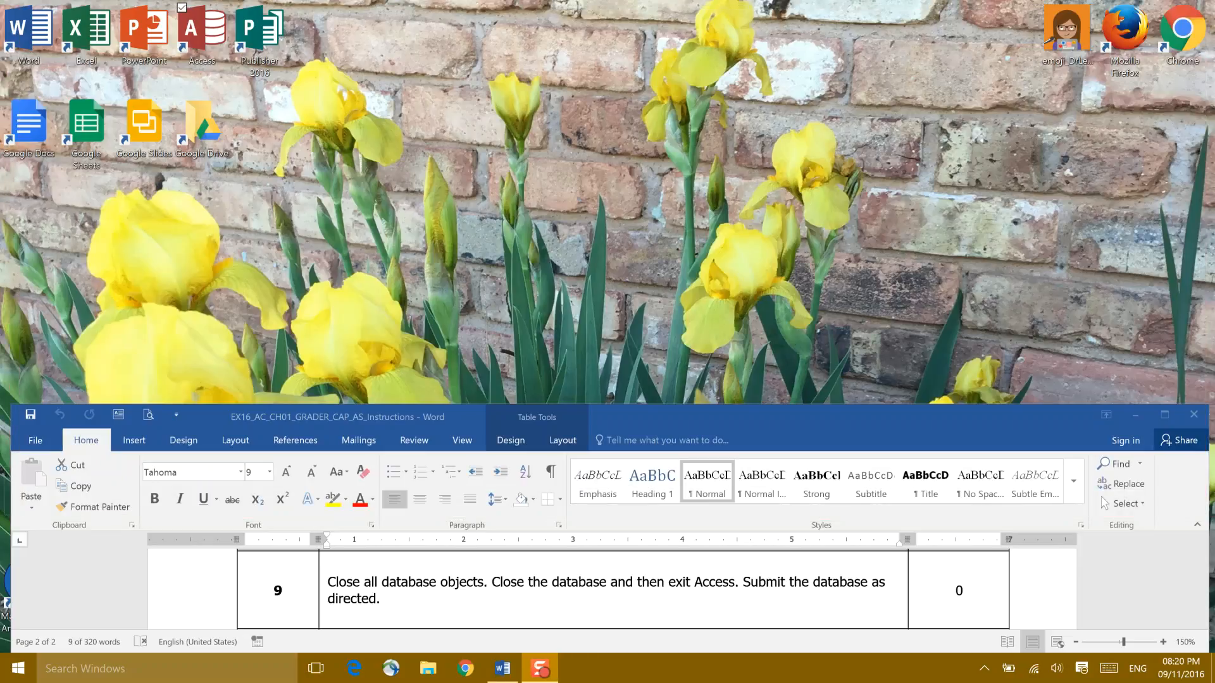
# Step: Browse Access Chapter 1 > Assignments > Grader Activities to the Access Chapter 1 Grader Project
pyautogui.click(464, 668)
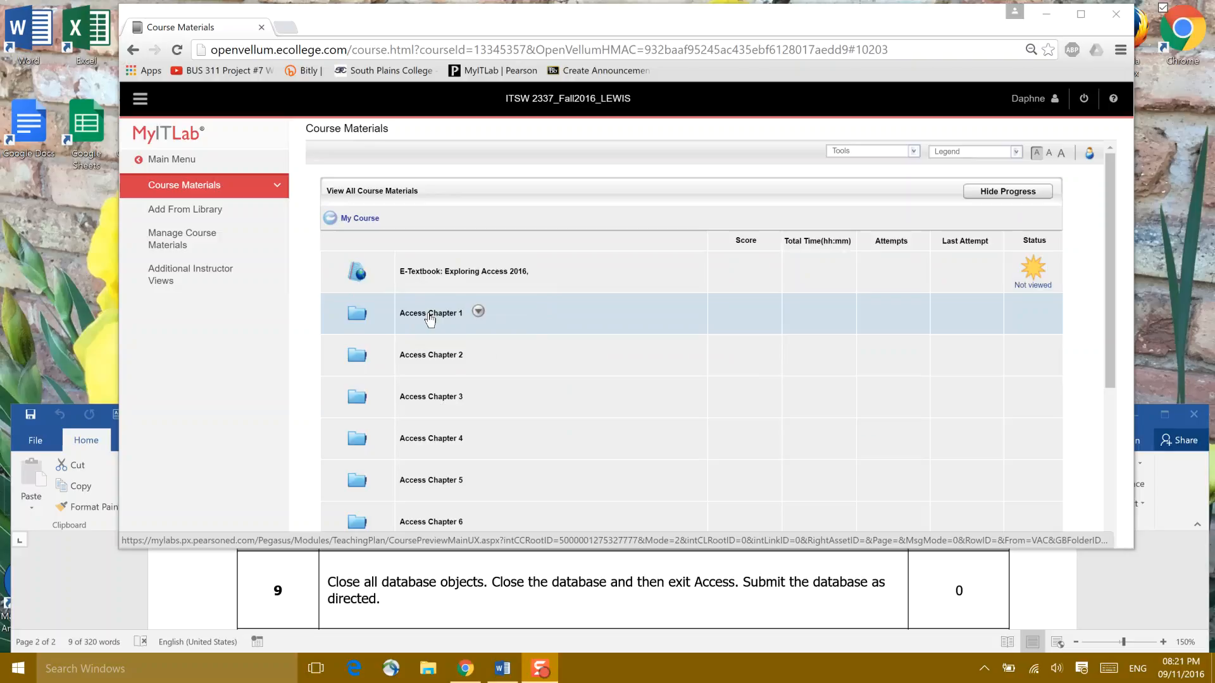
pyautogui.click(430, 313)
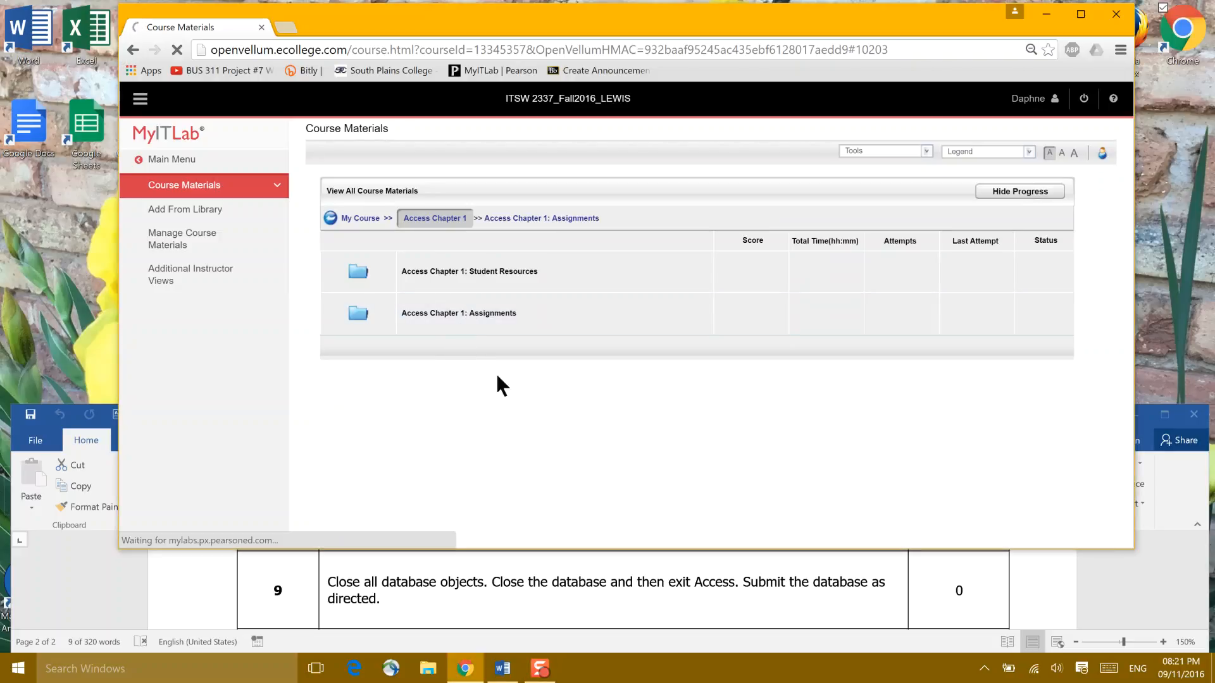
pyautogui.click(458, 312)
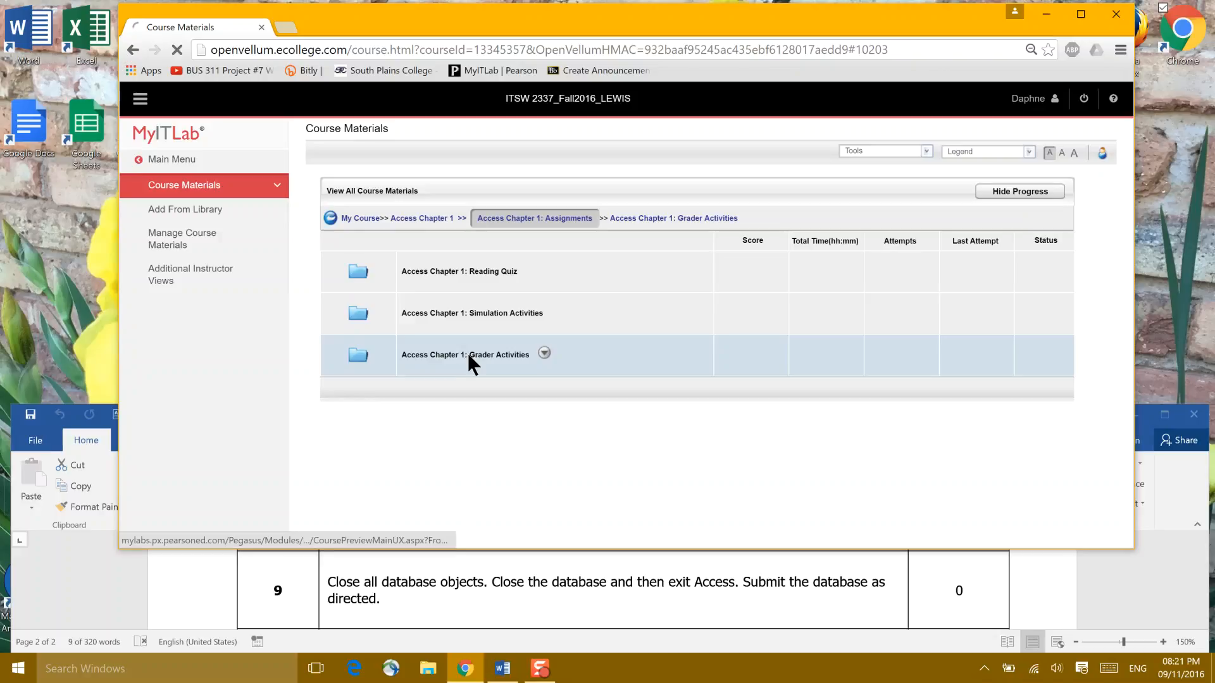
pyautogui.click(465, 354)
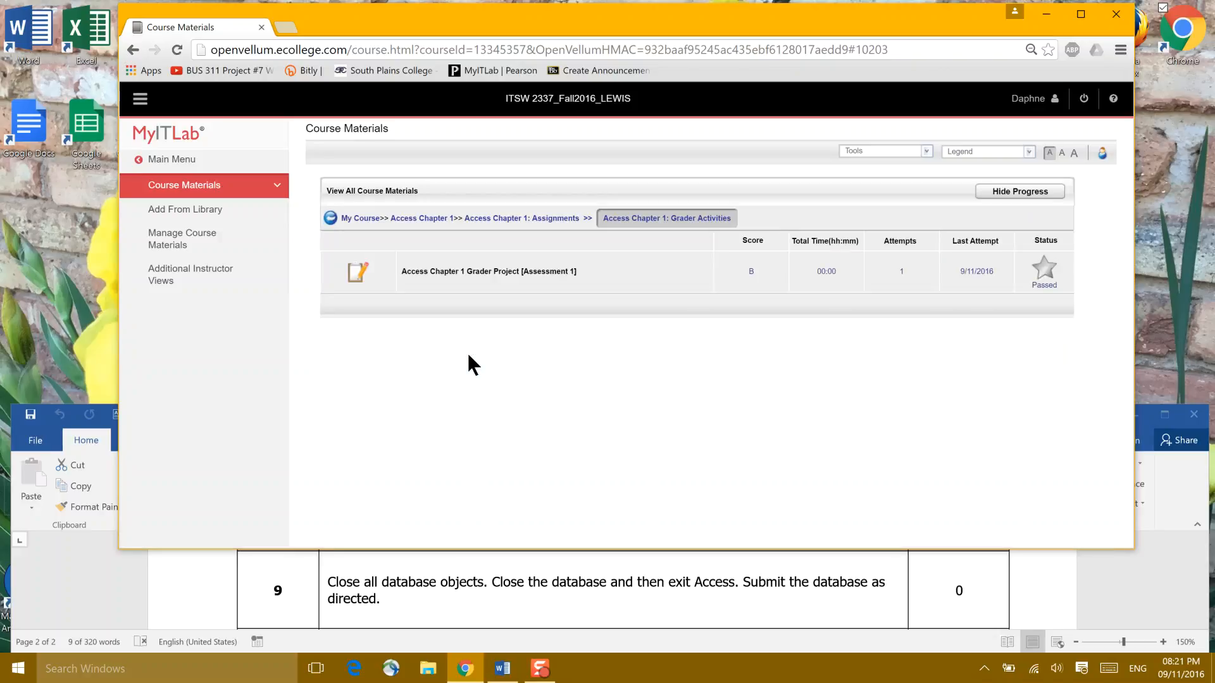
pyautogui.click(488, 272)
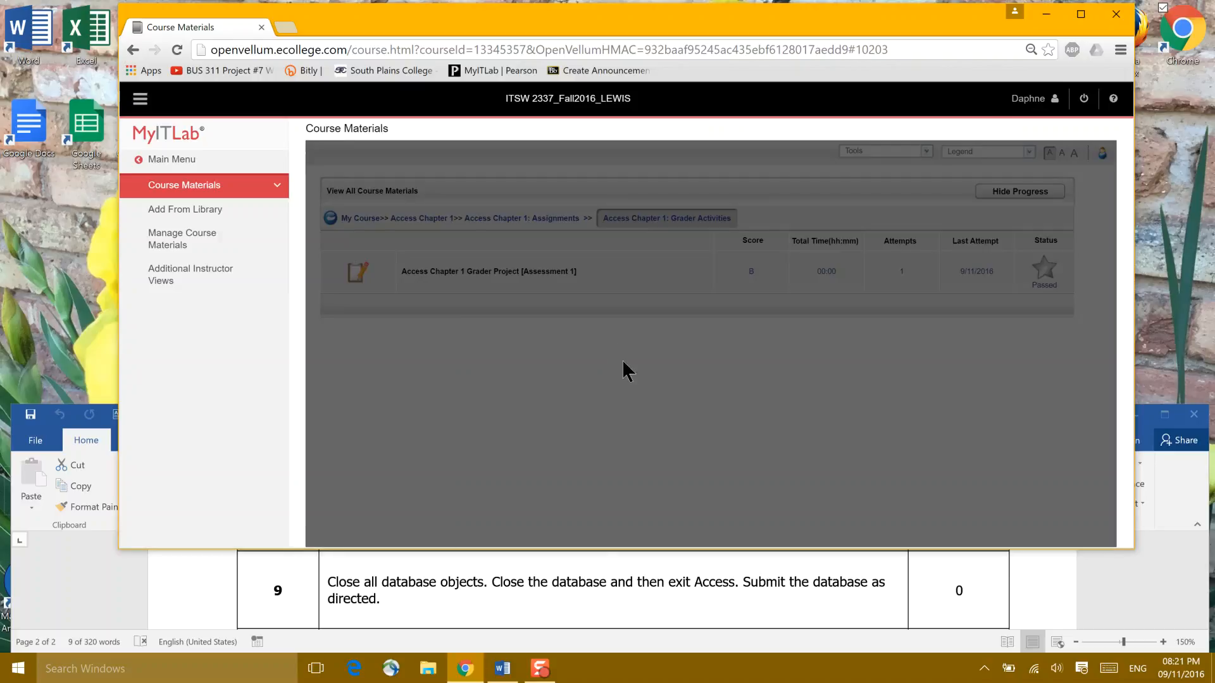
pyautogui.click(488, 270)
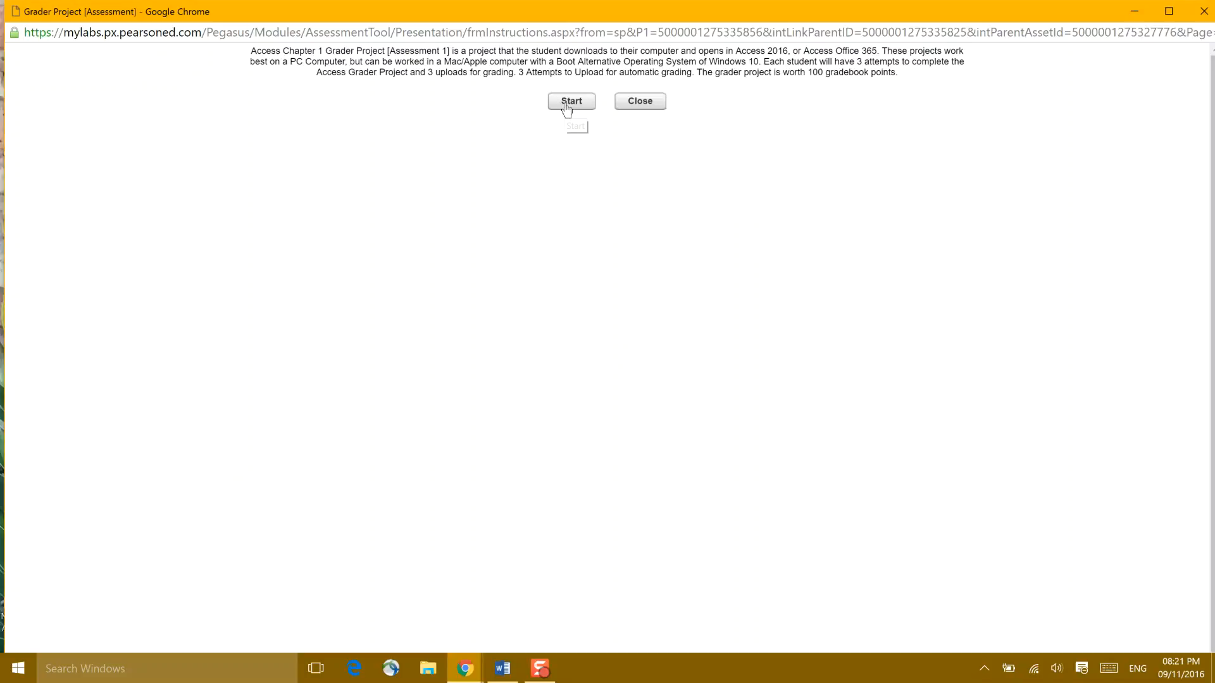
pyautogui.click(571, 100)
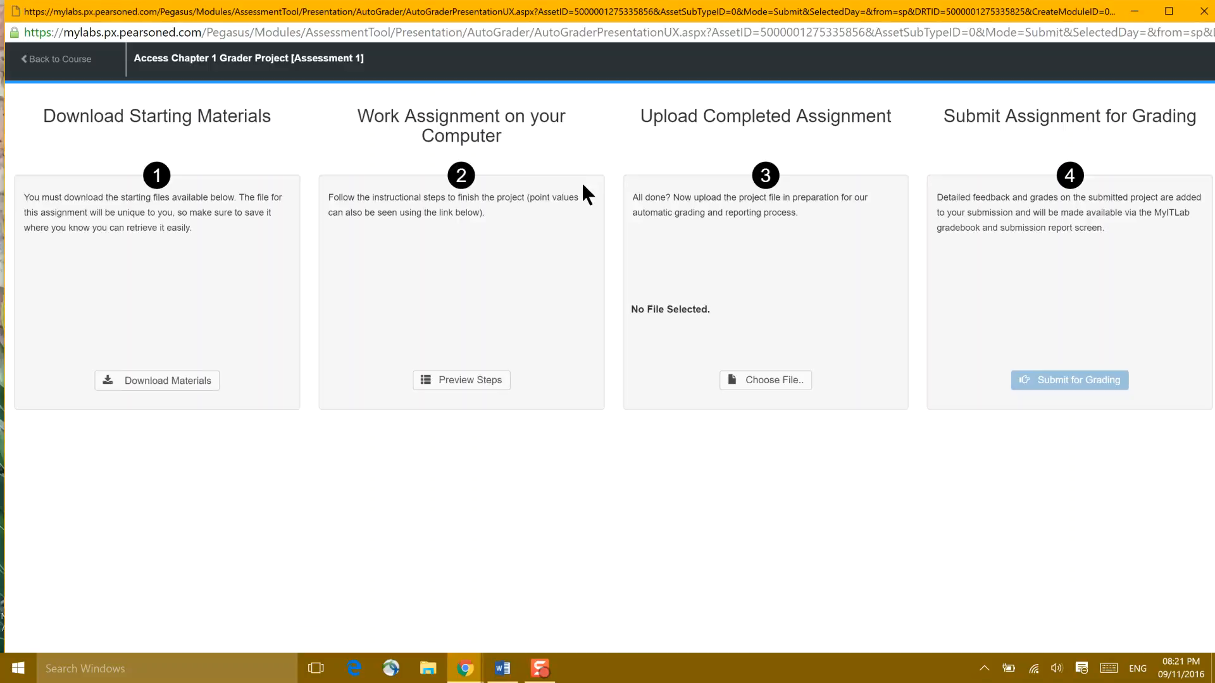
pyautogui.moveTo(225, 306)
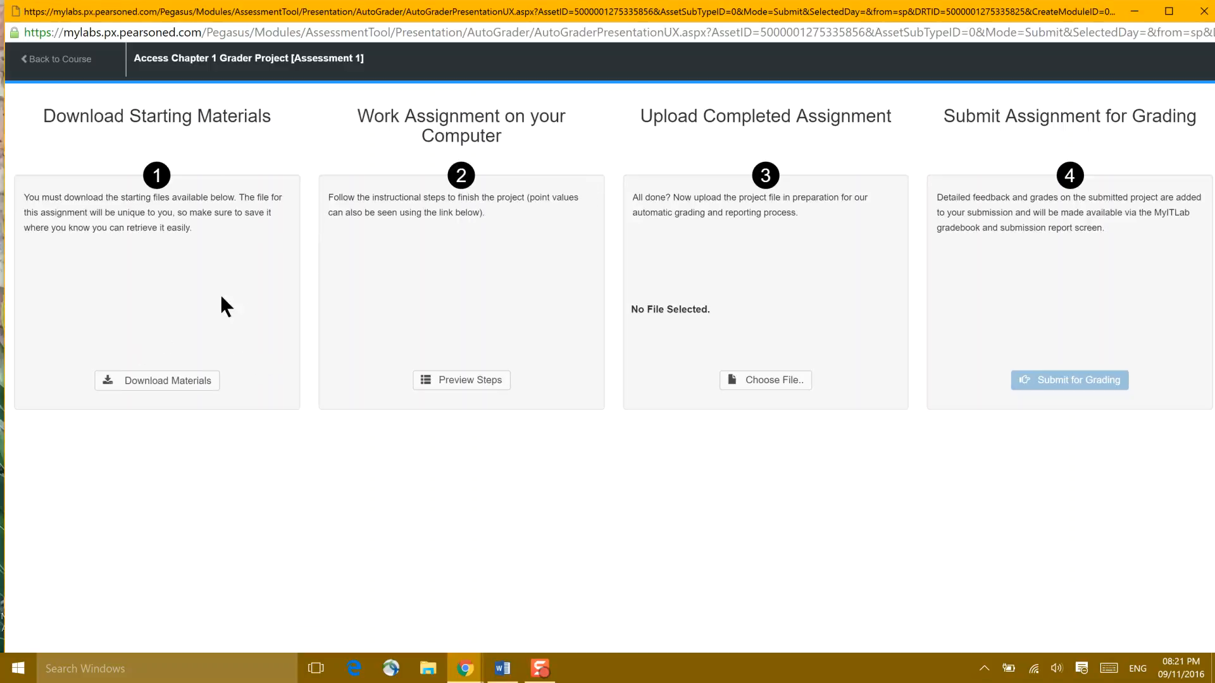
pyautogui.moveTo(450, 293)
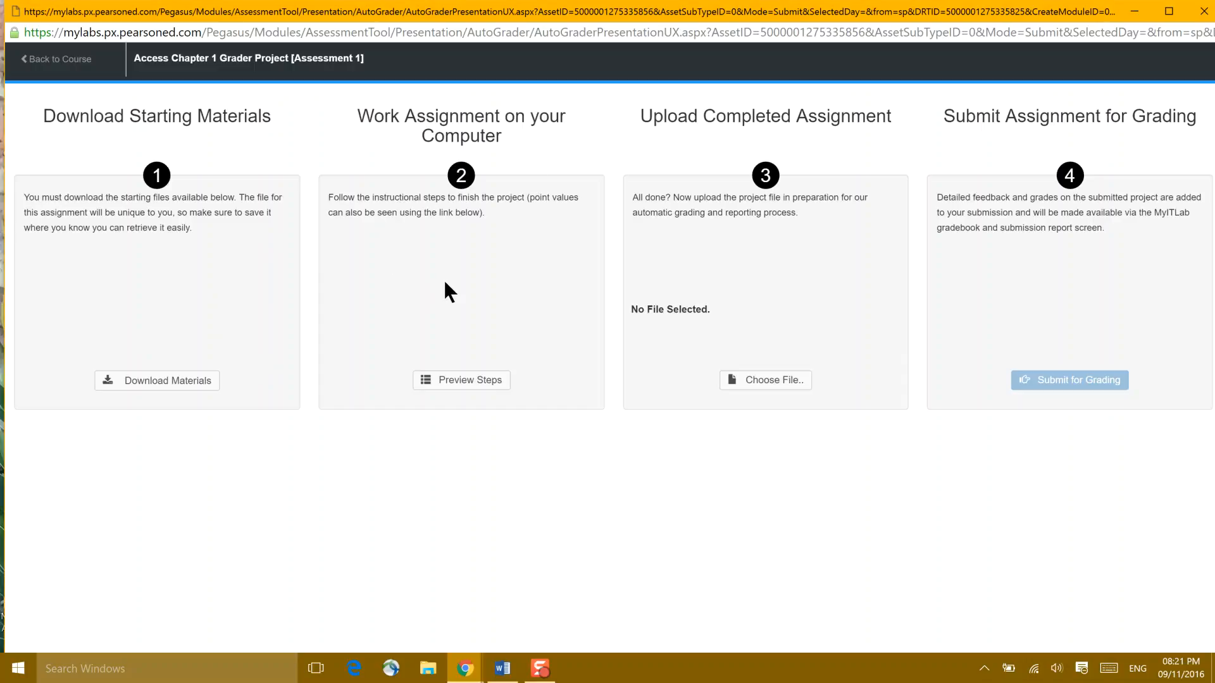
pyautogui.click(765, 380)
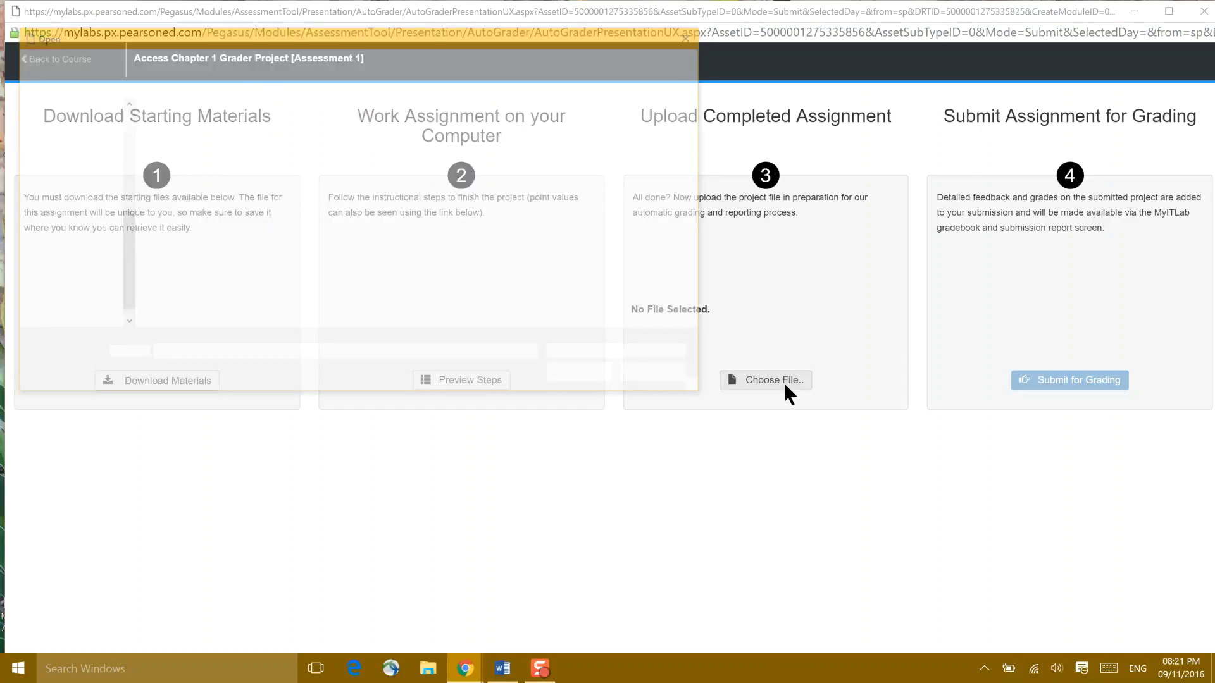
pyautogui.click(765, 379)
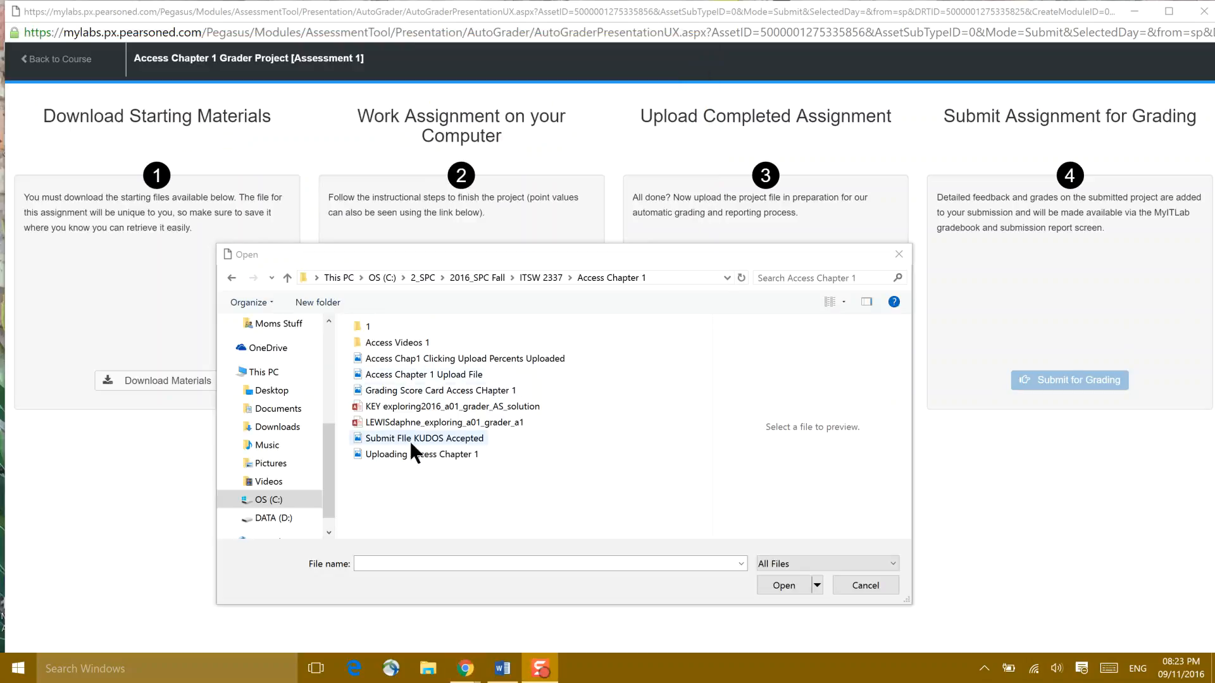
pyautogui.click(445, 422)
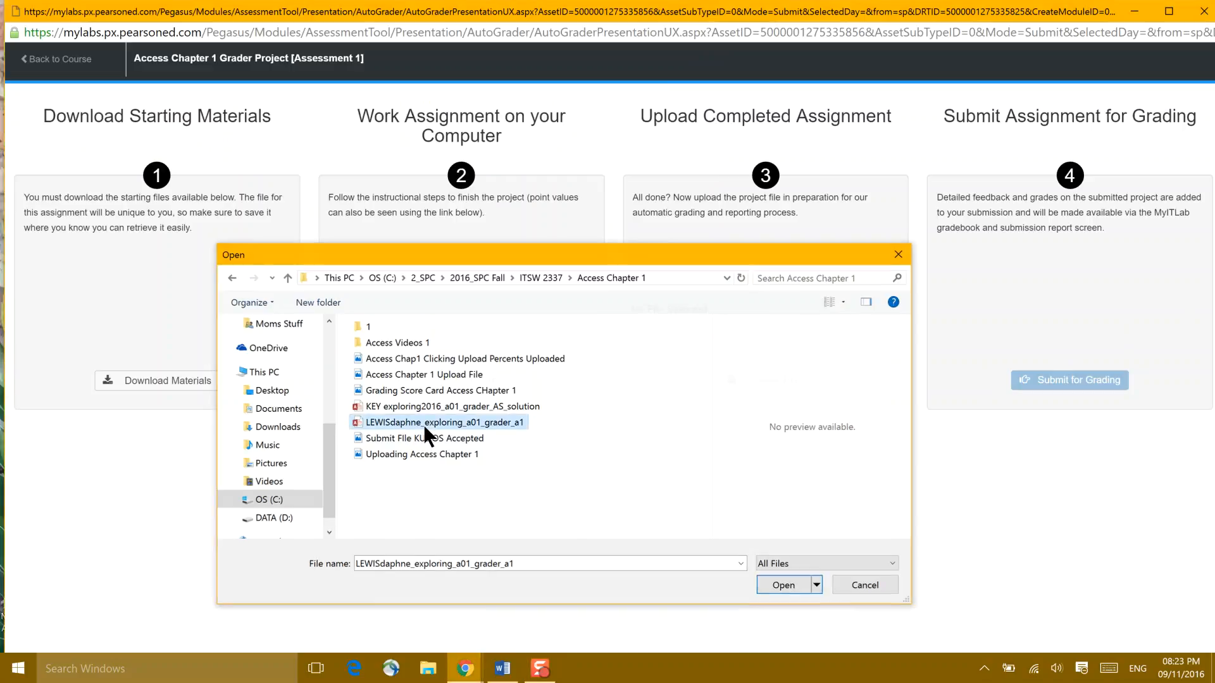
pyautogui.click(783, 584)
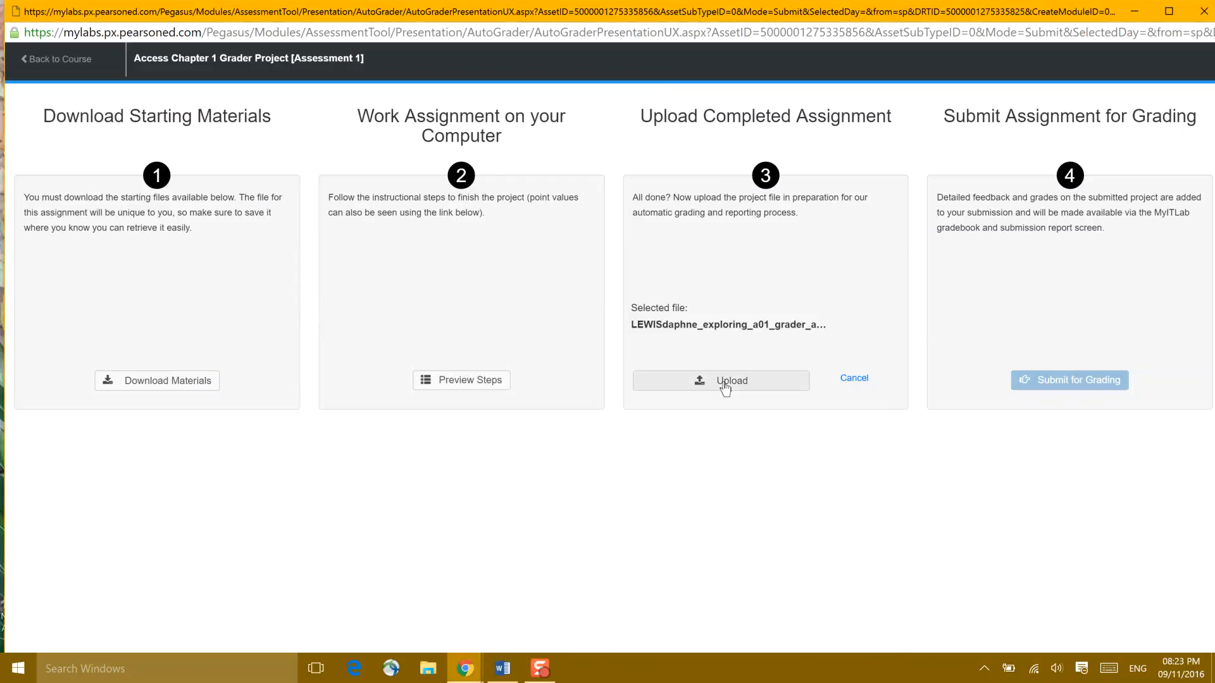
pyautogui.click(720, 380)
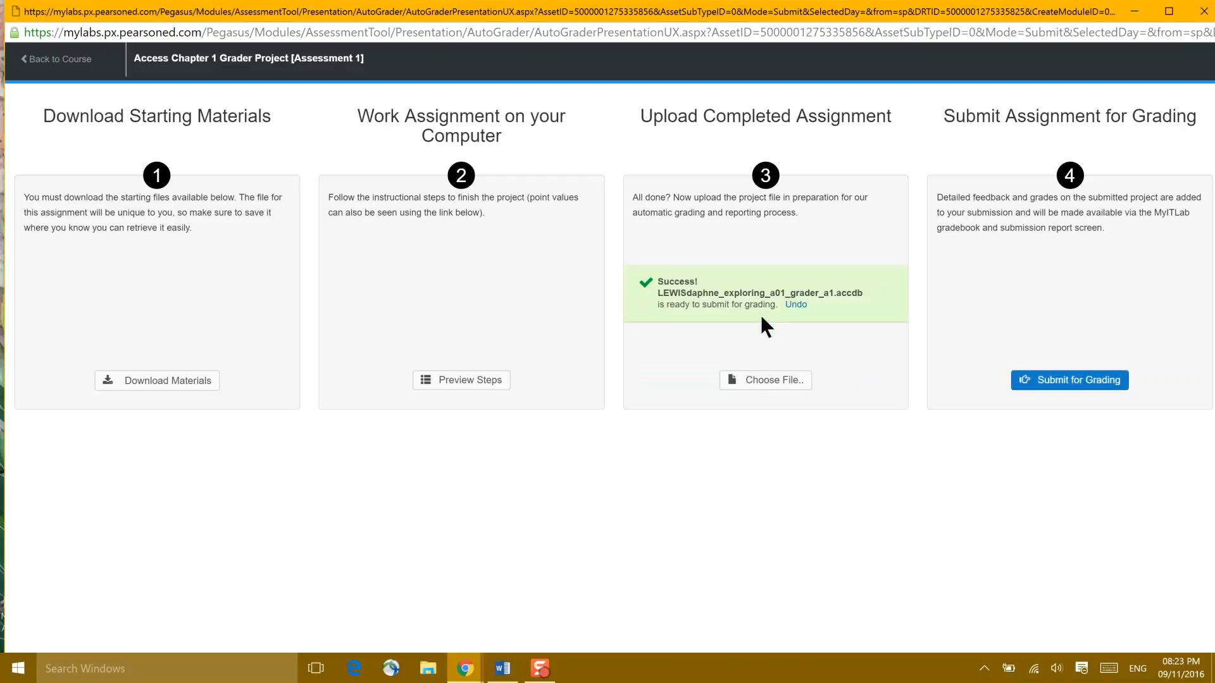
pyautogui.moveTo(755, 297)
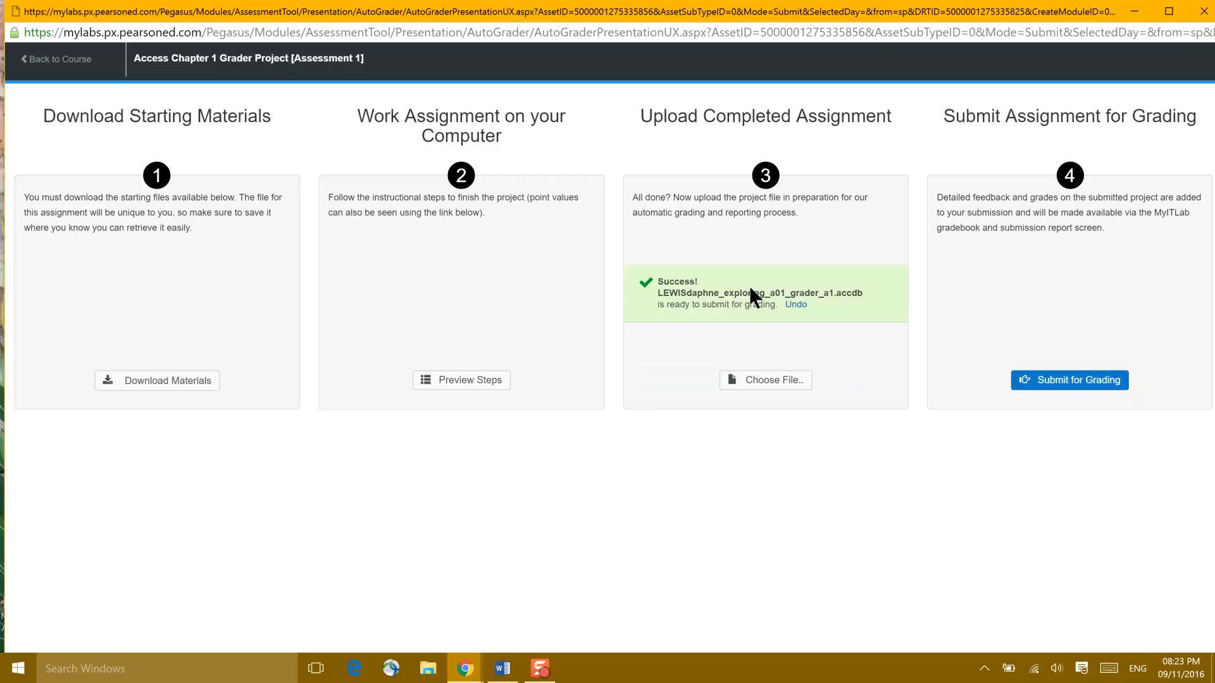
pyautogui.moveTo(1069, 380)
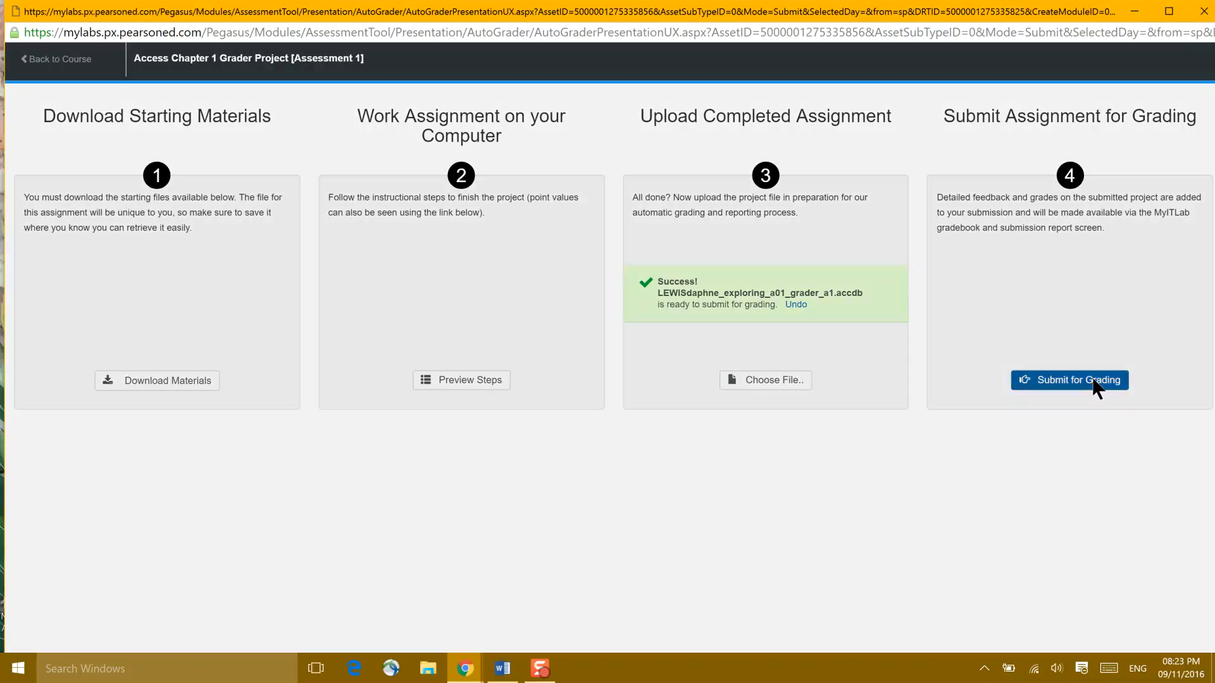
pyautogui.click(1069, 379)
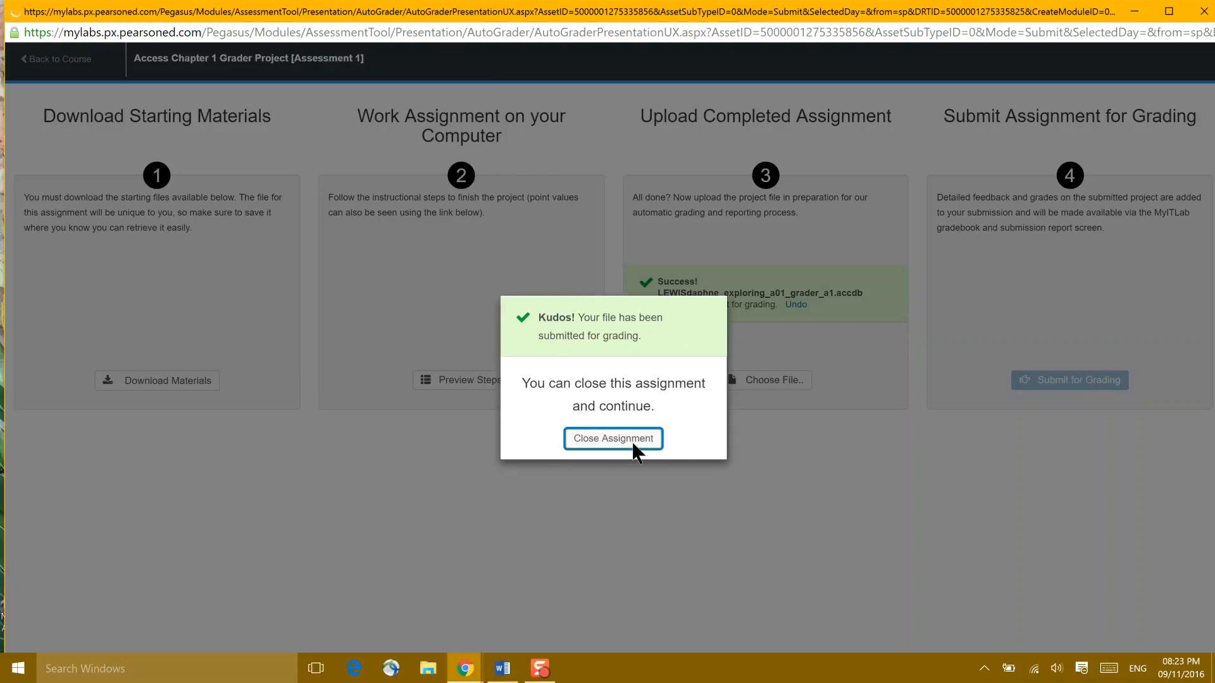
pyautogui.click(612, 438)
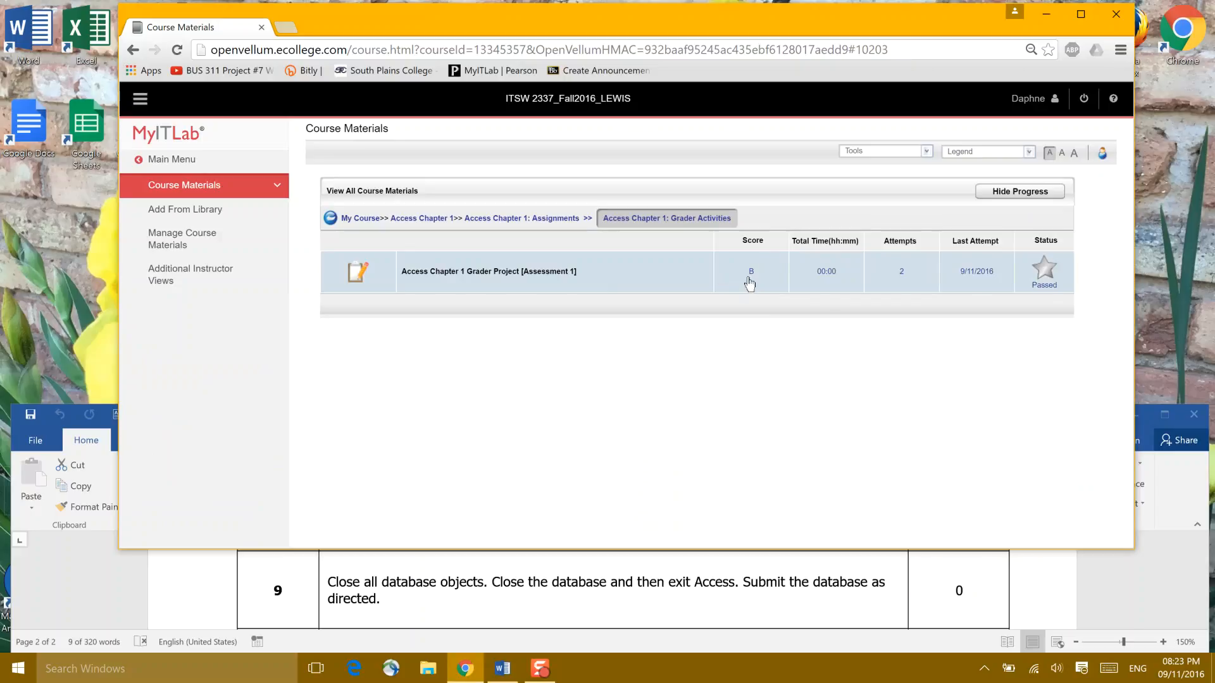
pyautogui.moveTo(1064, 289)
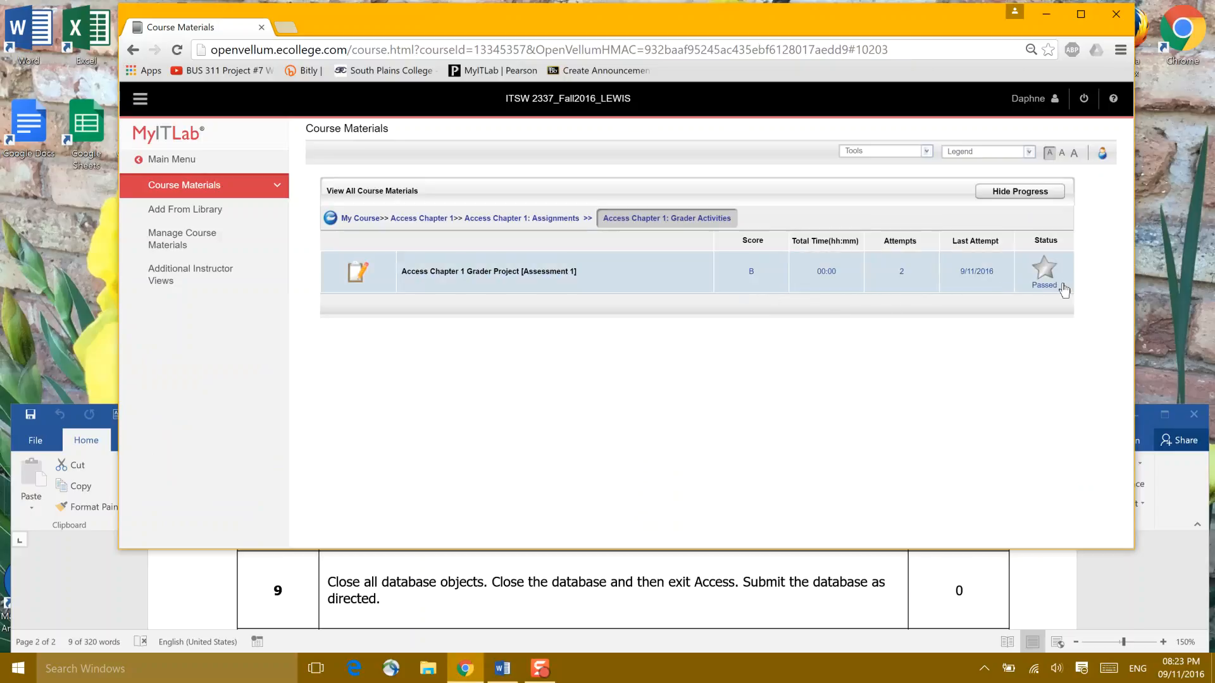
pyautogui.moveTo(1055, 294)
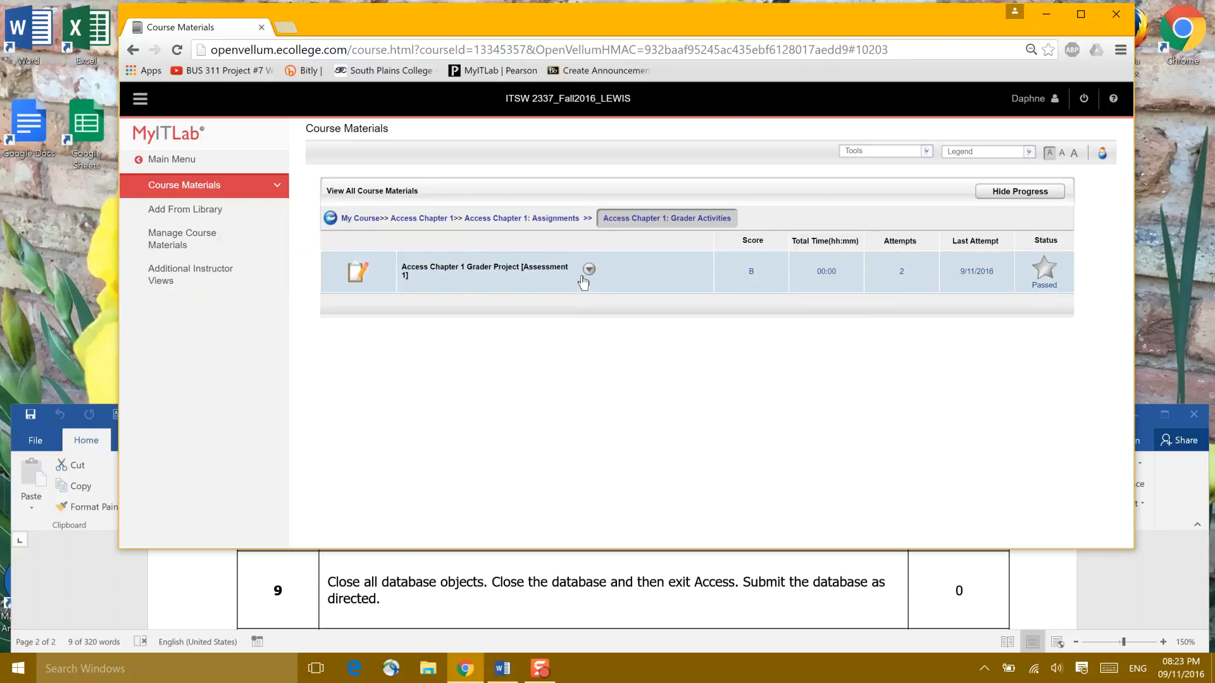
pyautogui.moveTo(588, 270)
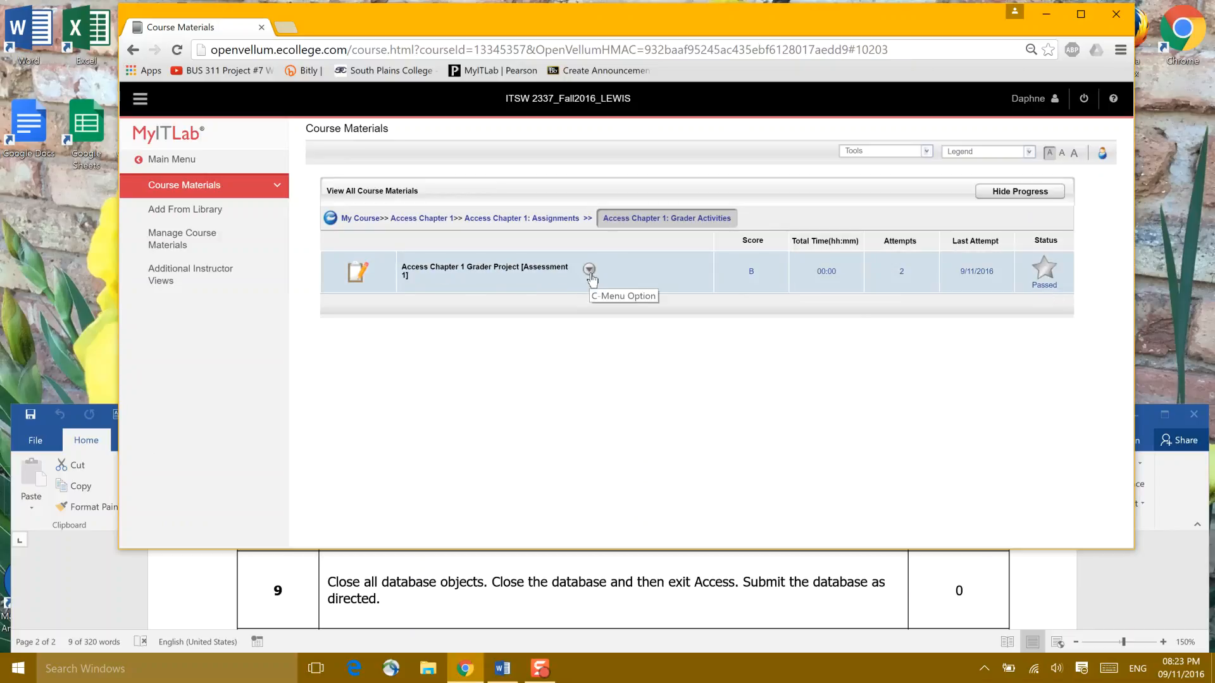
# Step: Dismiss the last-attempt warning, view project information, then open View Submissions for the project
pyautogui.click(589, 269)
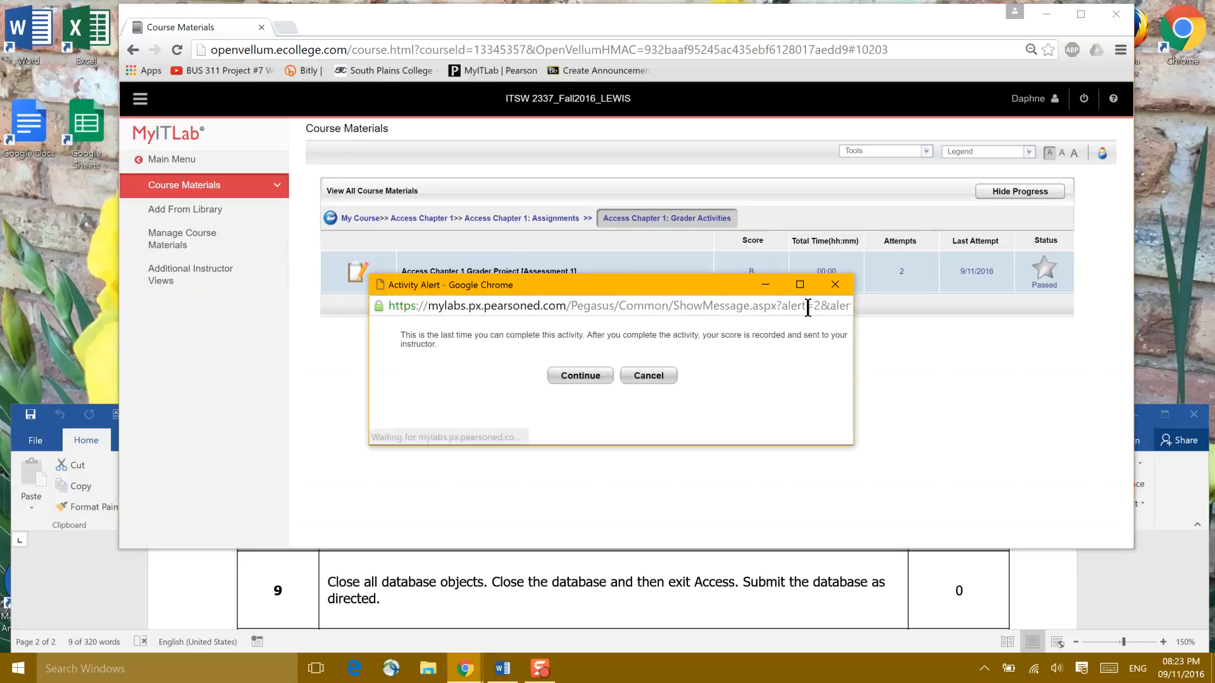
pyautogui.click(647, 375)
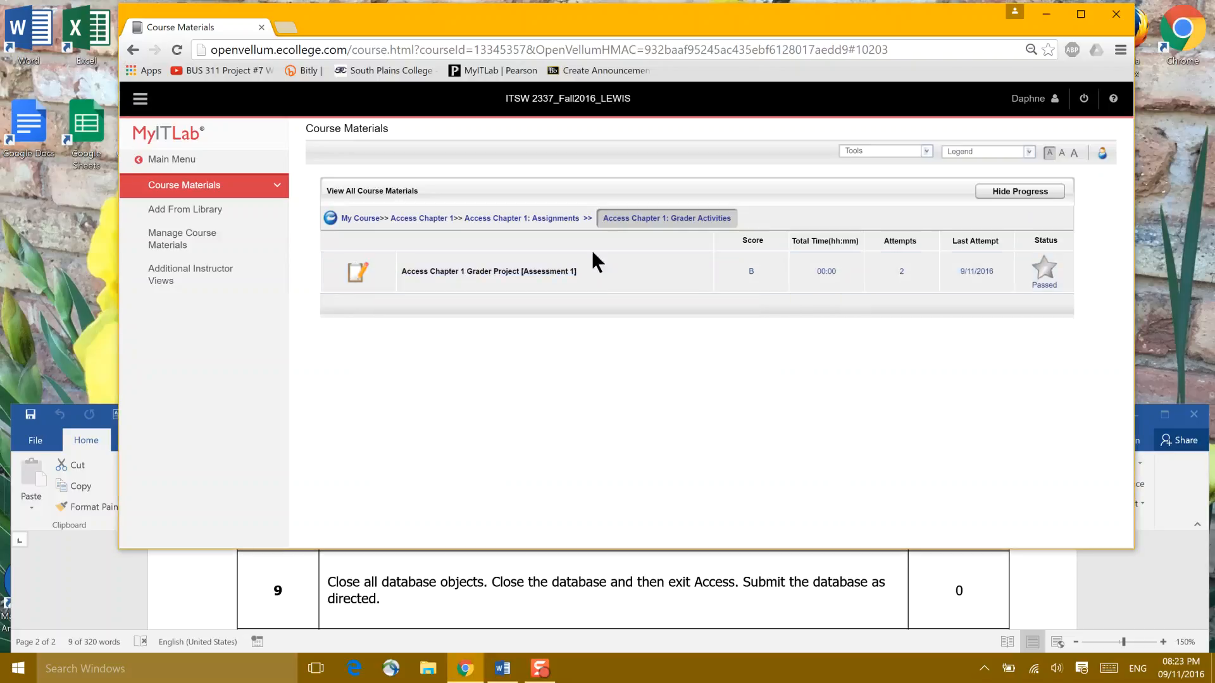
pyautogui.click(589, 271)
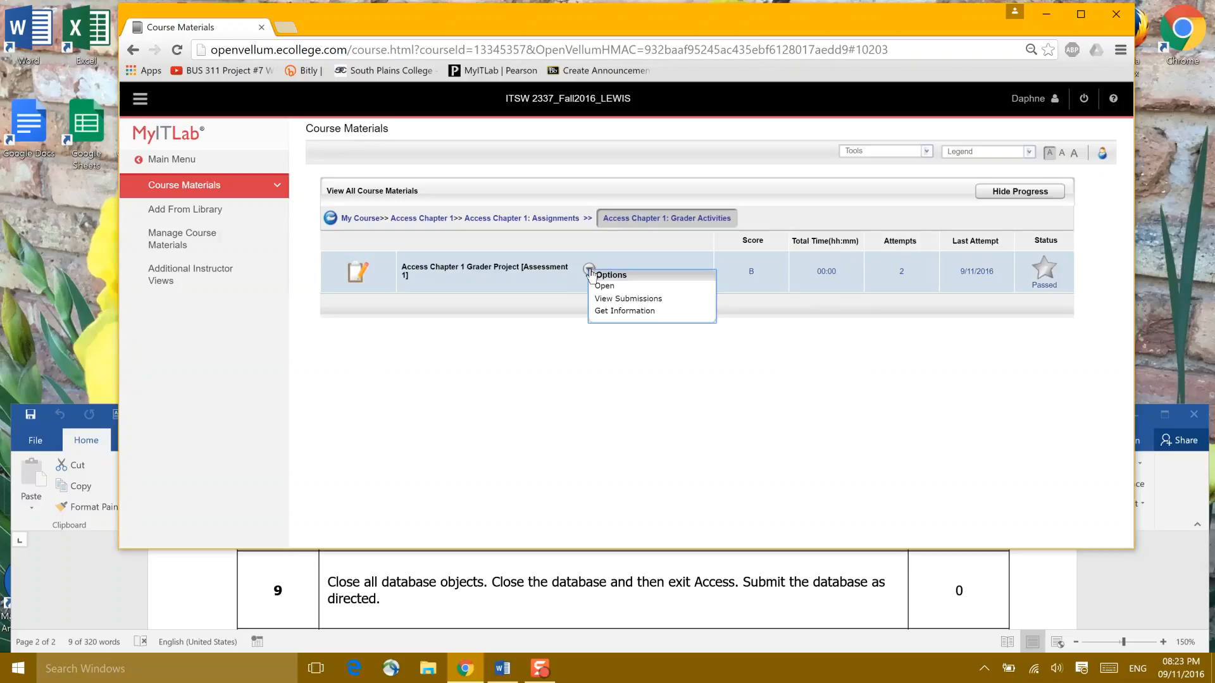
pyautogui.click(603, 285)
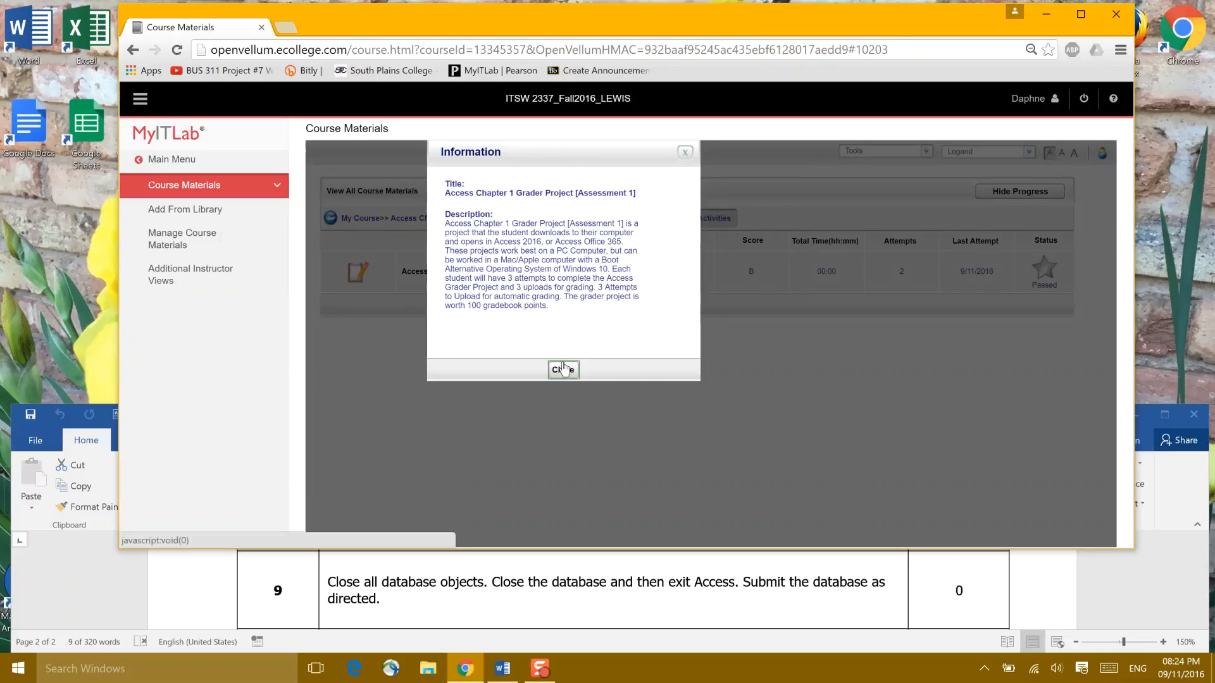
pyautogui.click(563, 369)
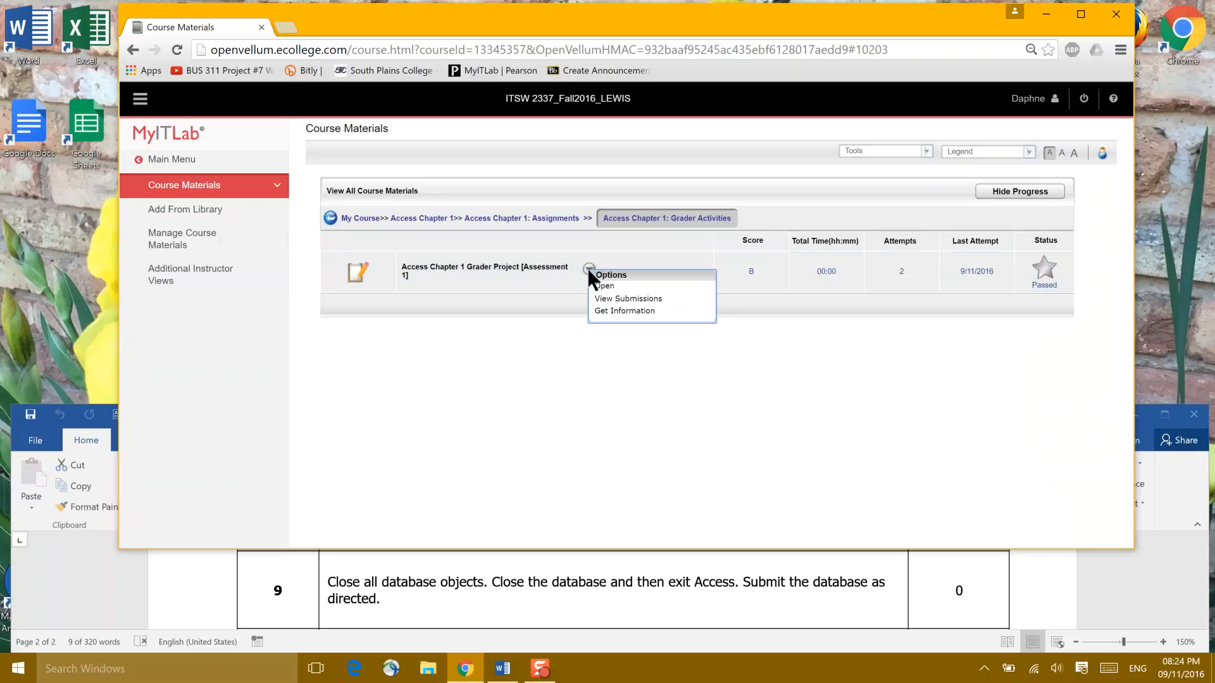
pyautogui.click(627, 298)
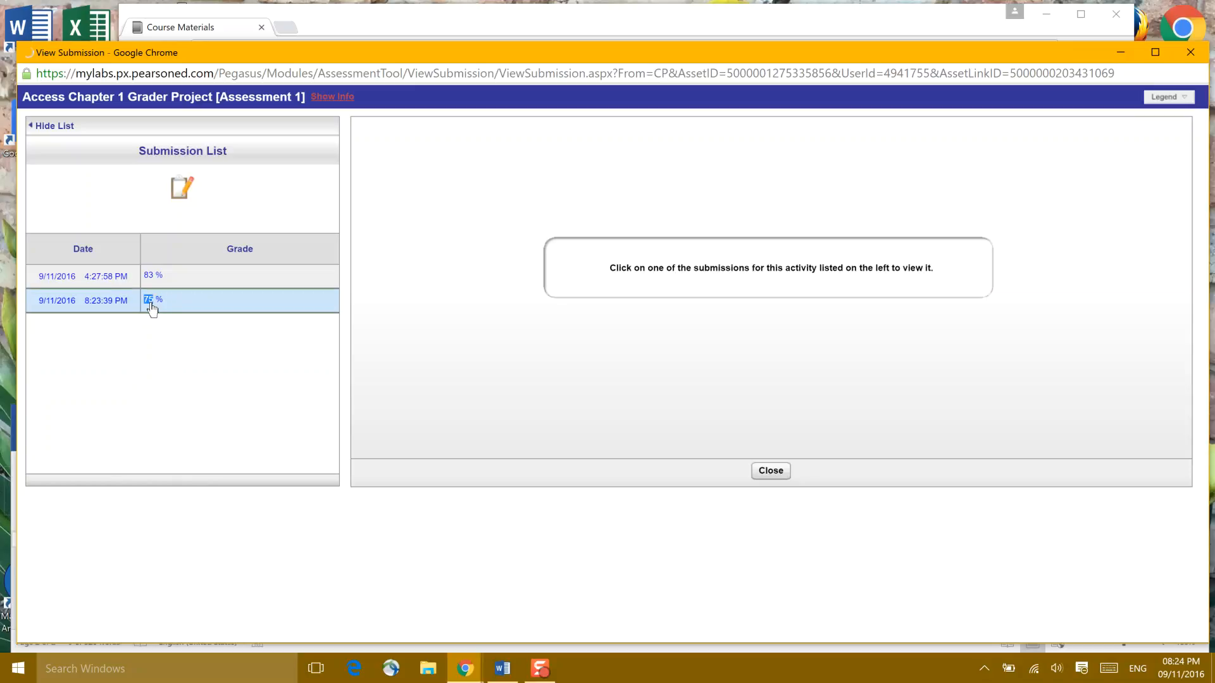
# Step: Open the 75% attempt's Score Card Detail and scroll through its step-by-step points
pyautogui.click(153, 299)
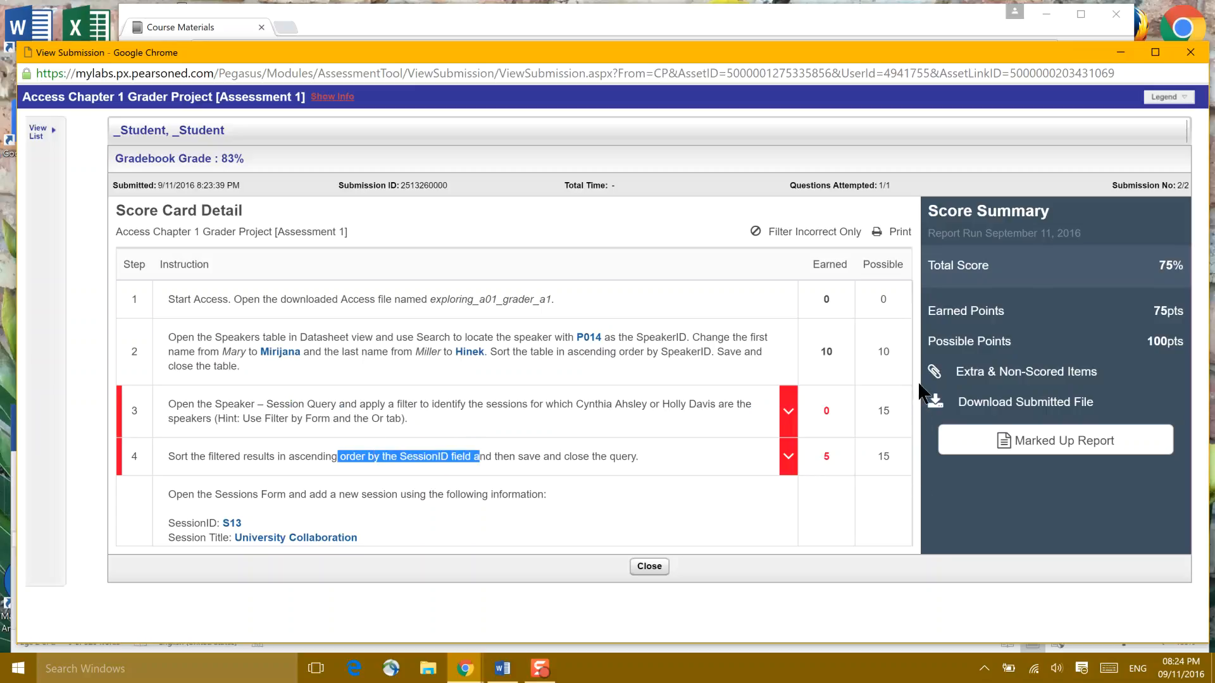
pyautogui.scroll(-3)
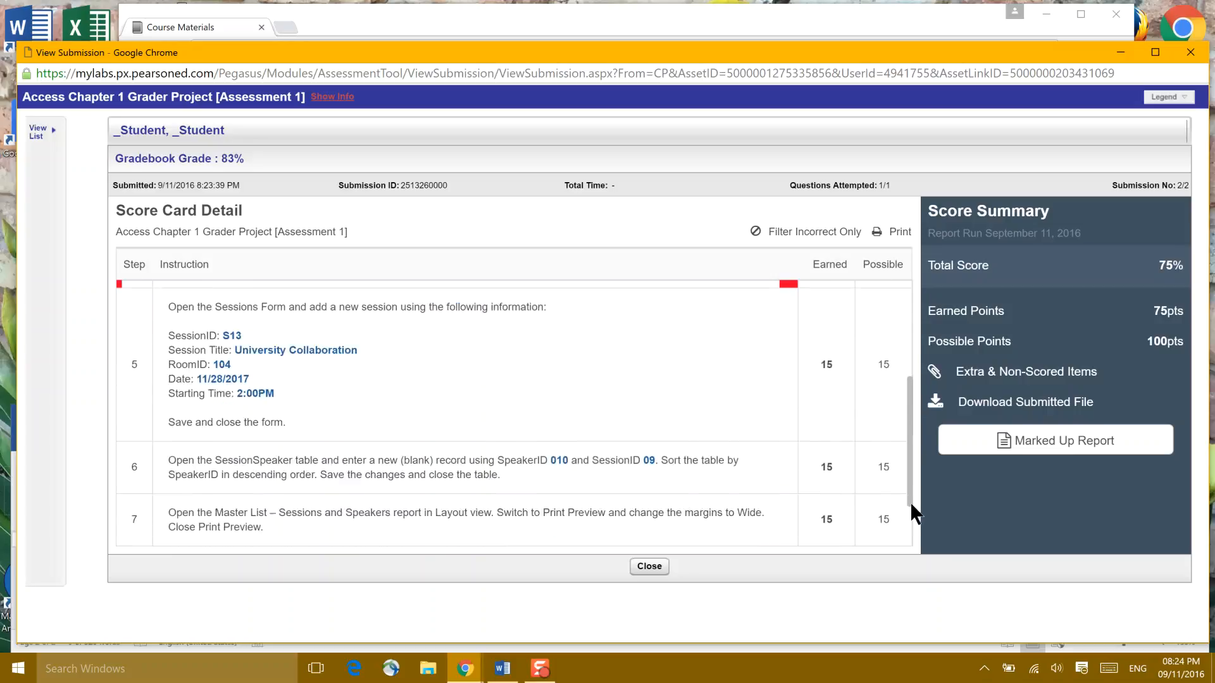
pyautogui.scroll(-3)
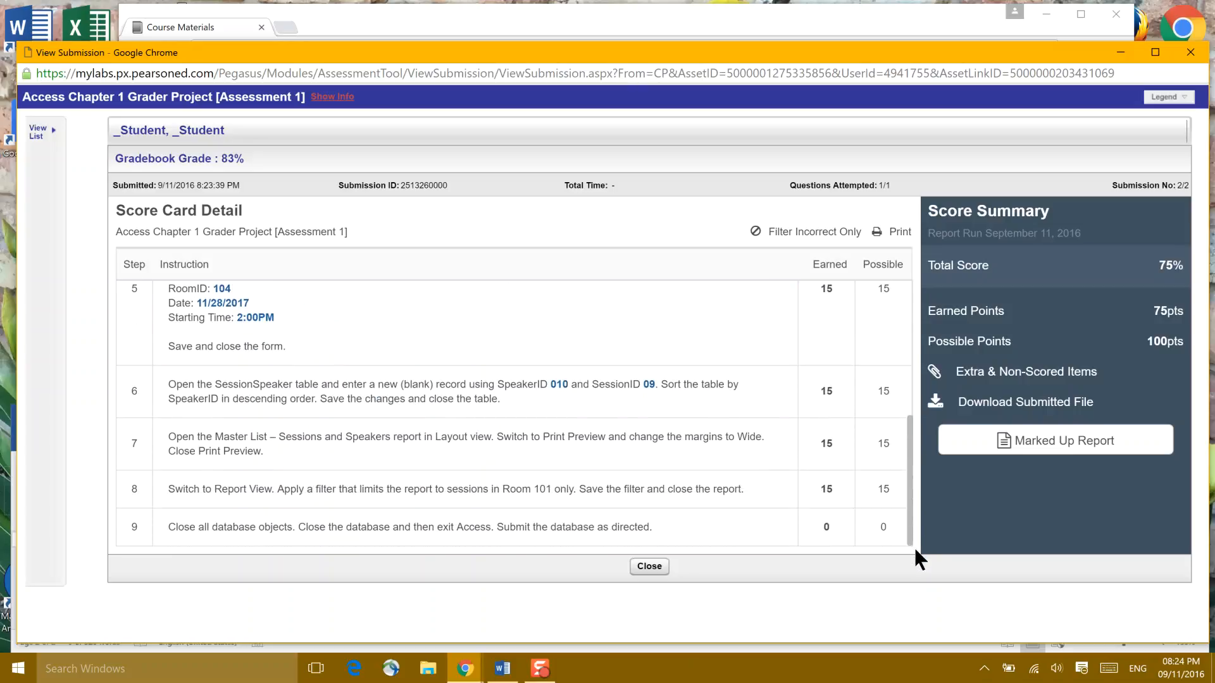